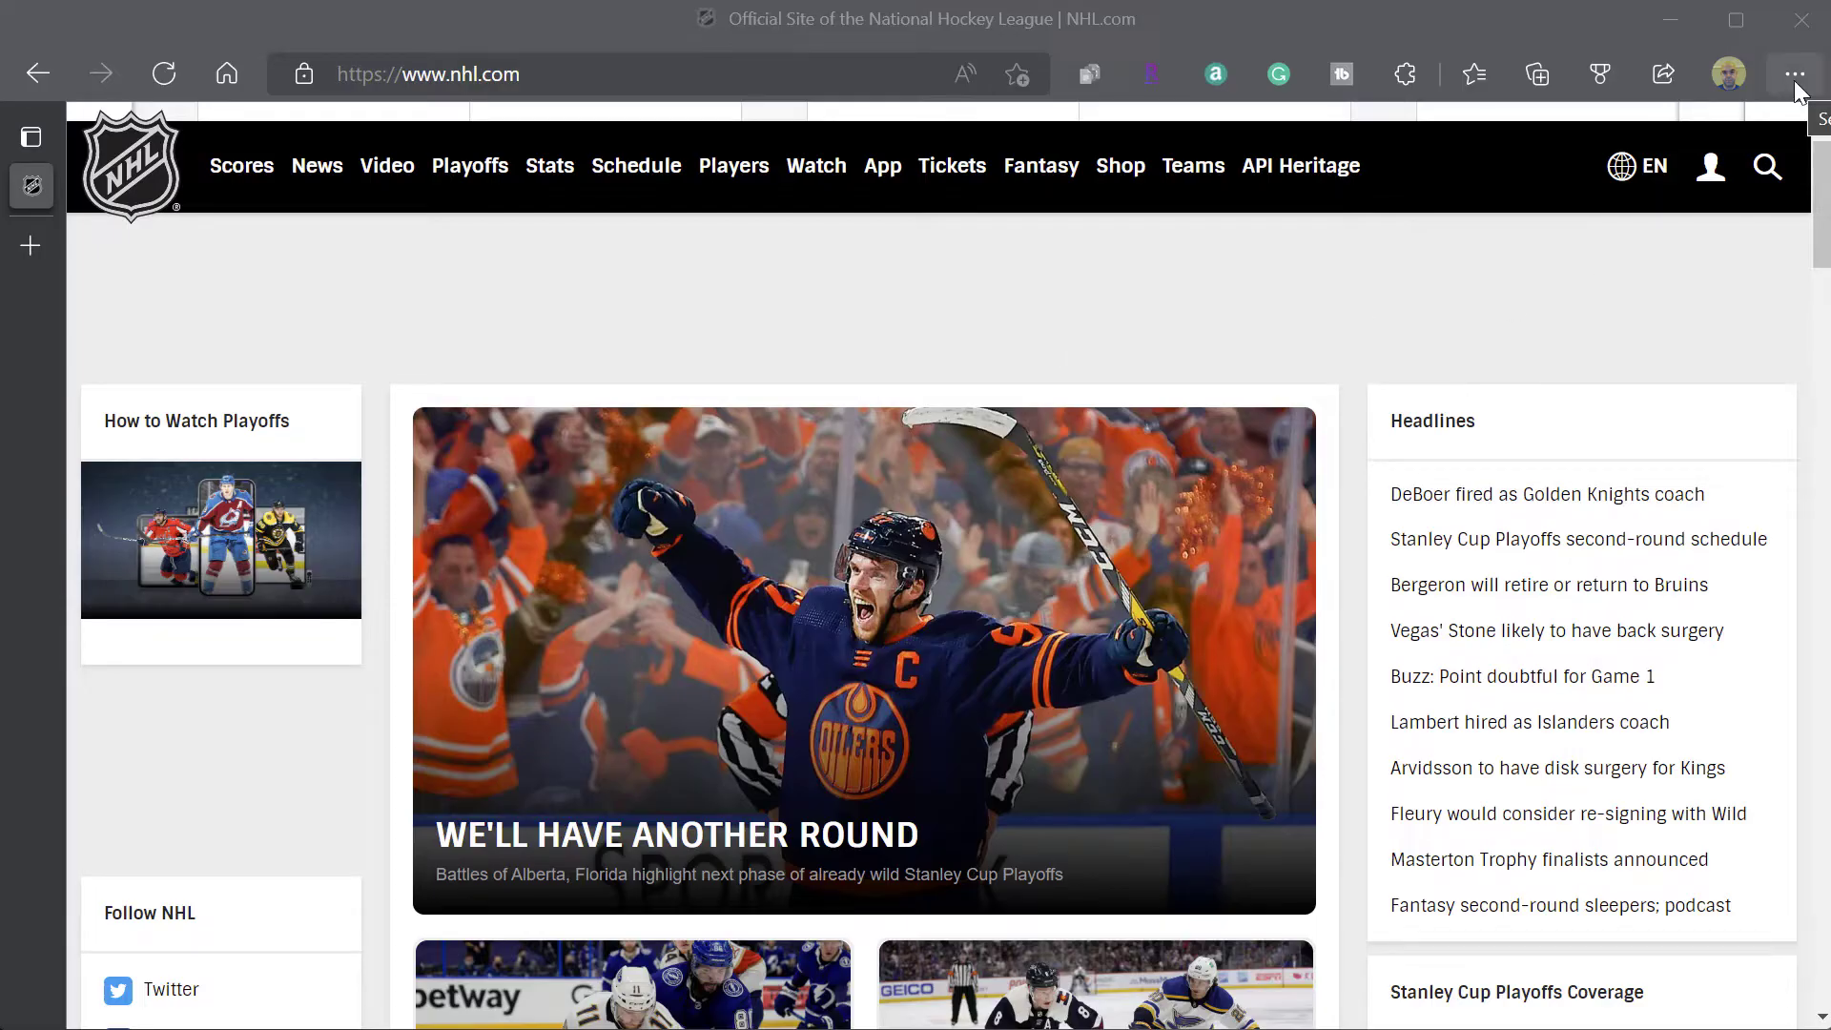
# - Go to Edge Settings' Default browser page with the Internet Explorer compatibility options
pyautogui.click(1796, 73)
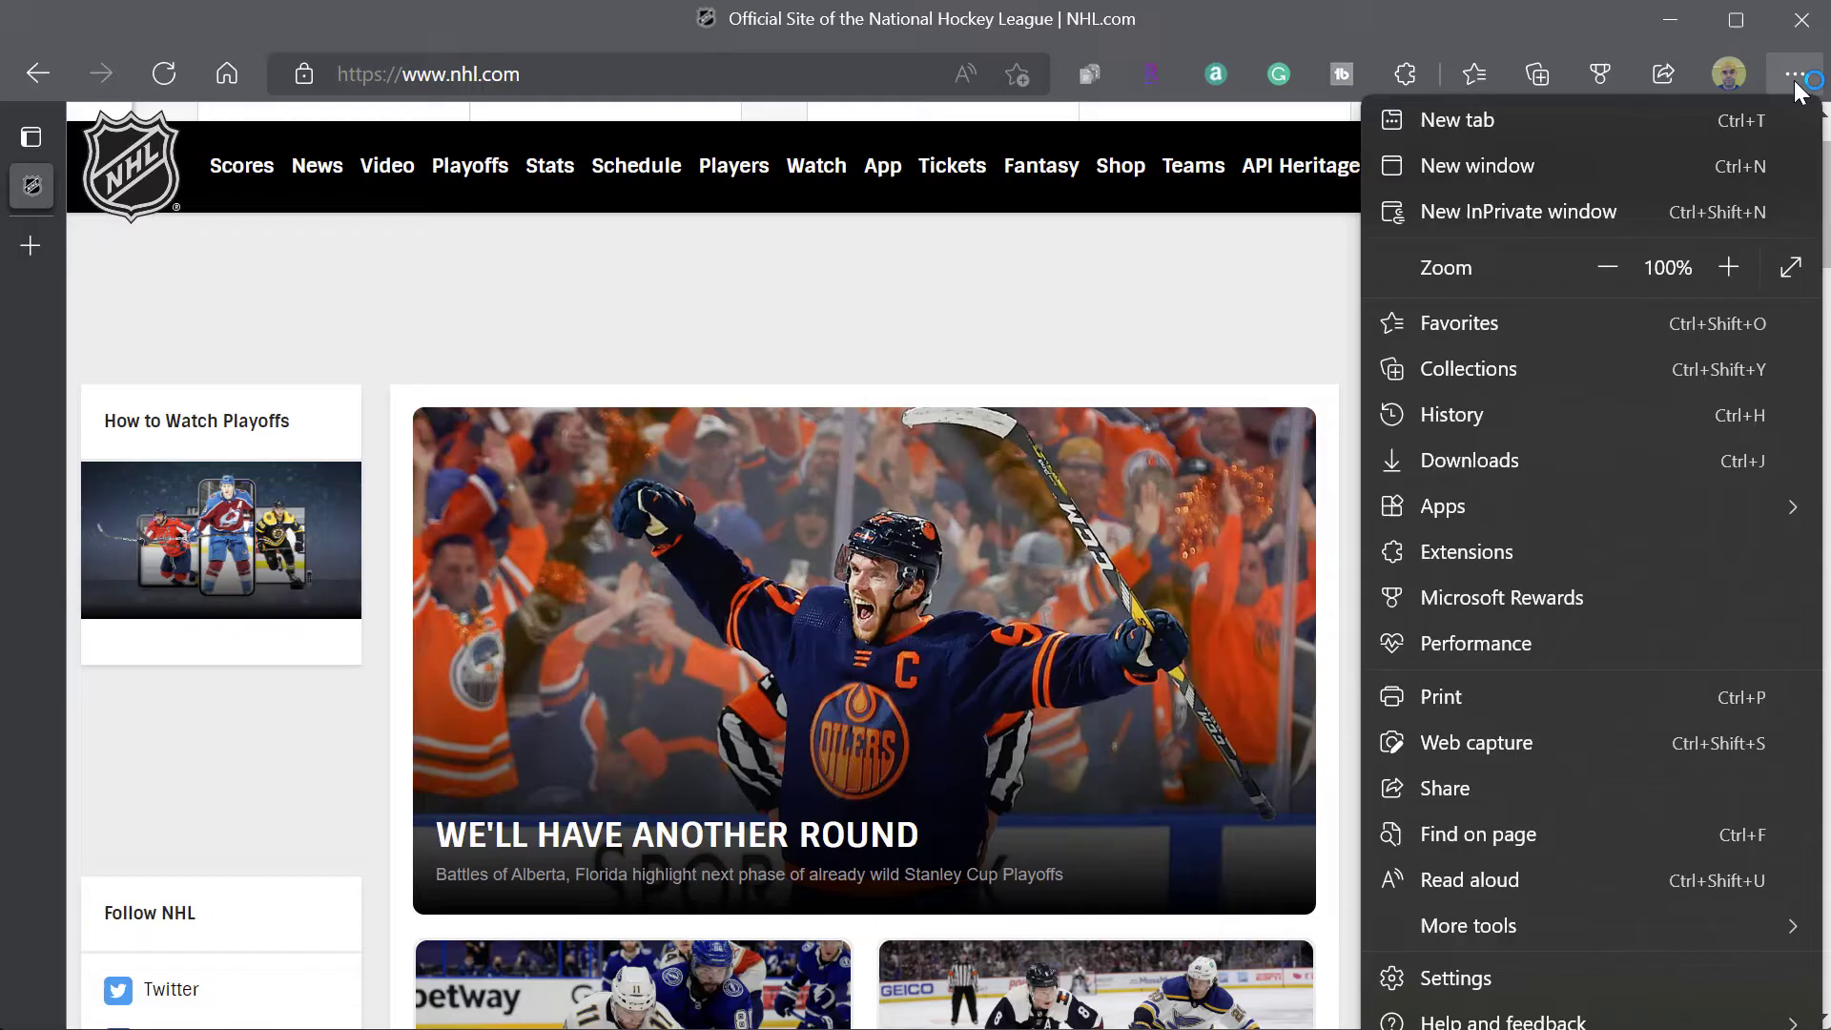
pyautogui.moveTo(1754, 356)
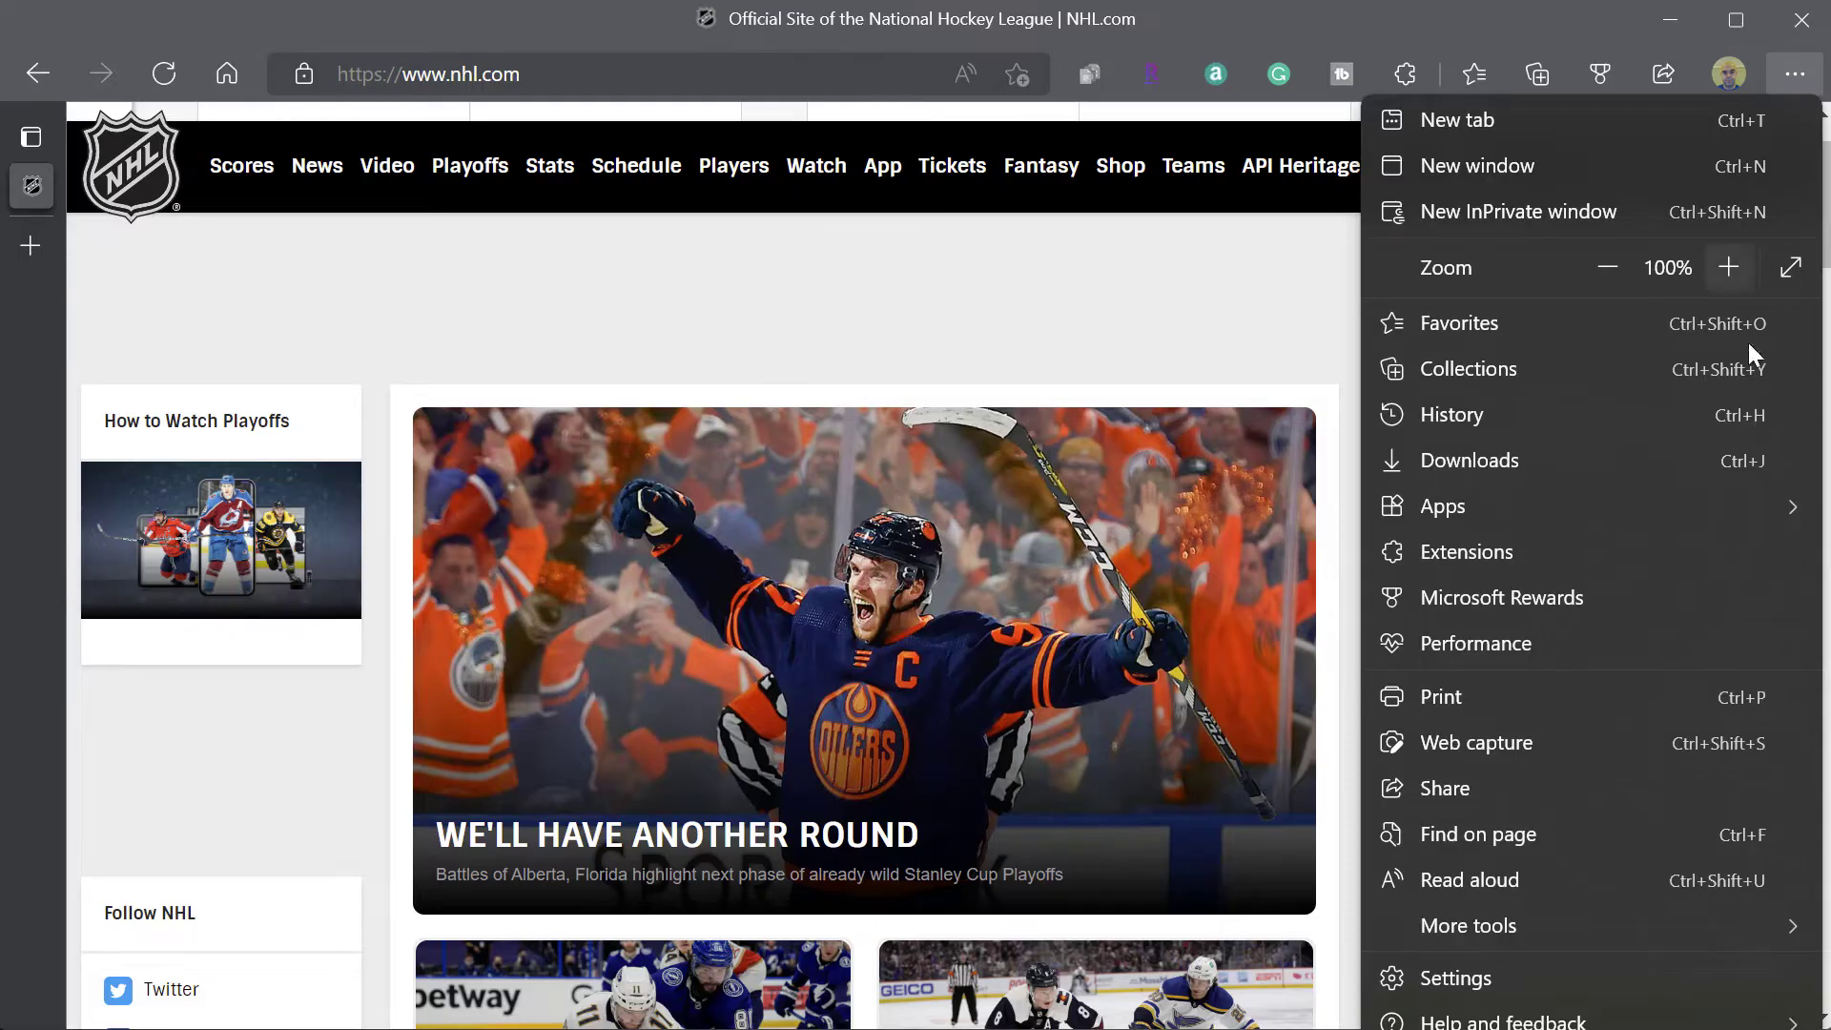
pyautogui.moveTo(1528, 981)
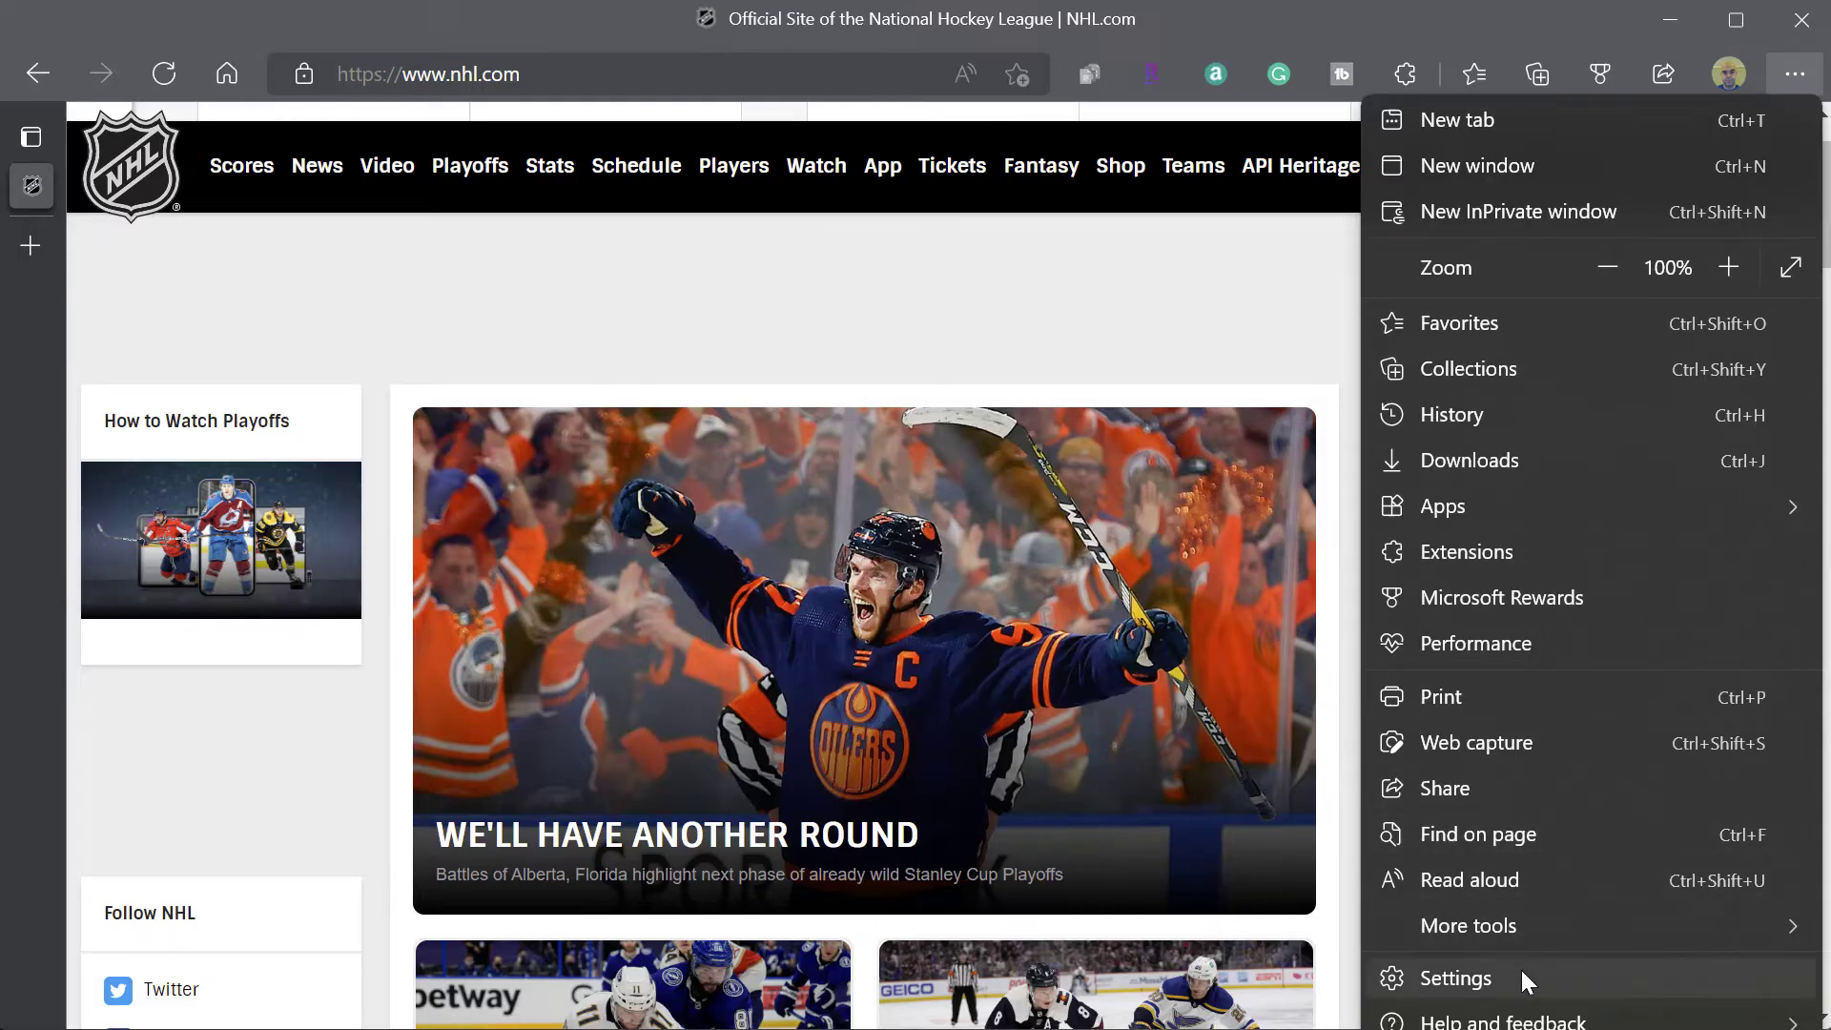
pyautogui.click(1456, 978)
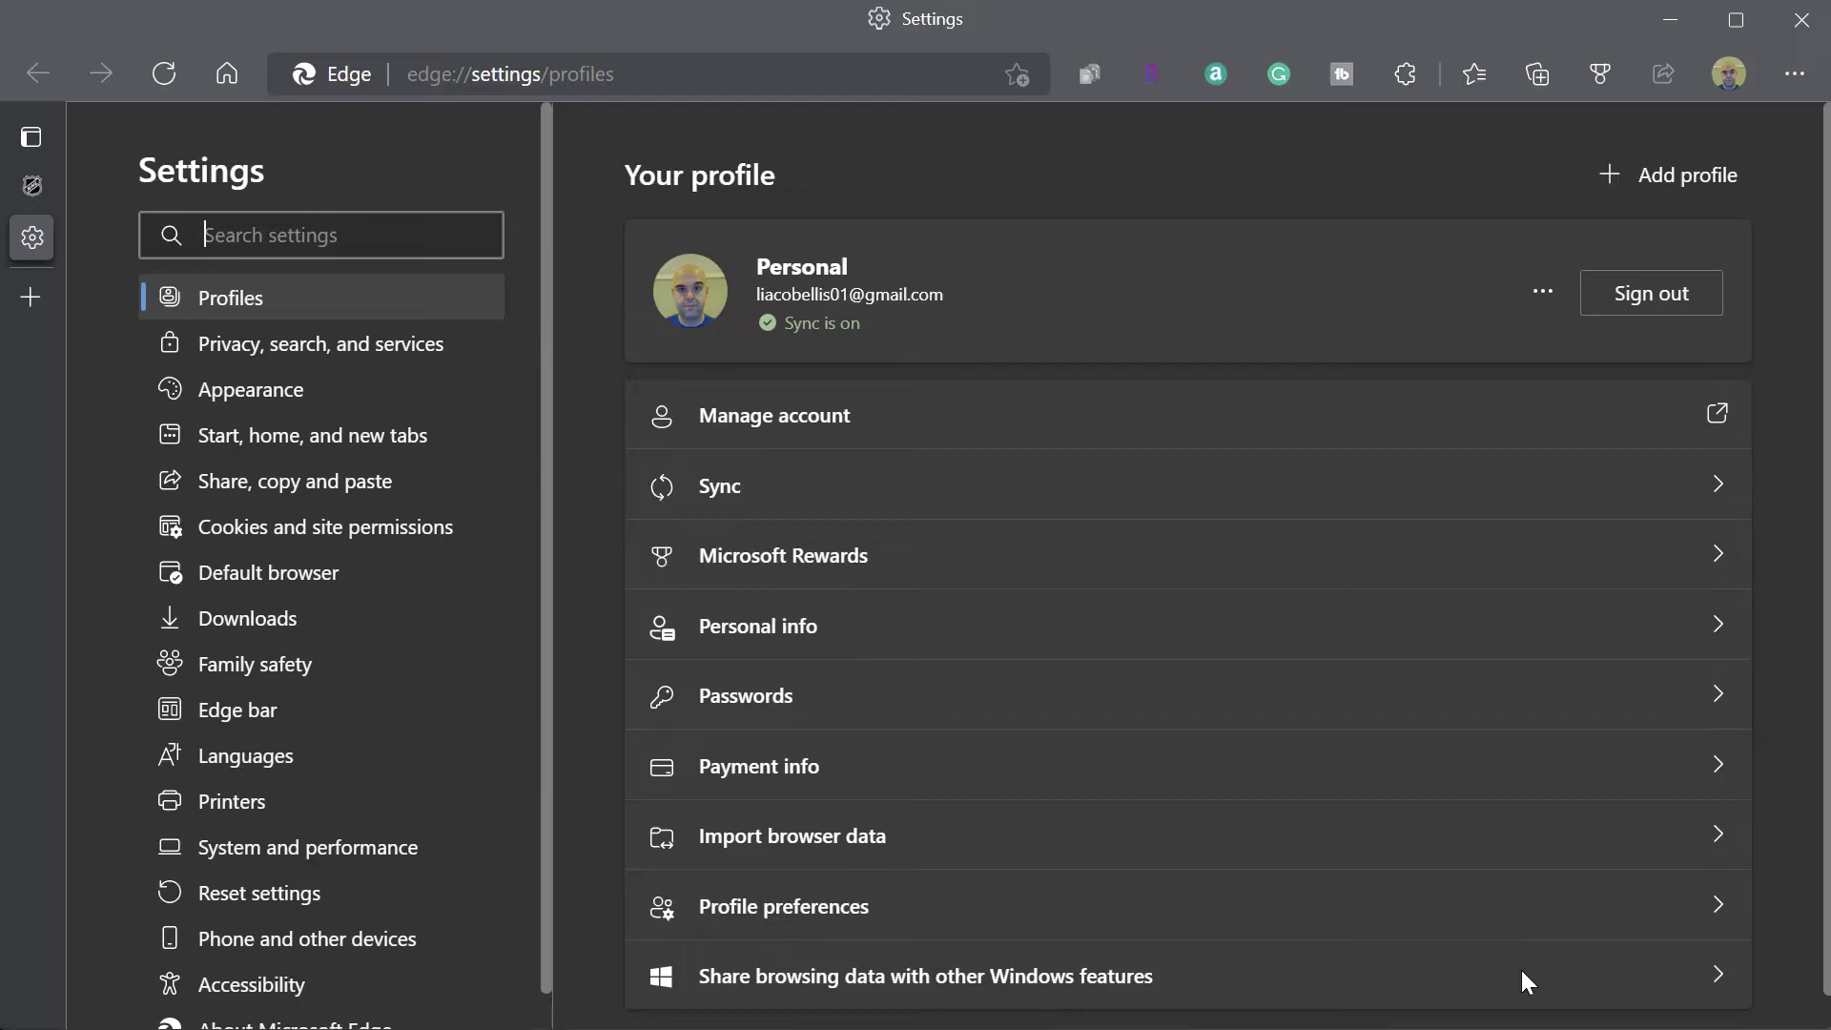
pyautogui.moveTo(321, 572)
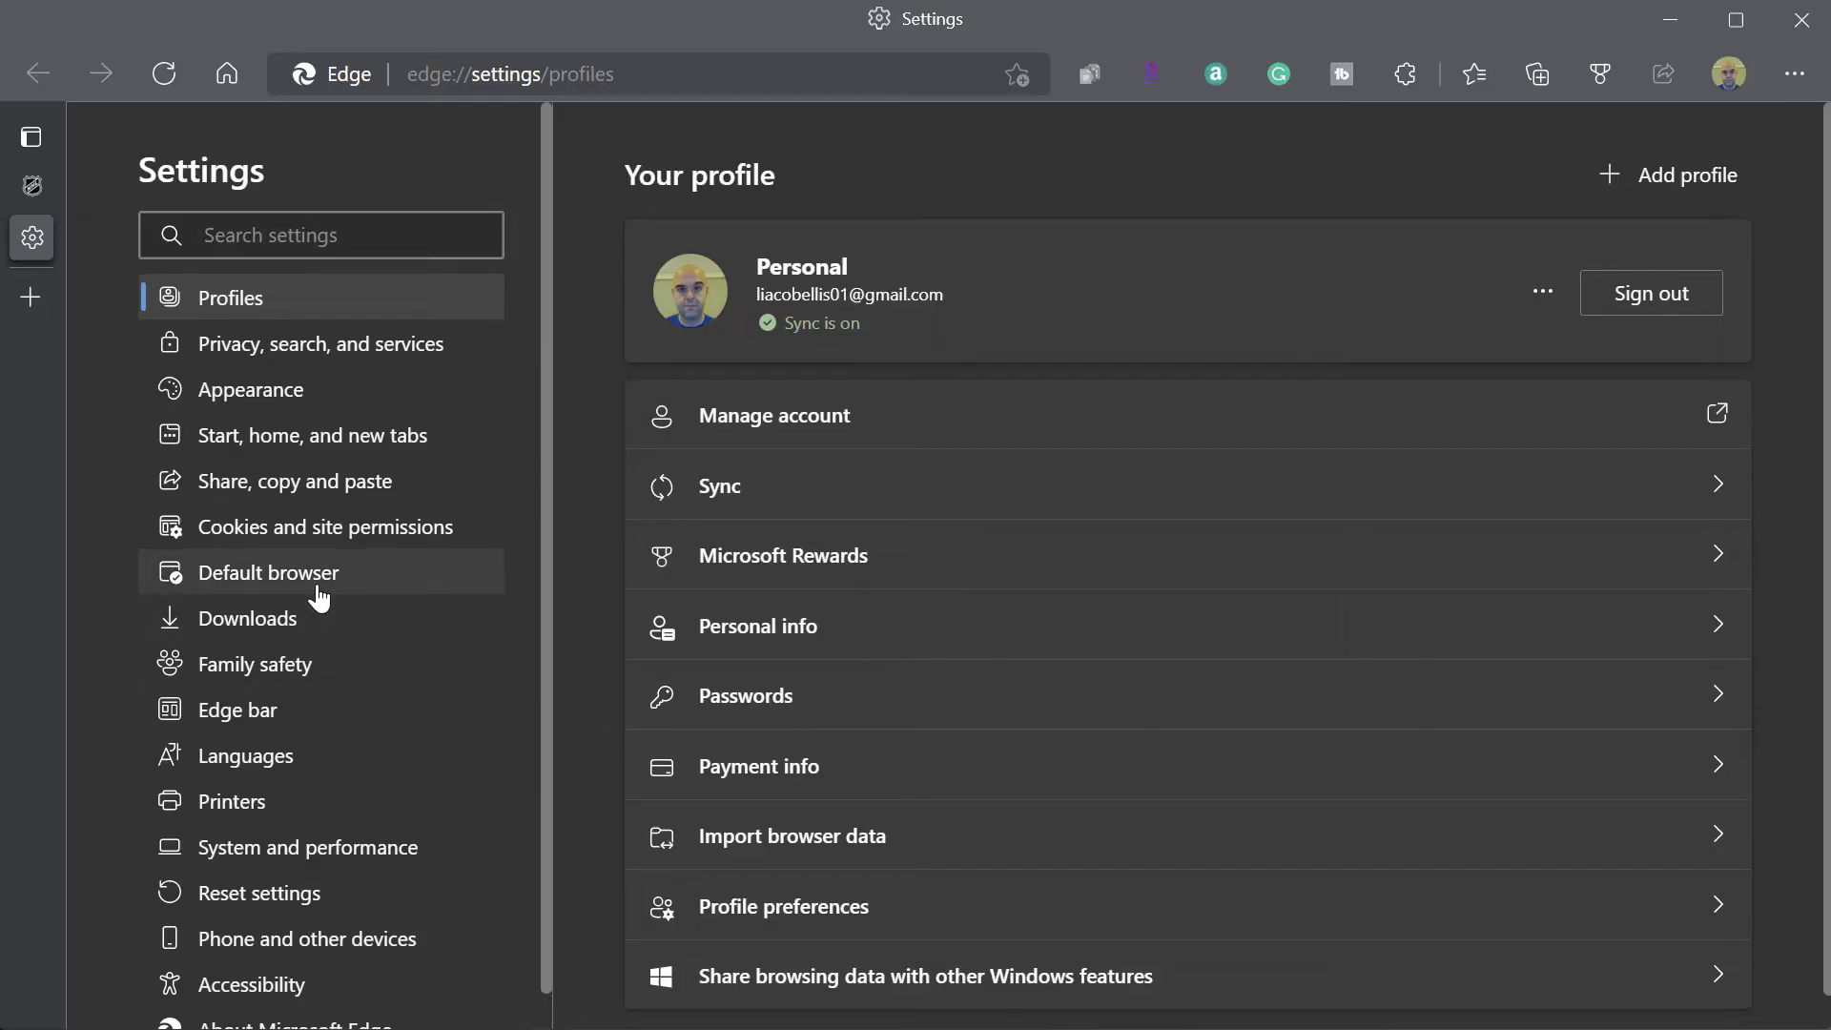
pyautogui.click(271, 573)
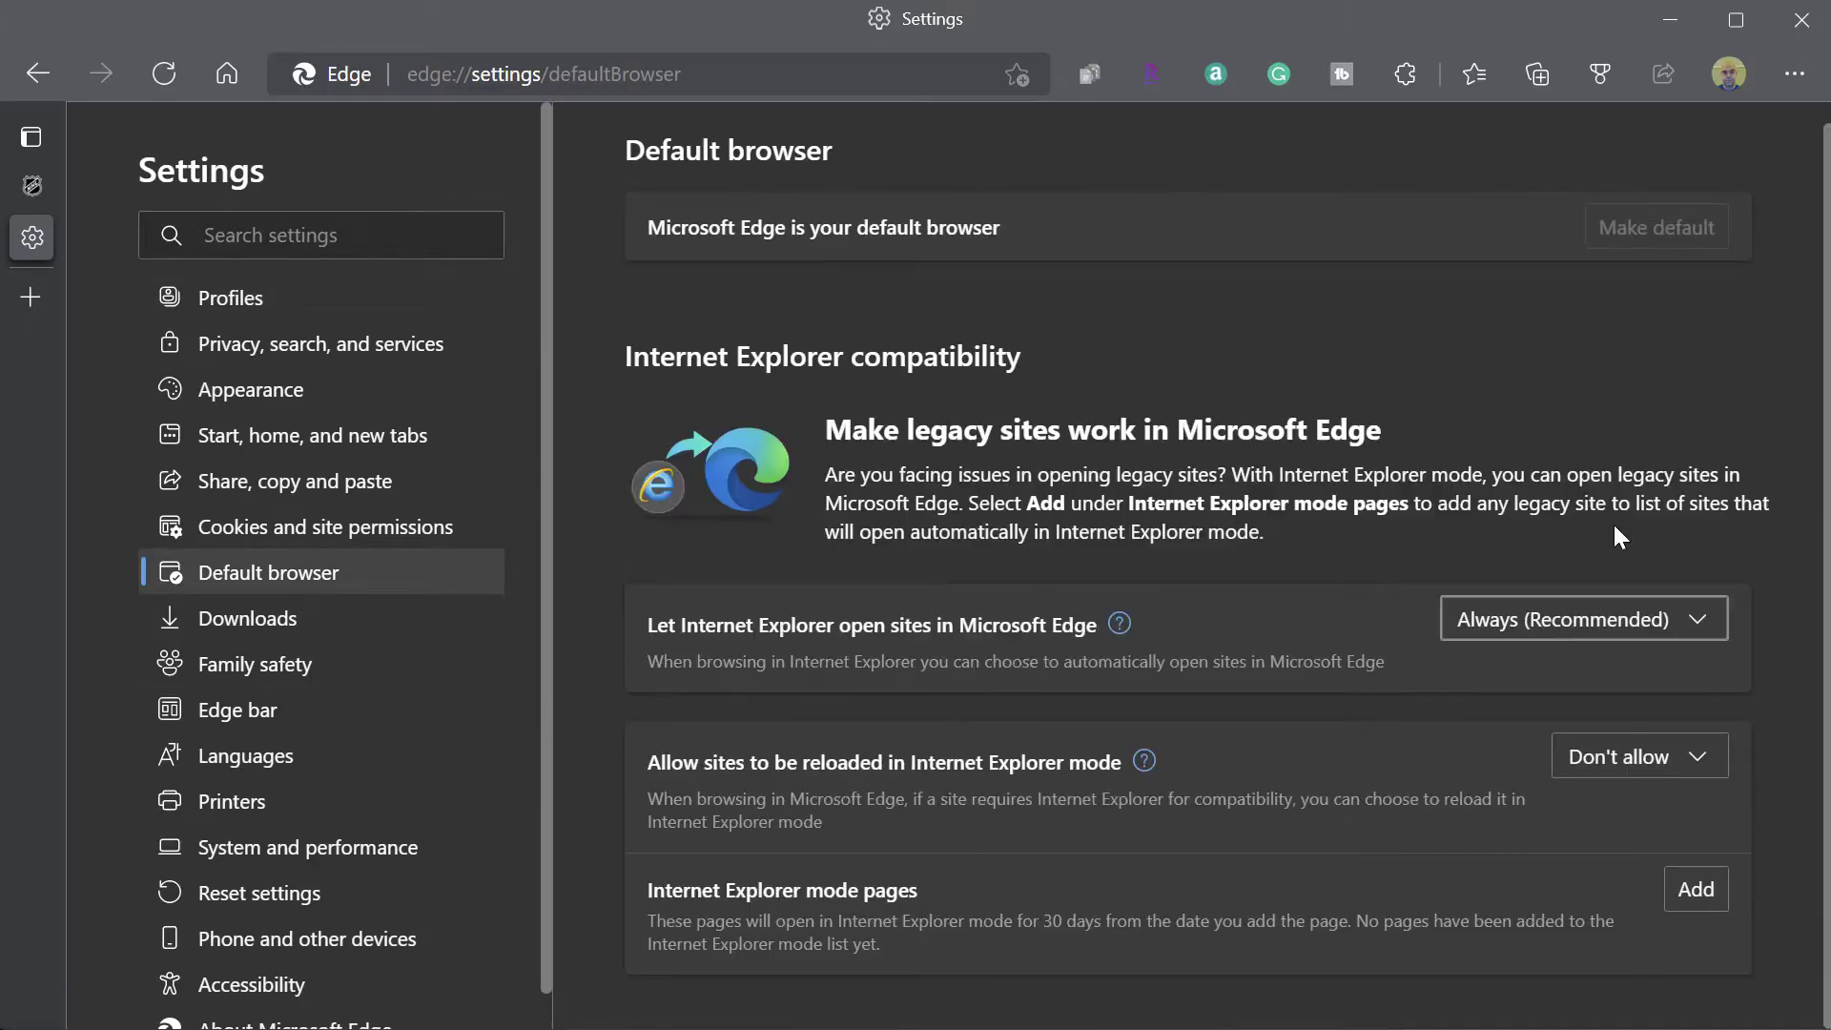
pyautogui.moveTo(690, 789)
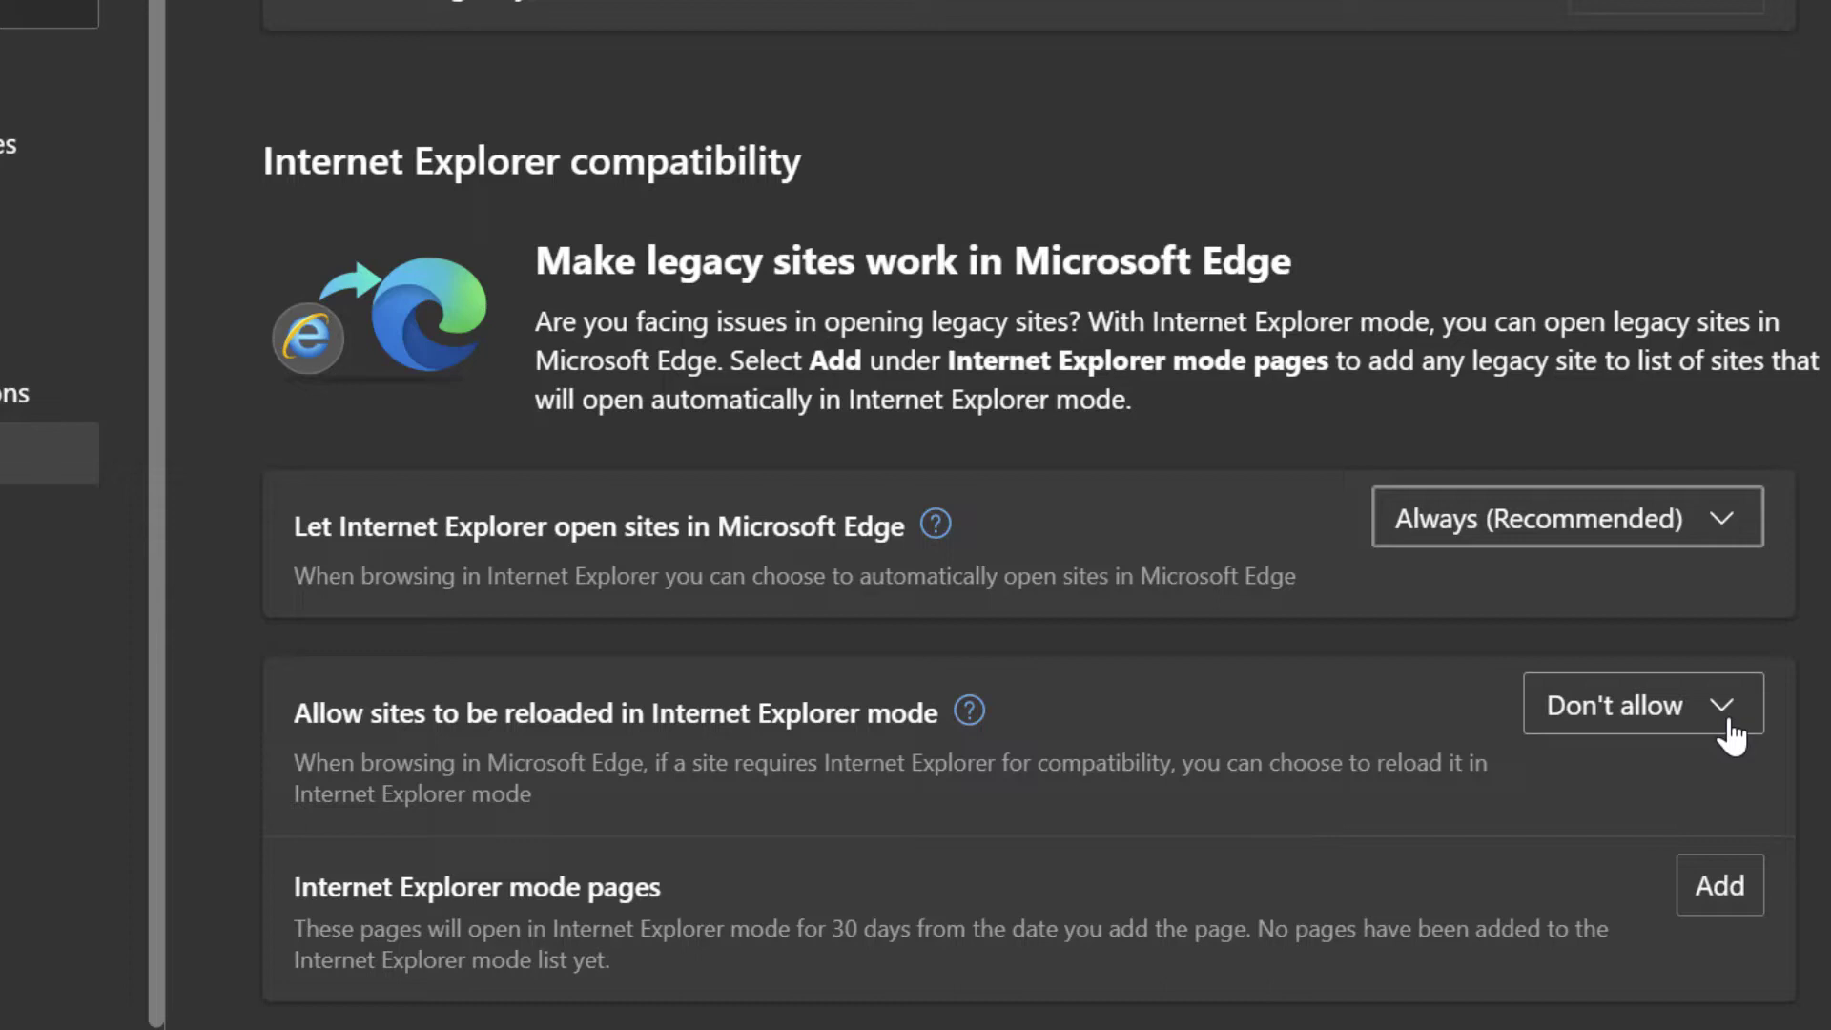
# - Set 'Allow sites to be reloaded in Internet Explorer mode' to Allow
pyautogui.click(1640, 704)
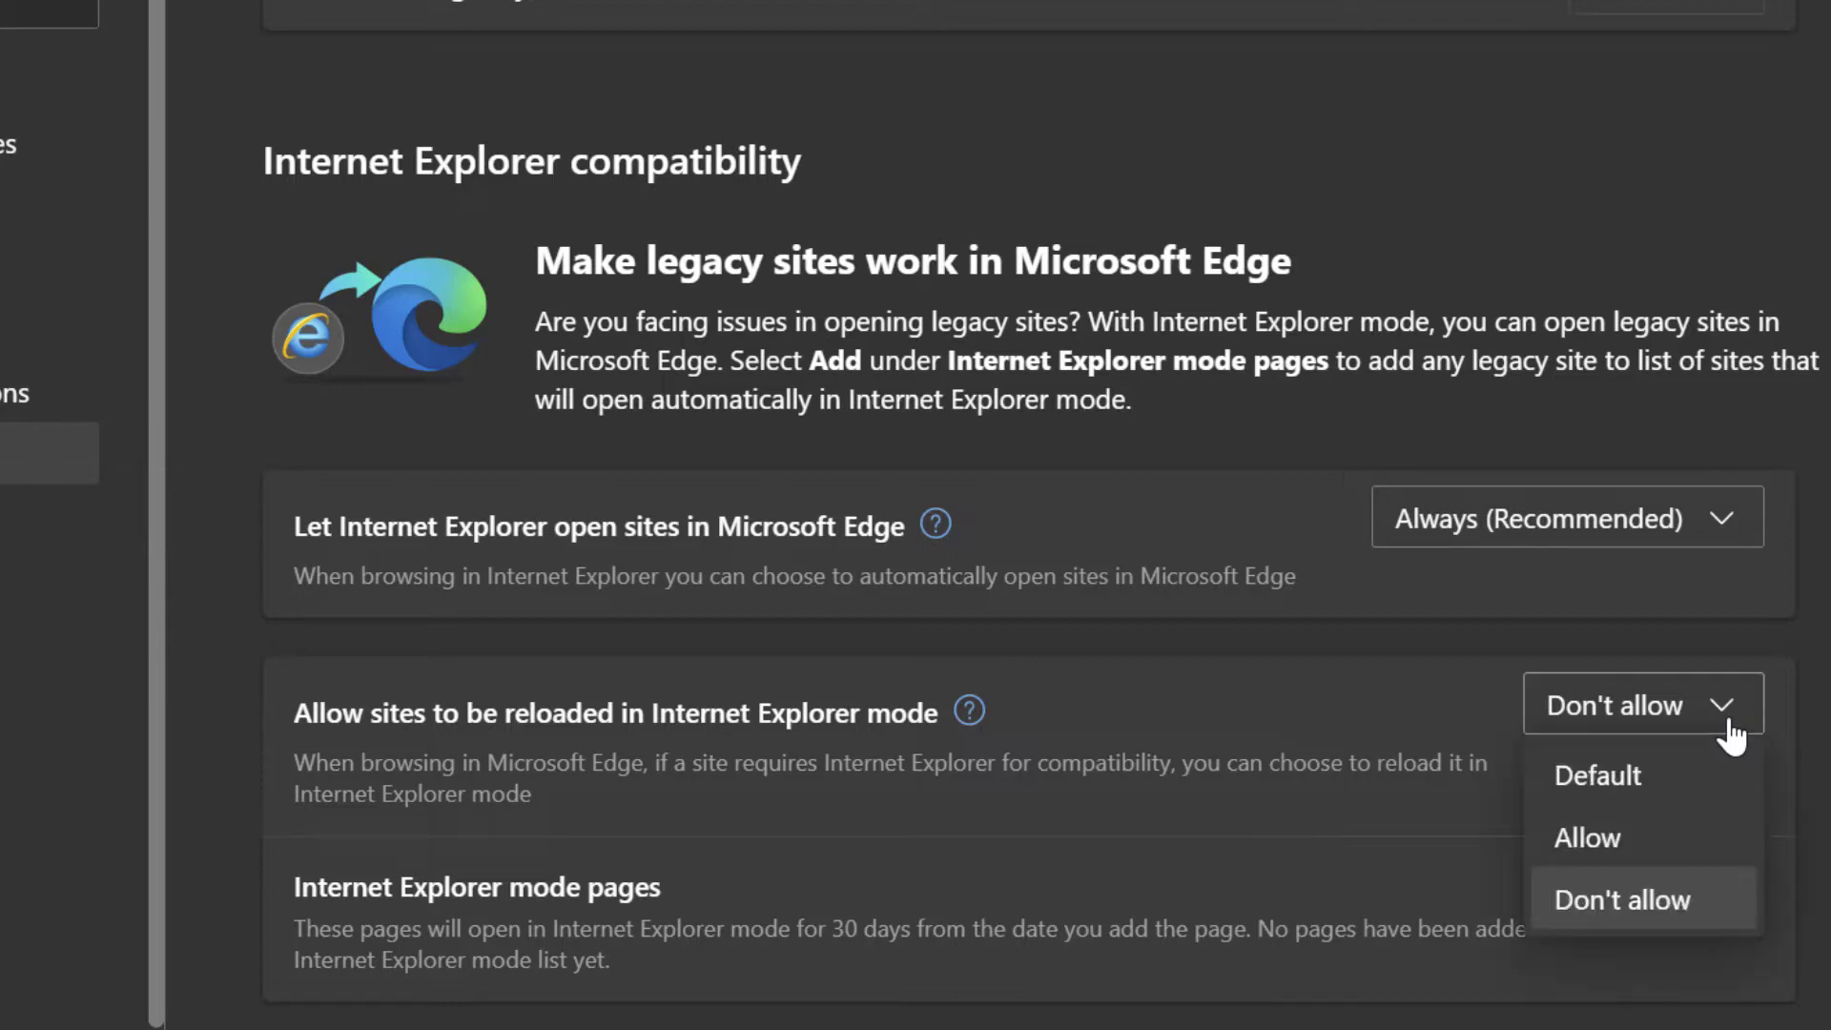
pyautogui.moveTo(1675, 800)
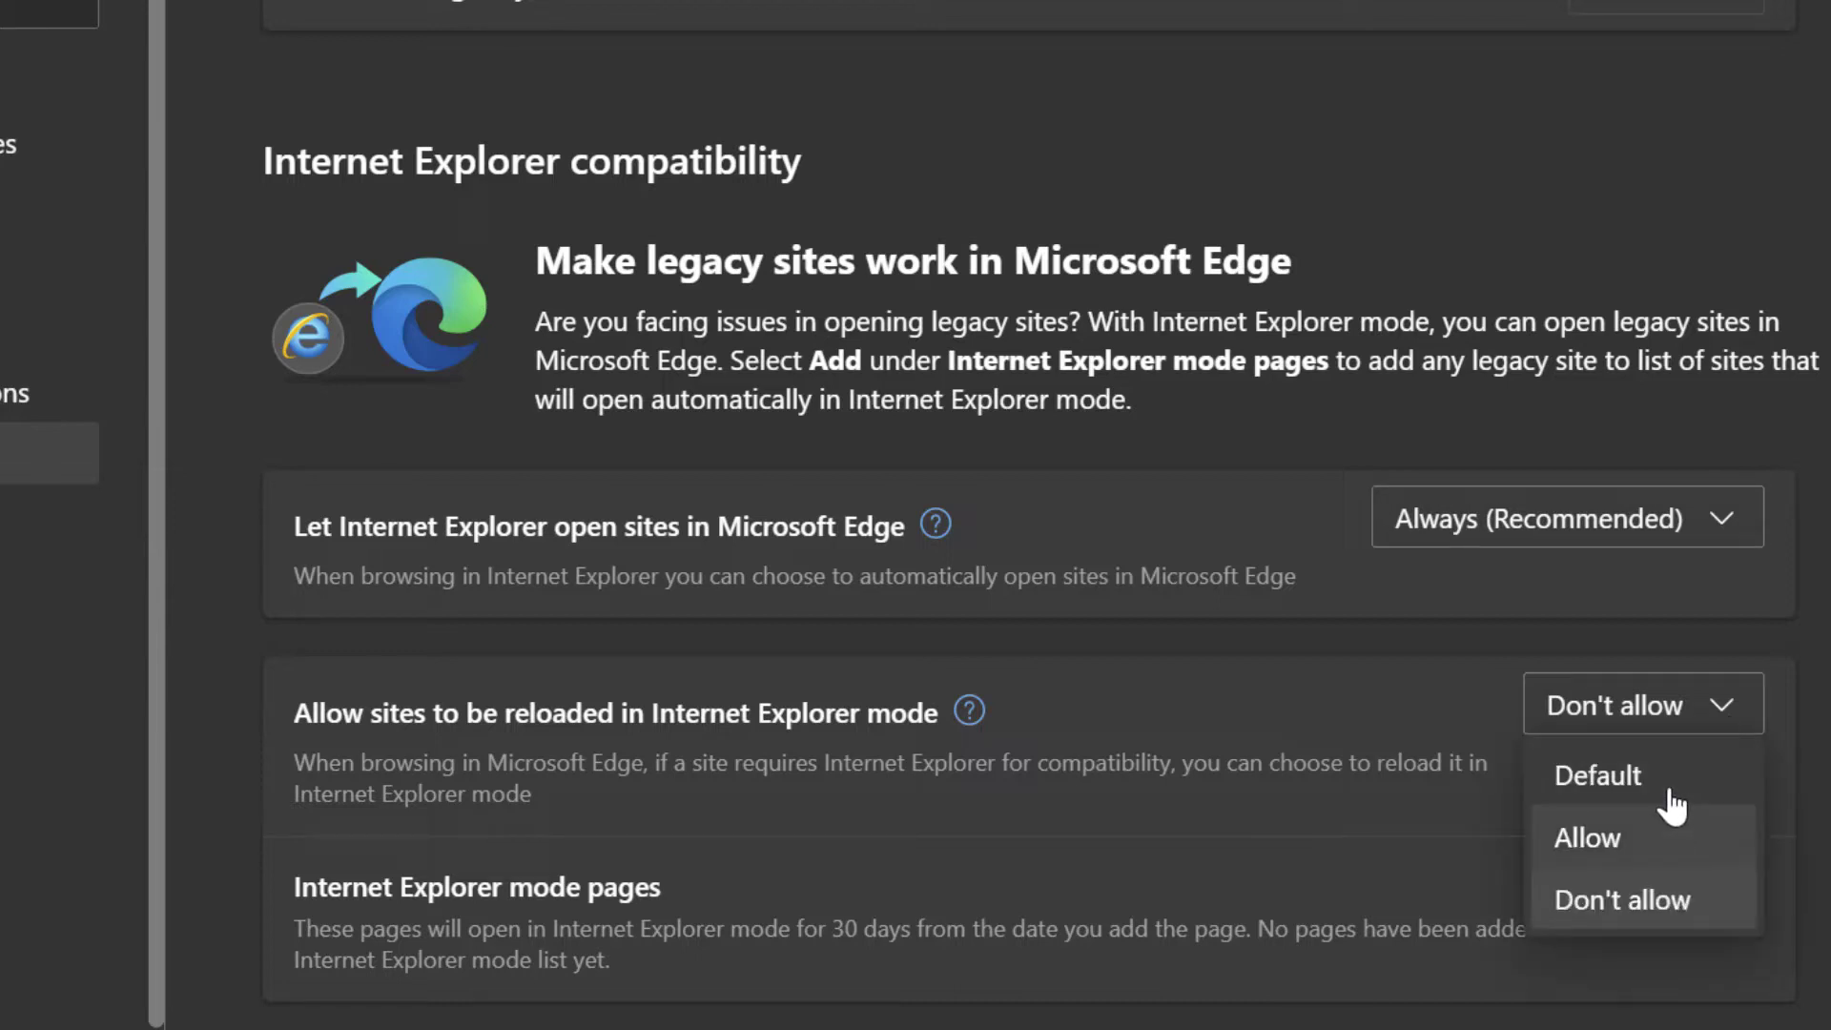
pyautogui.moveTo(1675, 842)
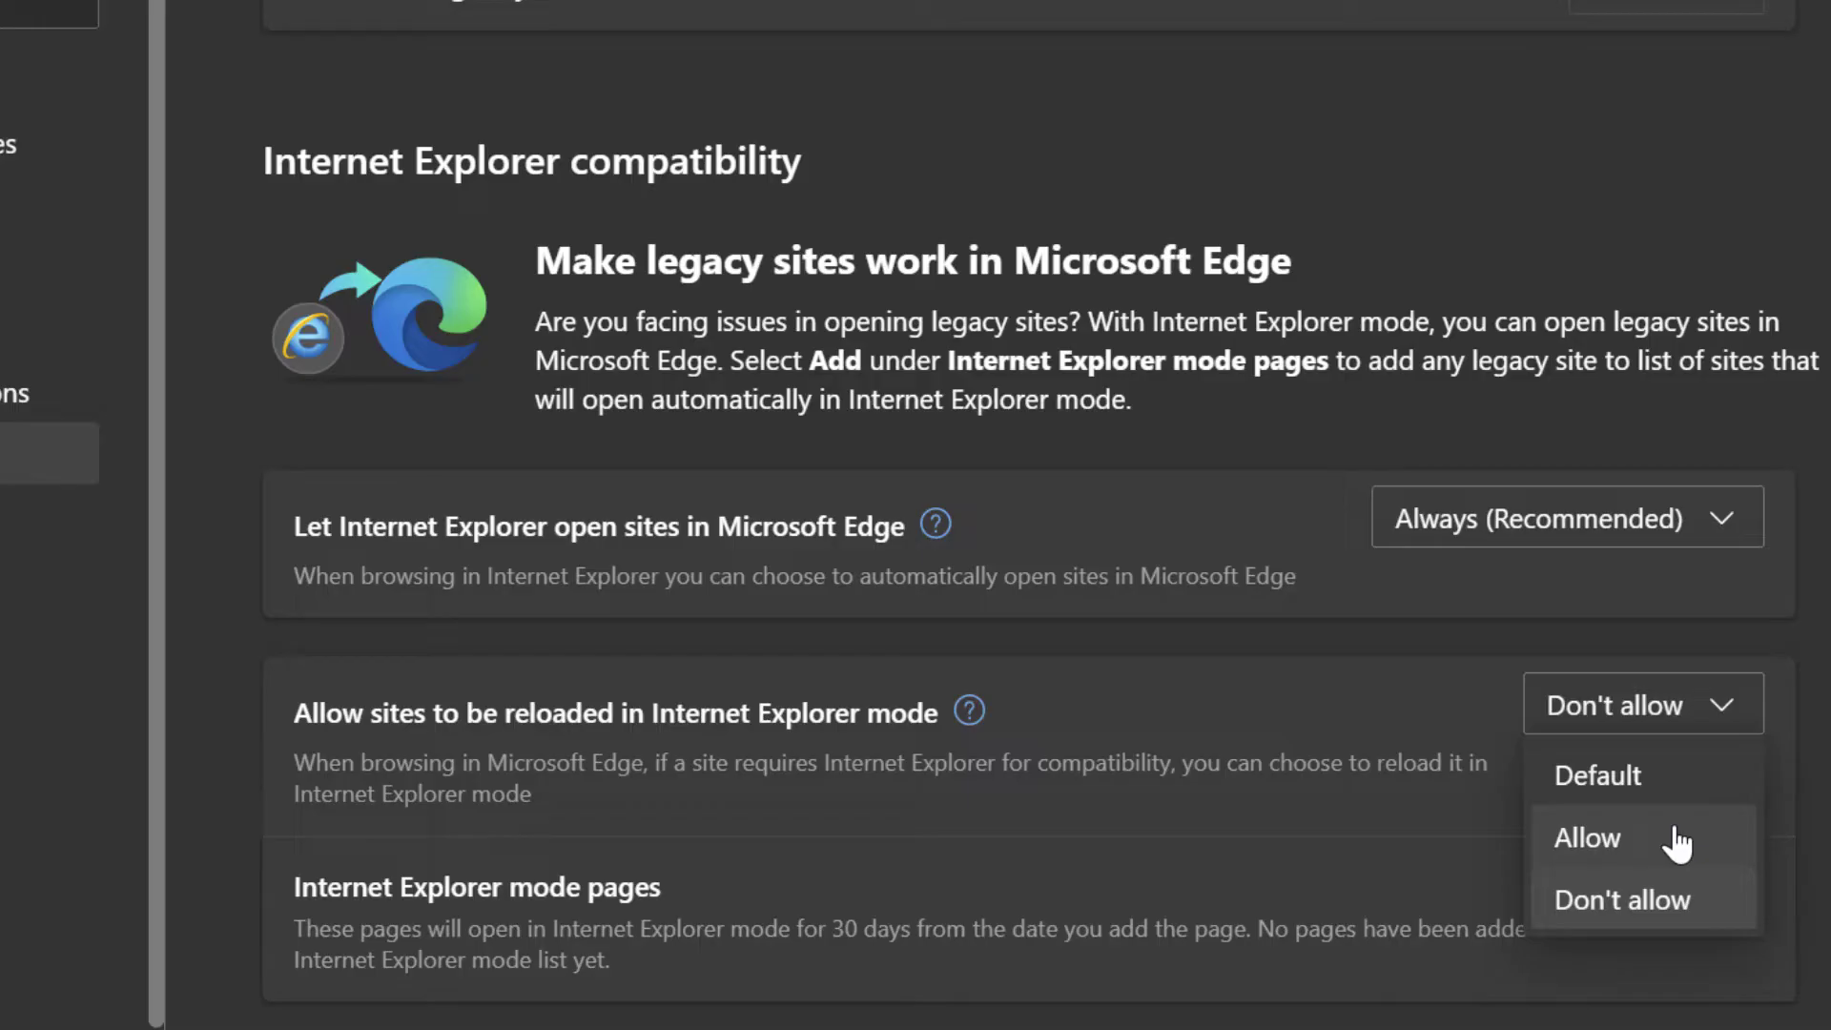
pyautogui.click(1586, 837)
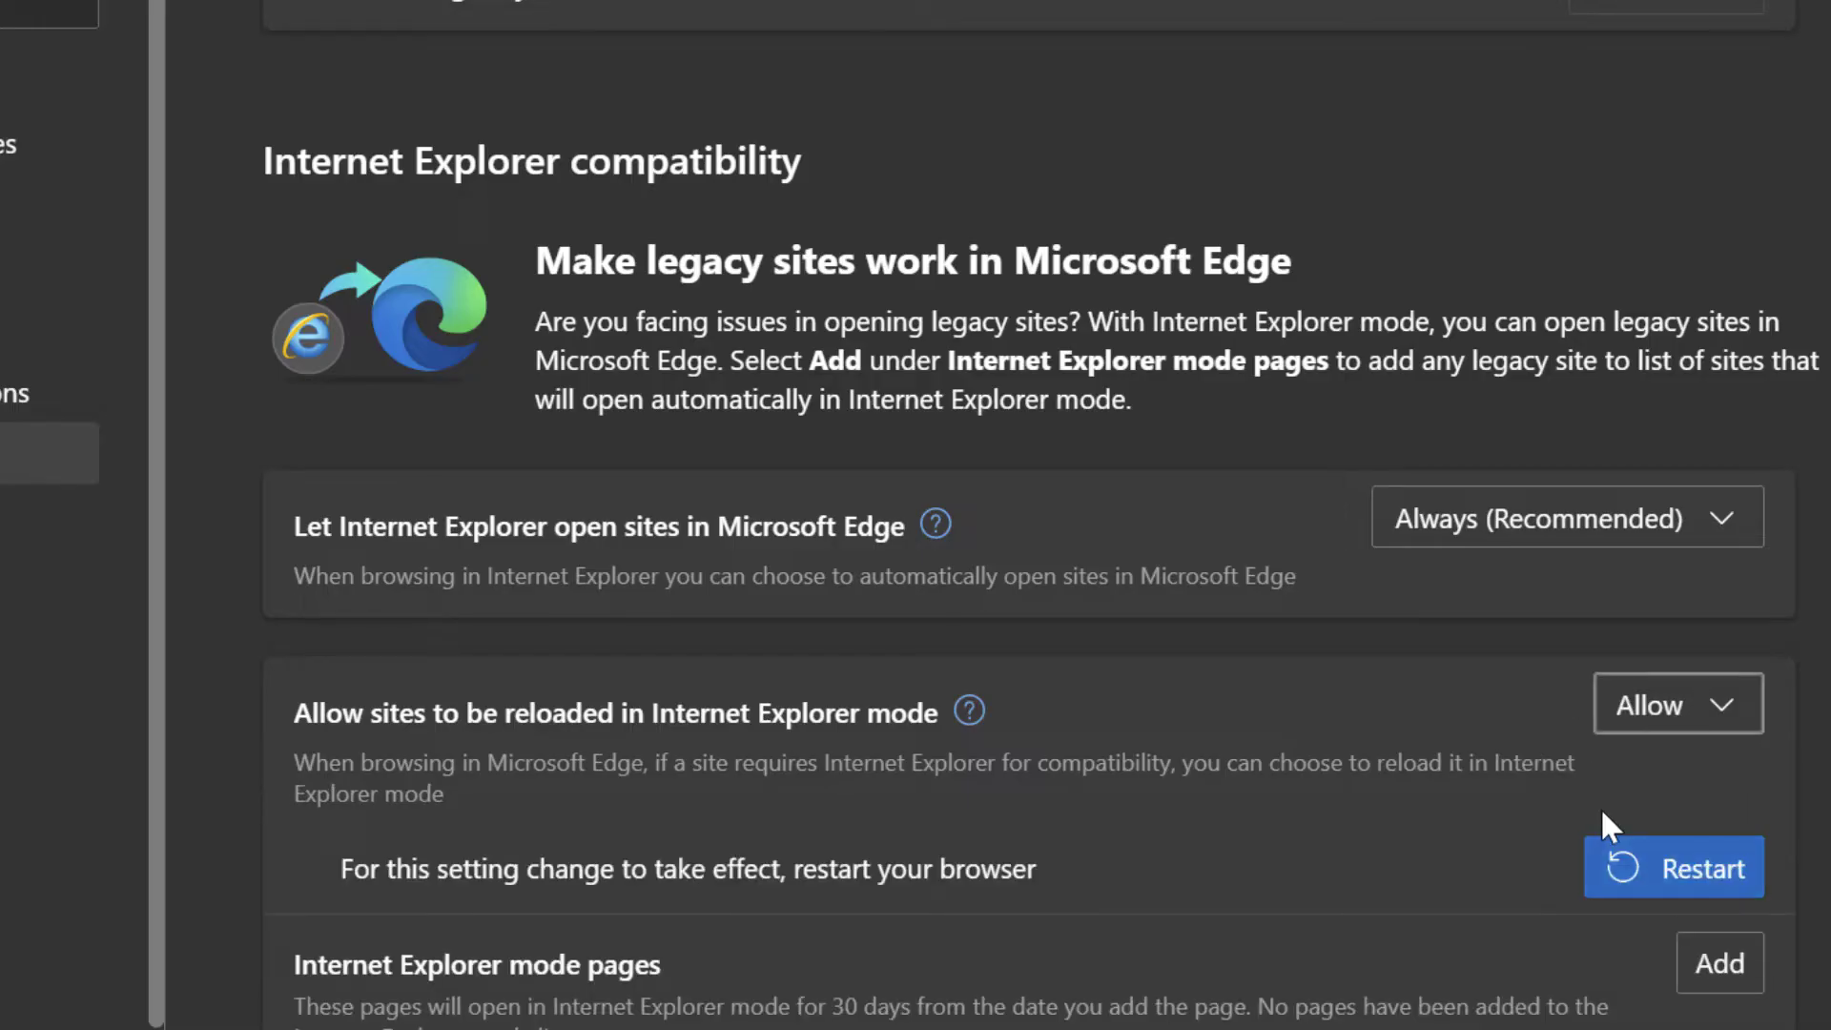
pyautogui.moveTo(1479, 730)
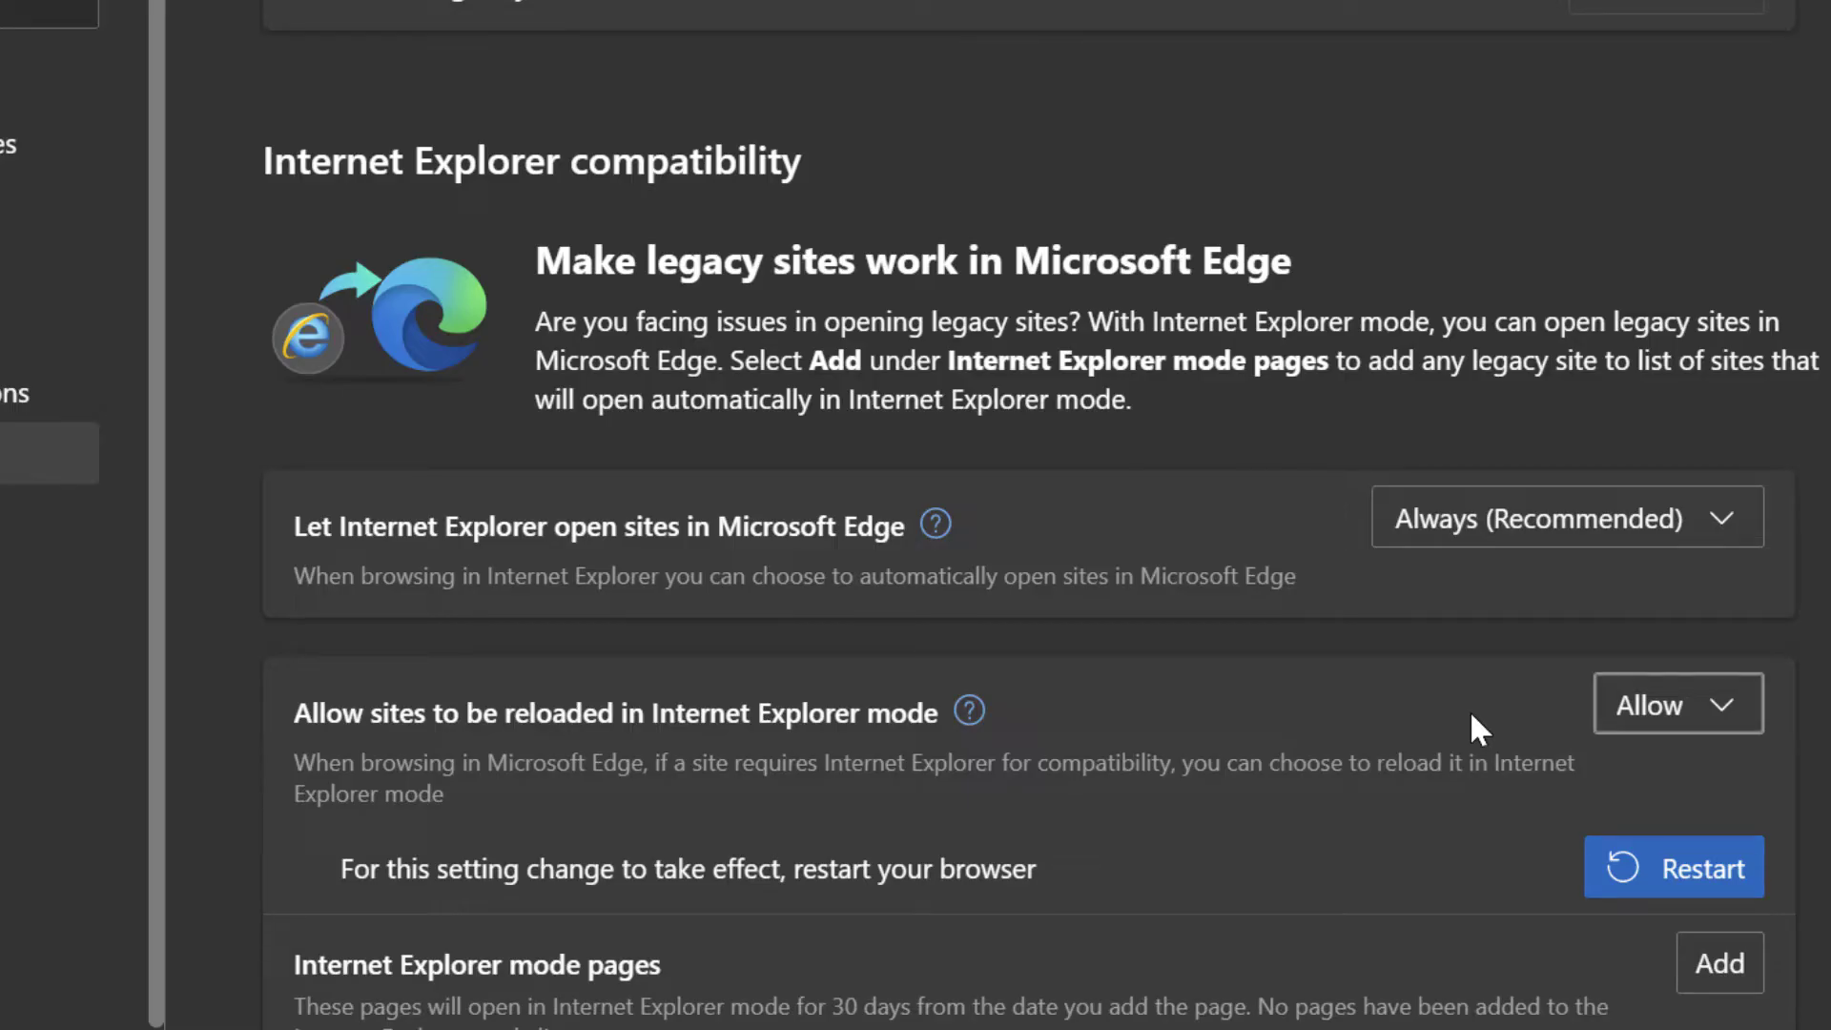
pyautogui.moveTo(1488, 732)
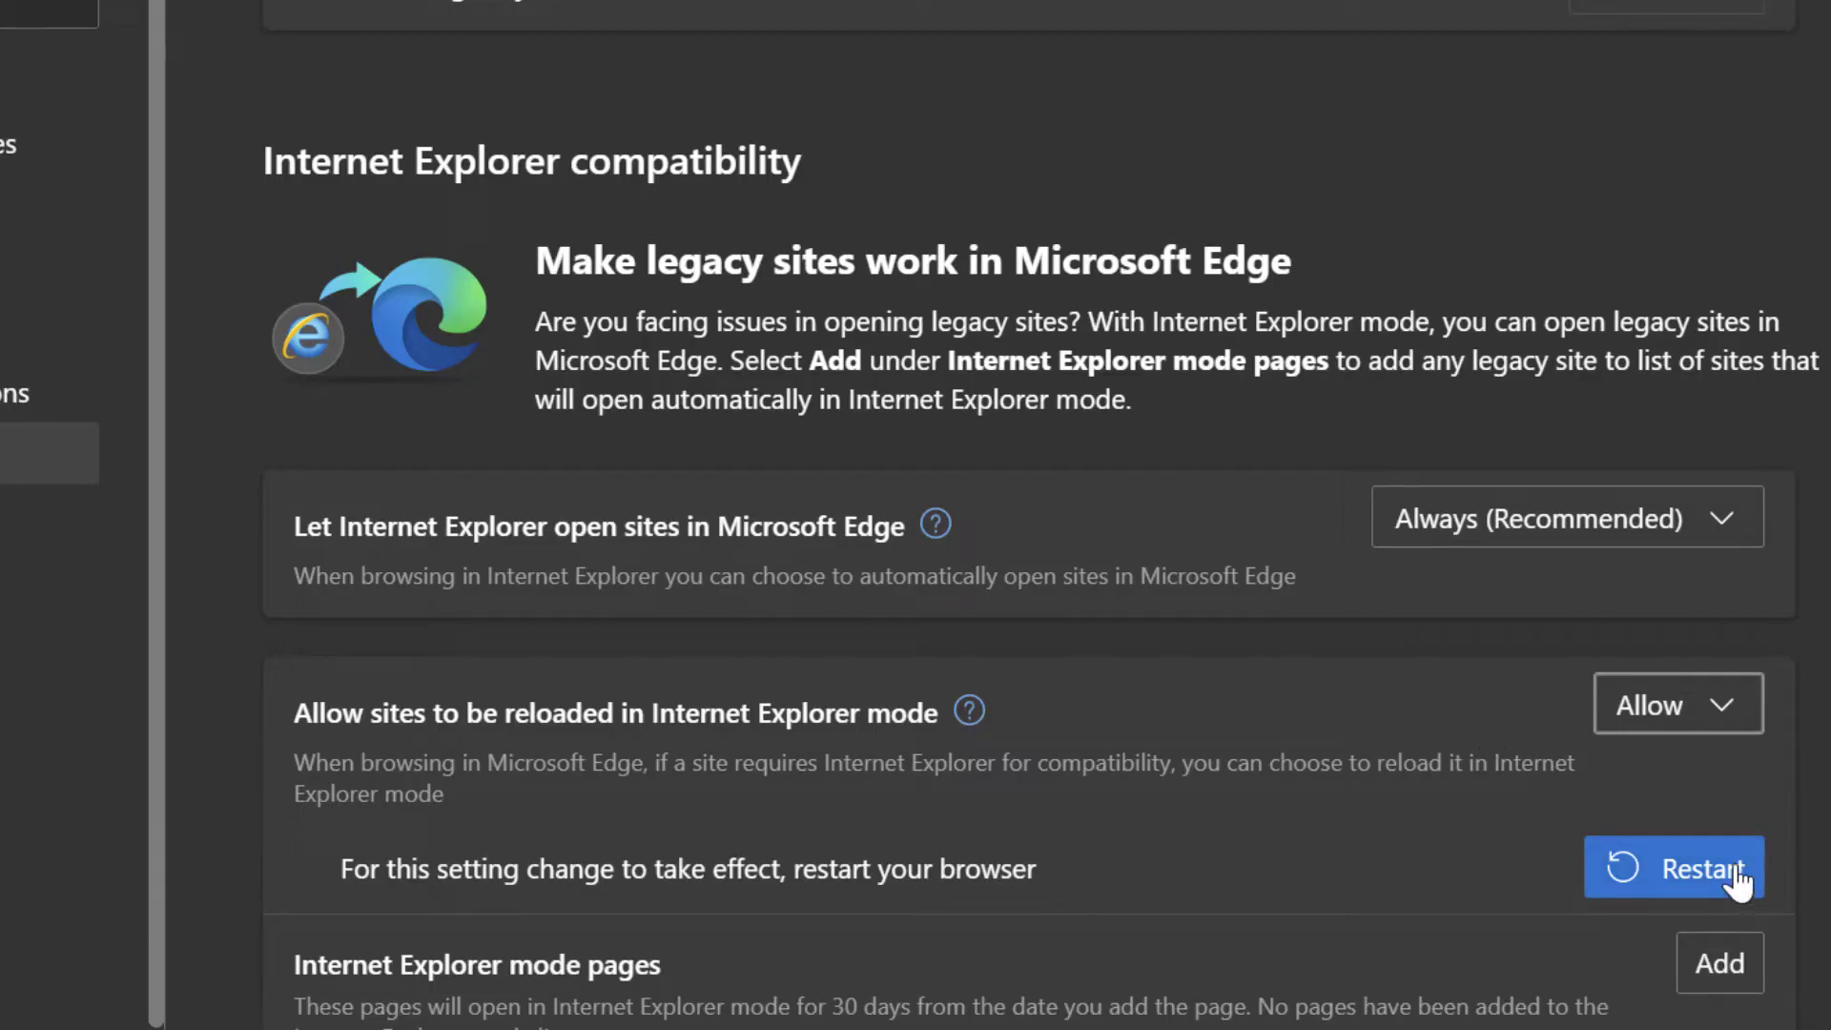
pyautogui.scroll(3)
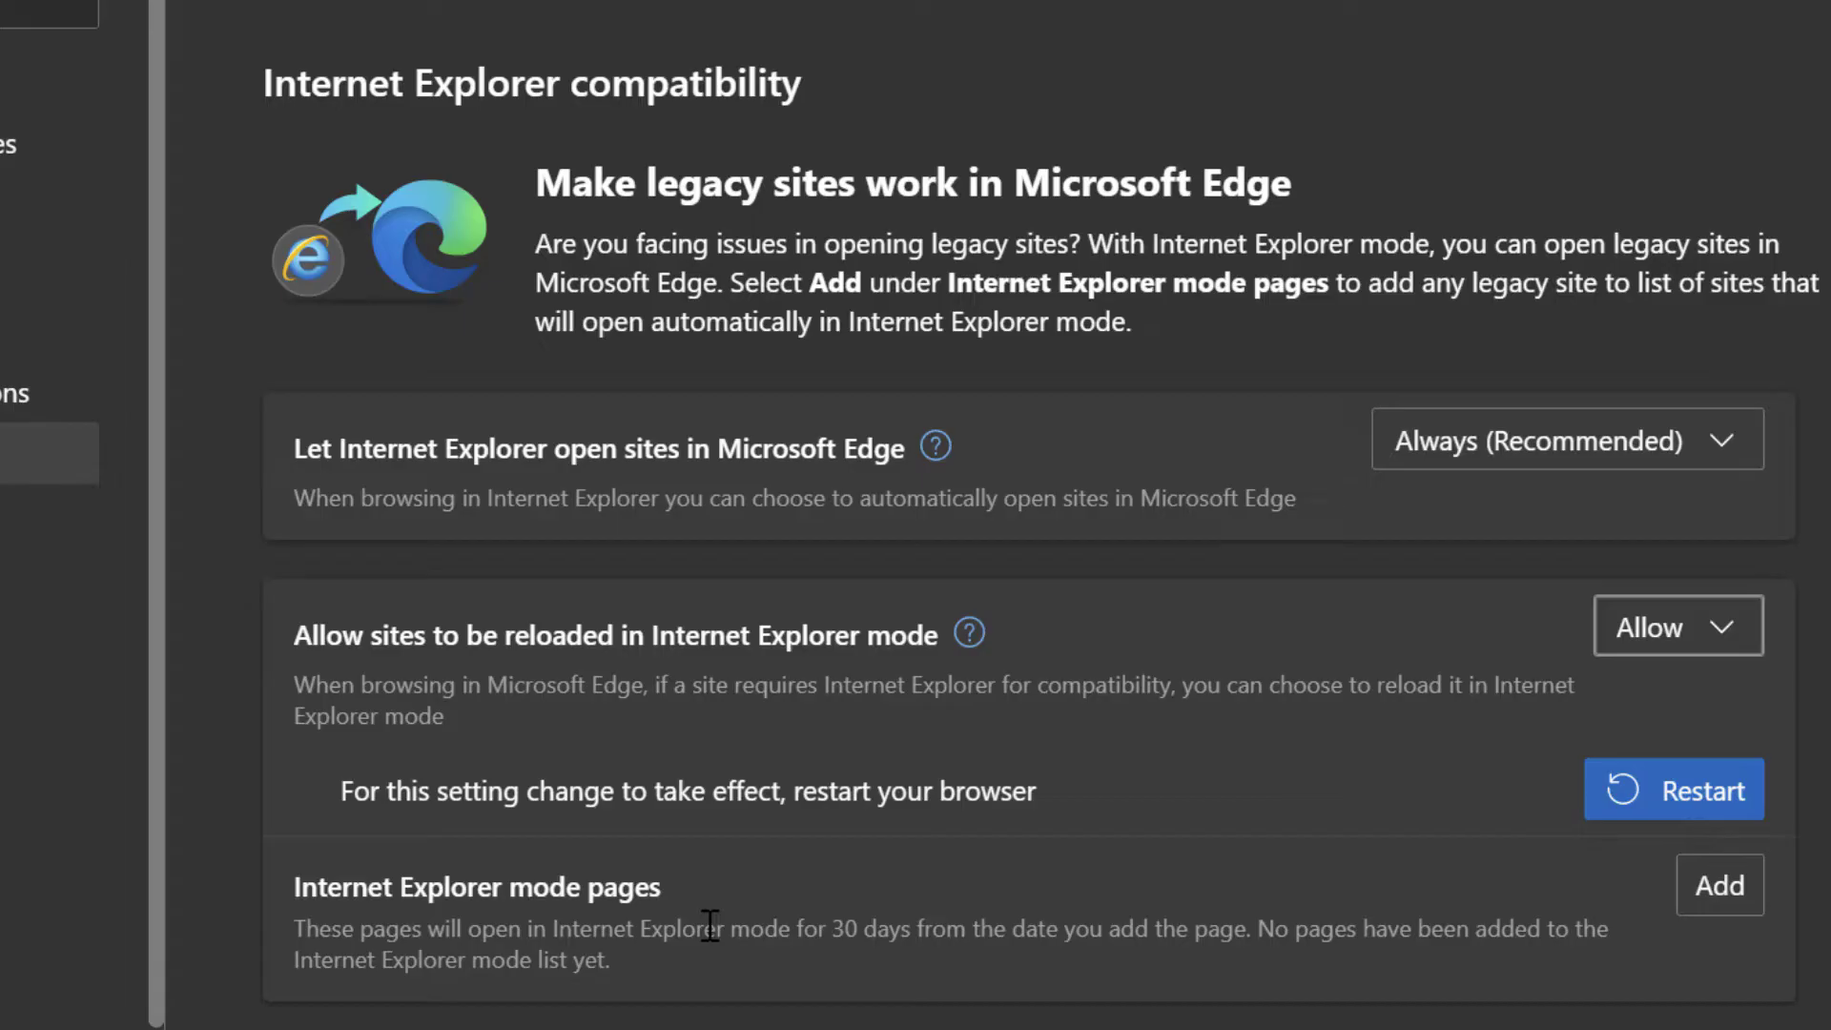
pyautogui.moveTo(751, 914)
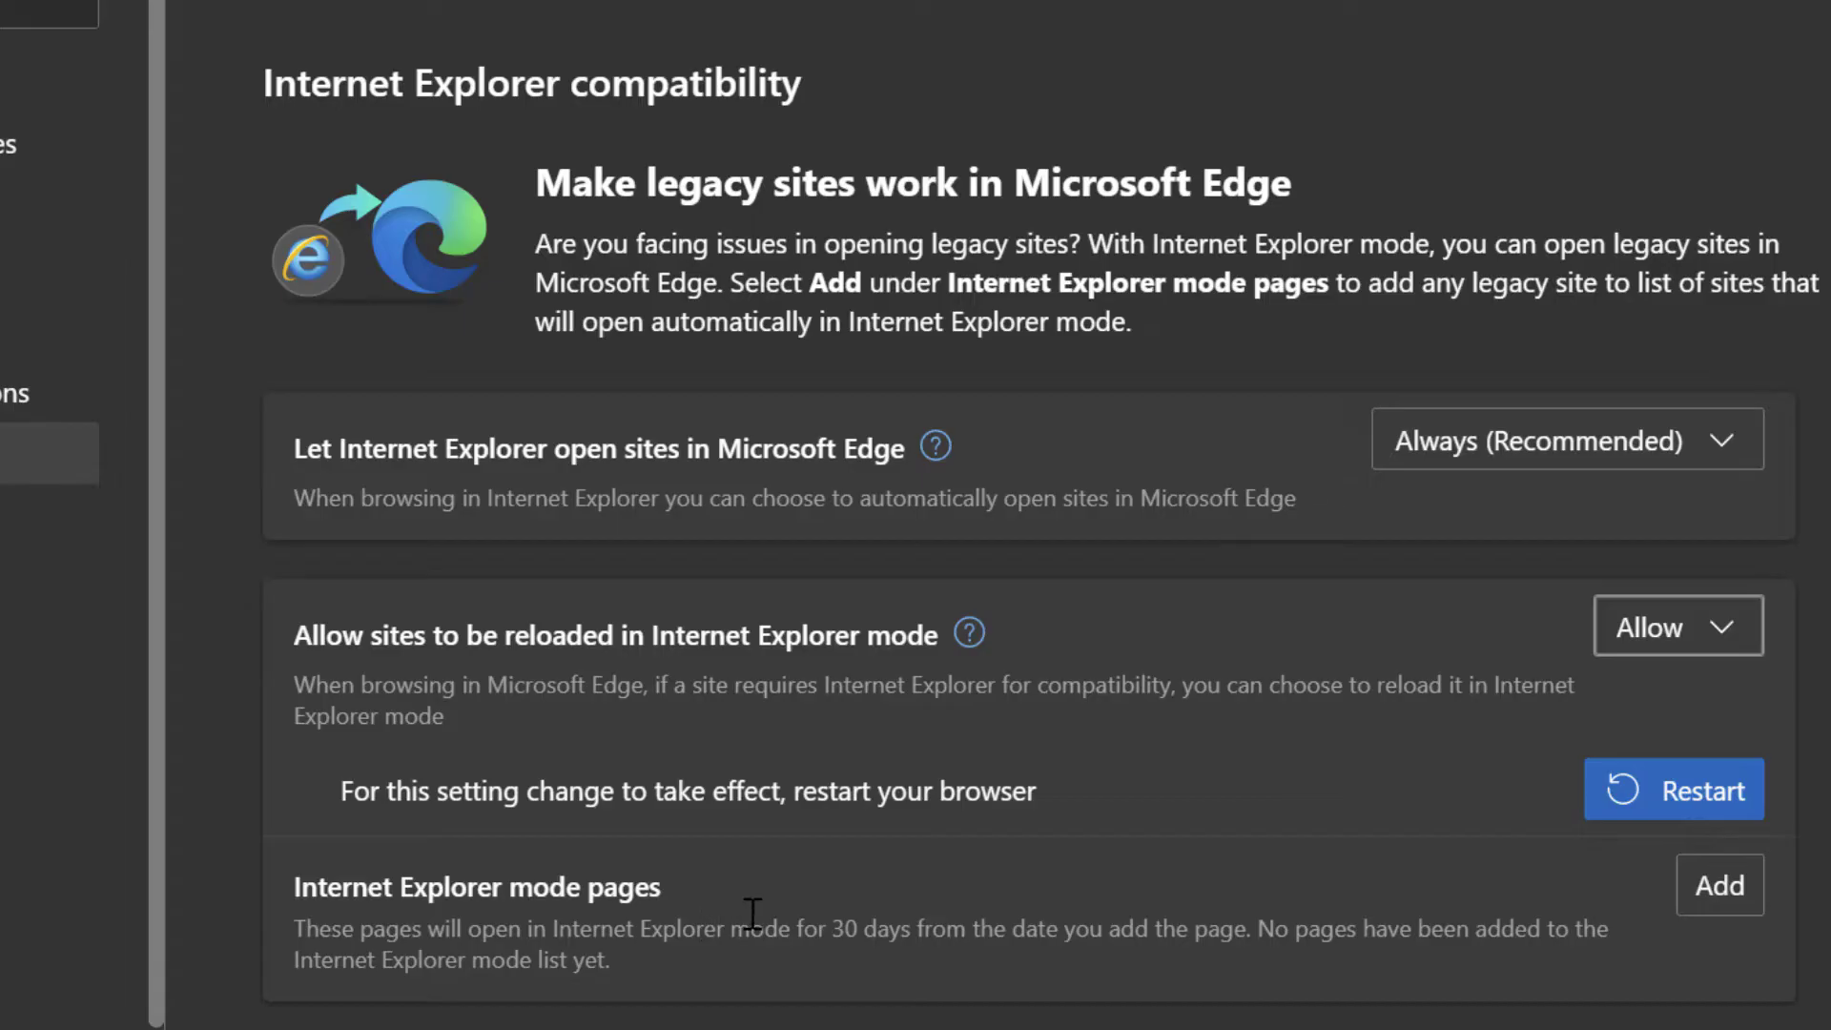
pyautogui.moveTo(759, 922)
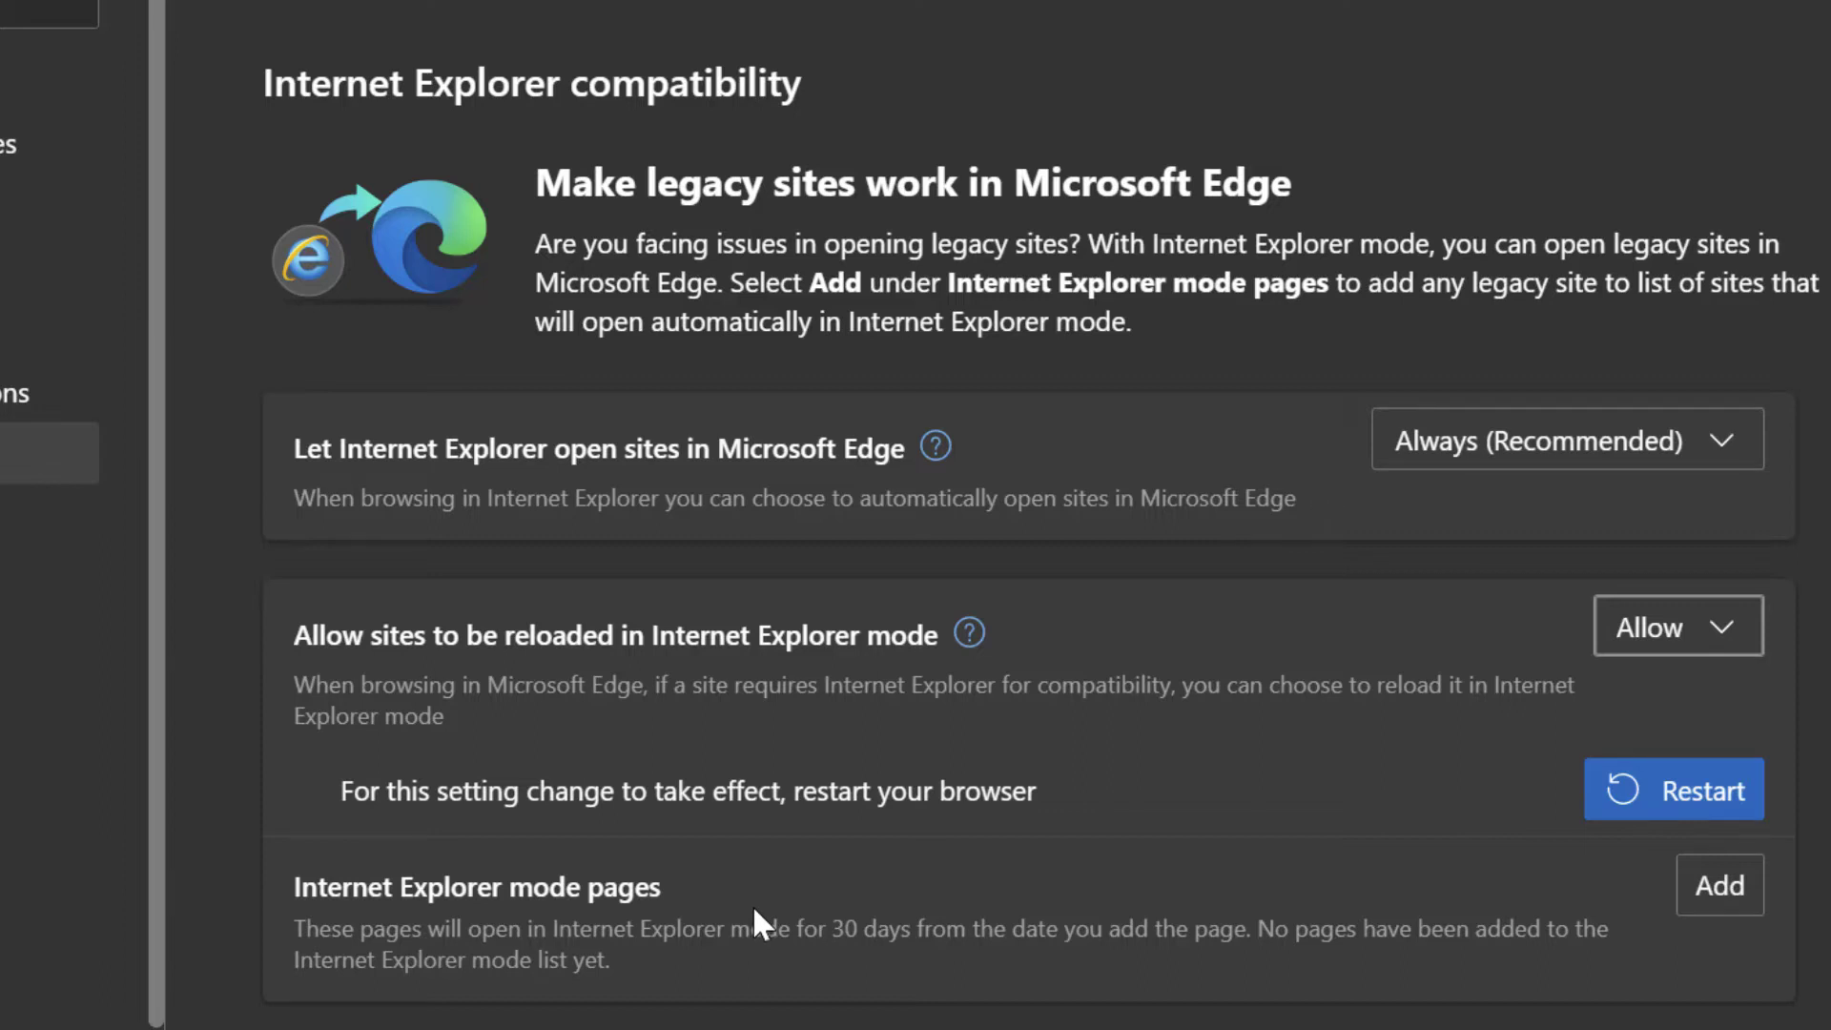
pyautogui.moveTo(801, 967)
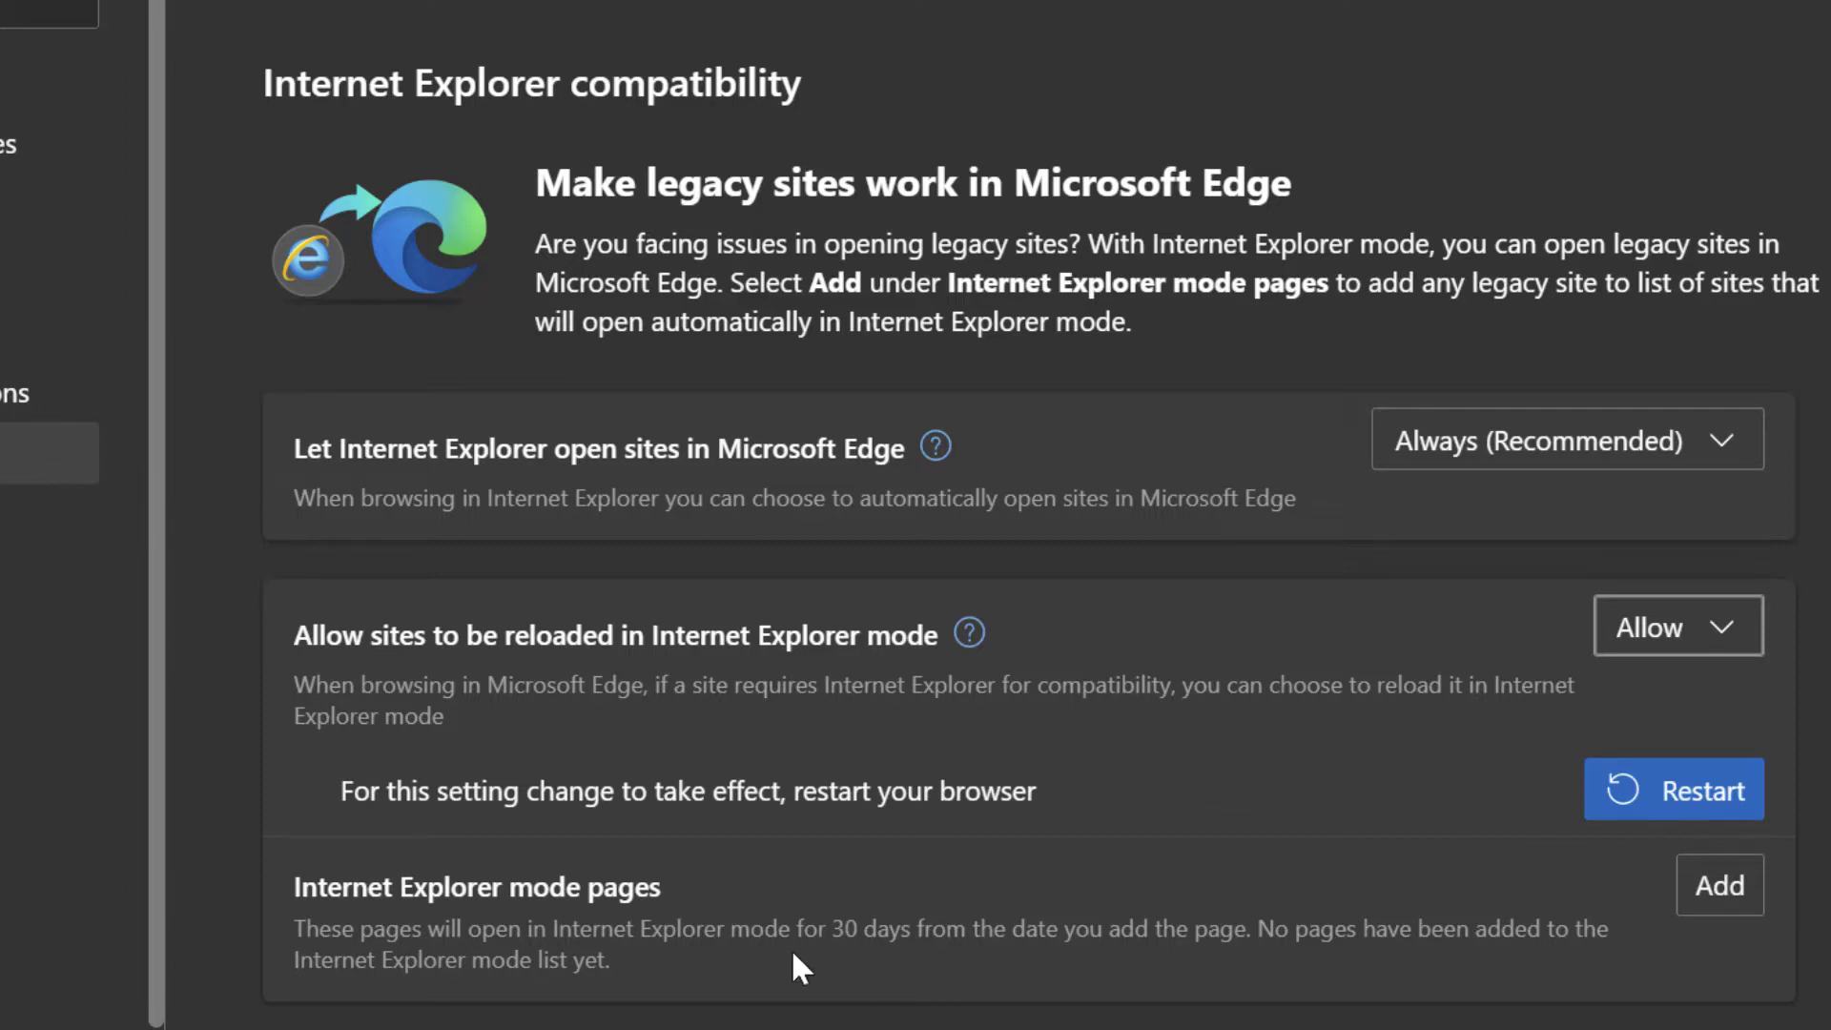
pyautogui.moveTo(888, 967)
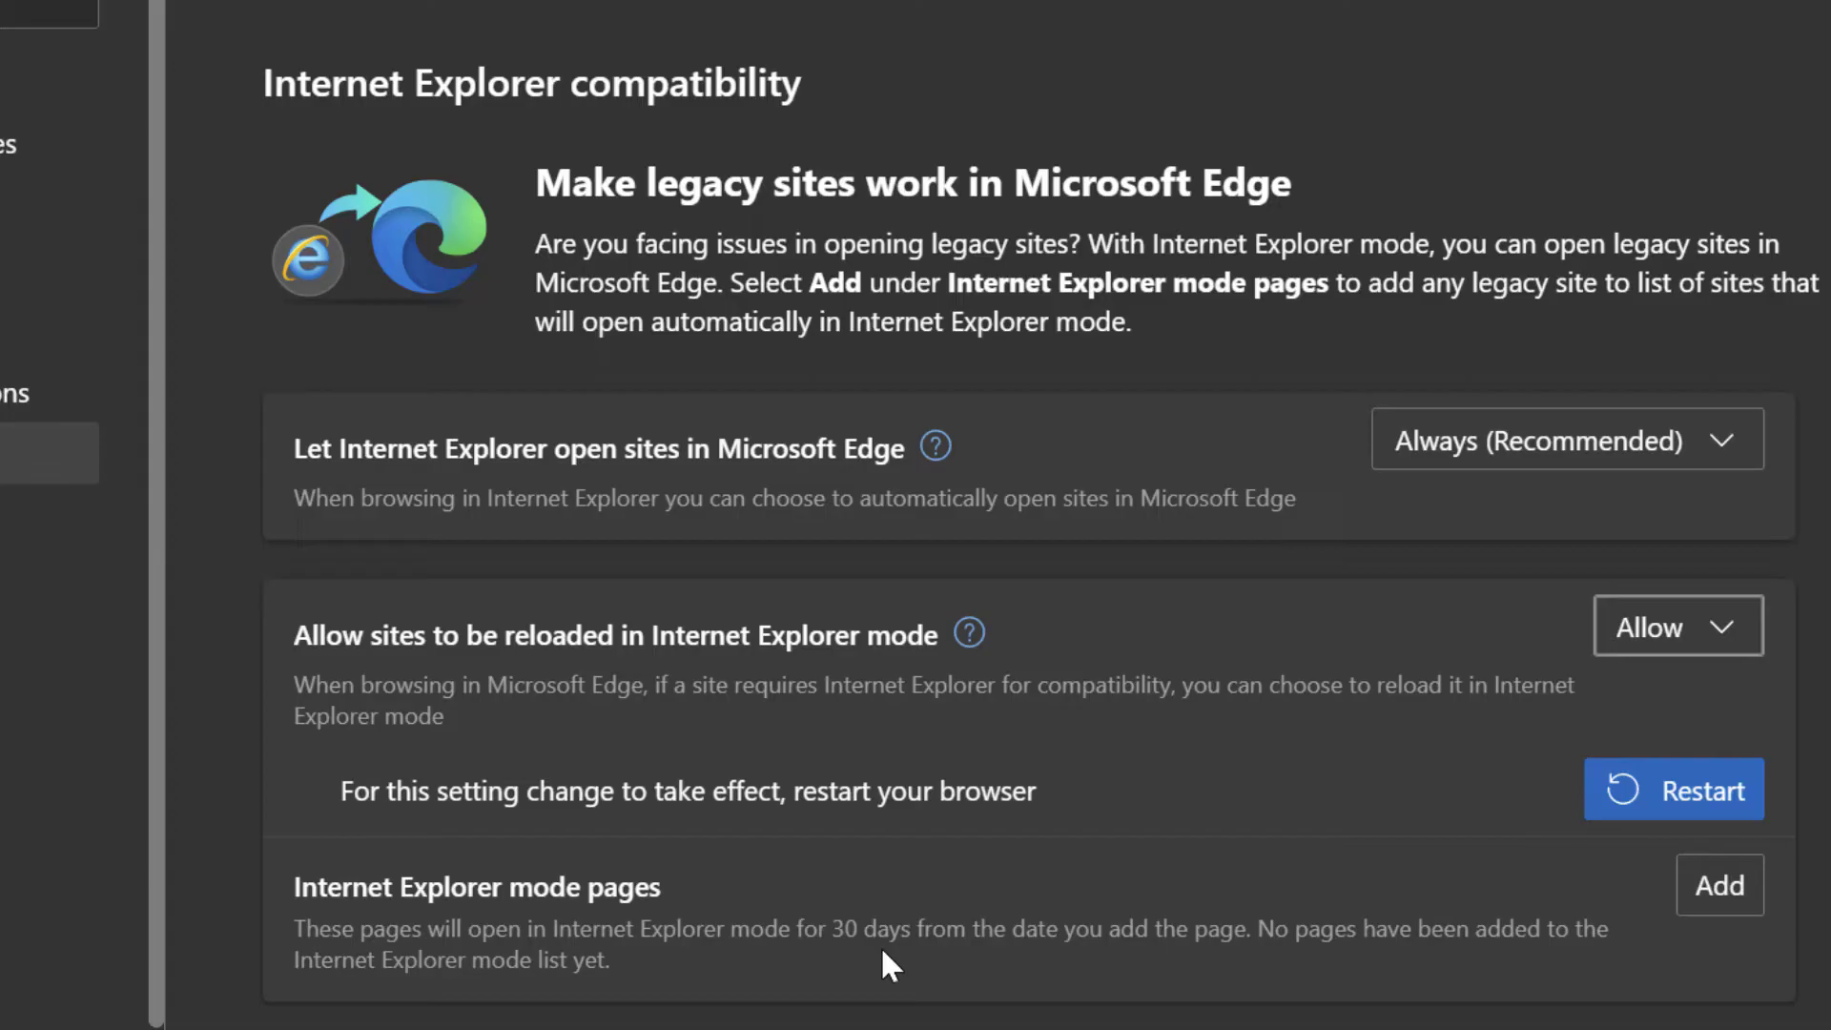
pyautogui.moveTo(1719, 885)
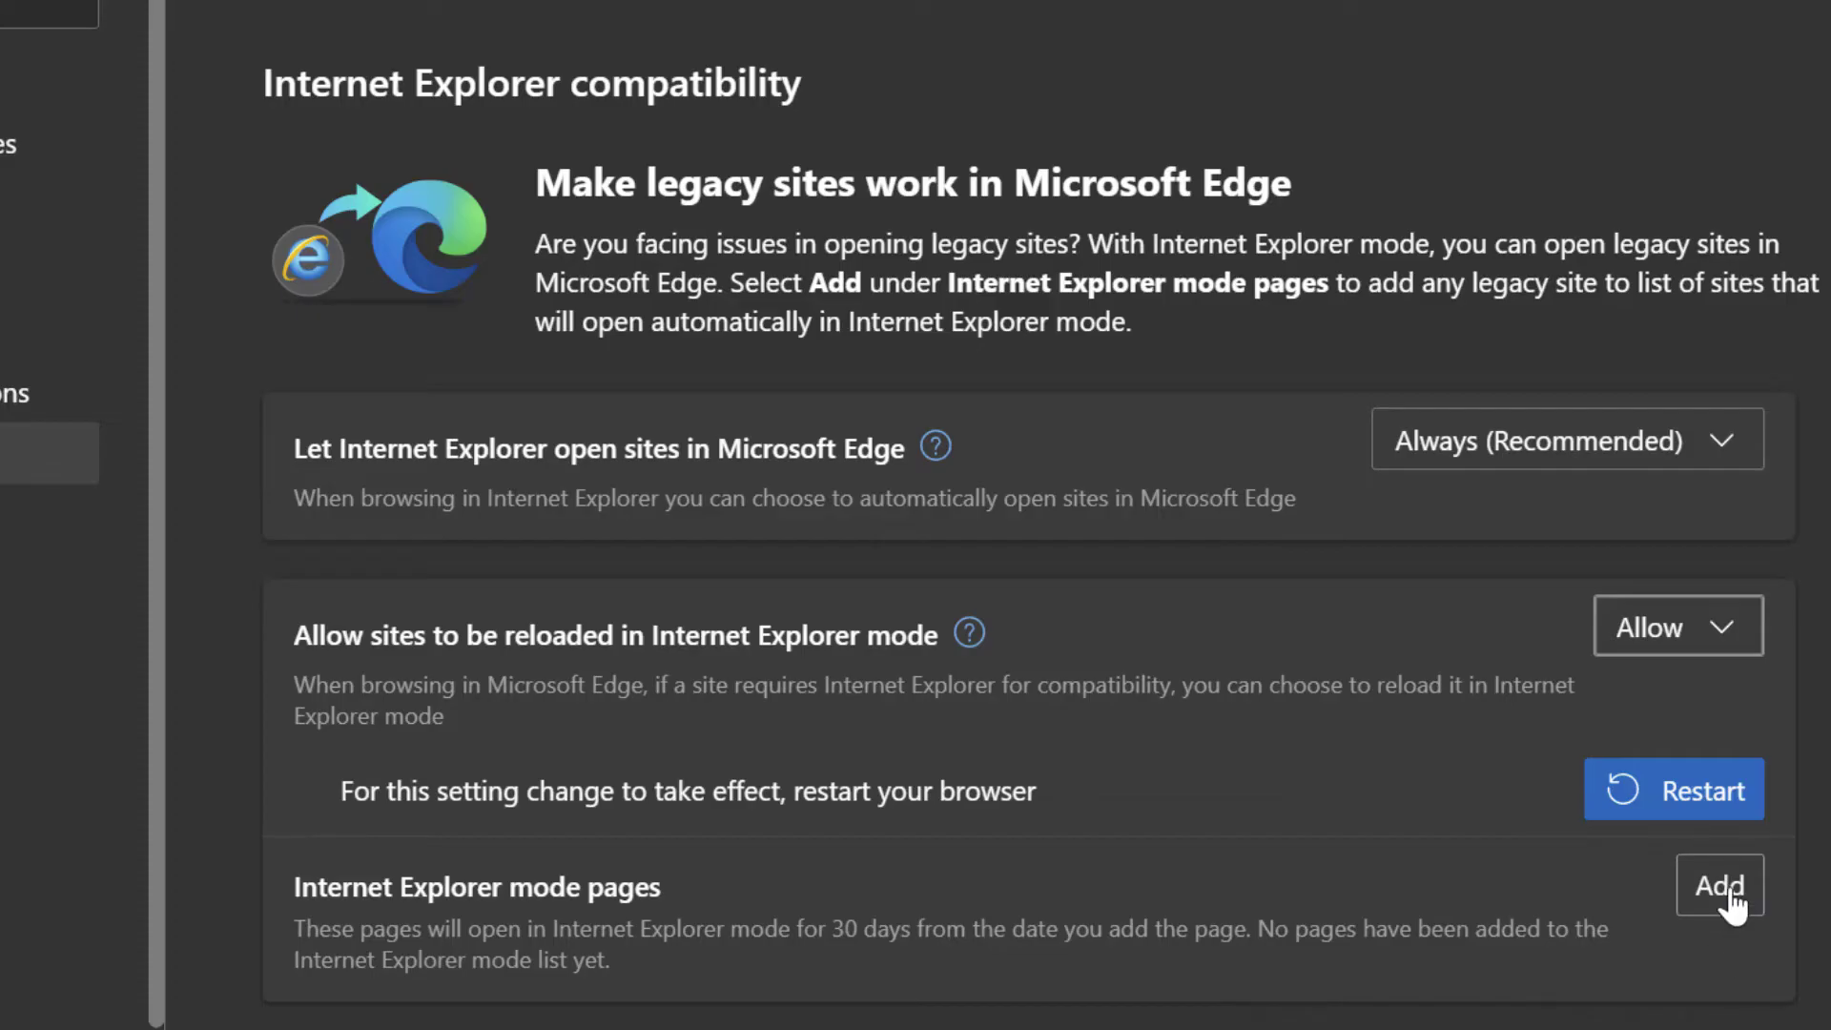
# - Cancel the Add a page dialog without adding anything, then restart Edge
pyautogui.click(1718, 886)
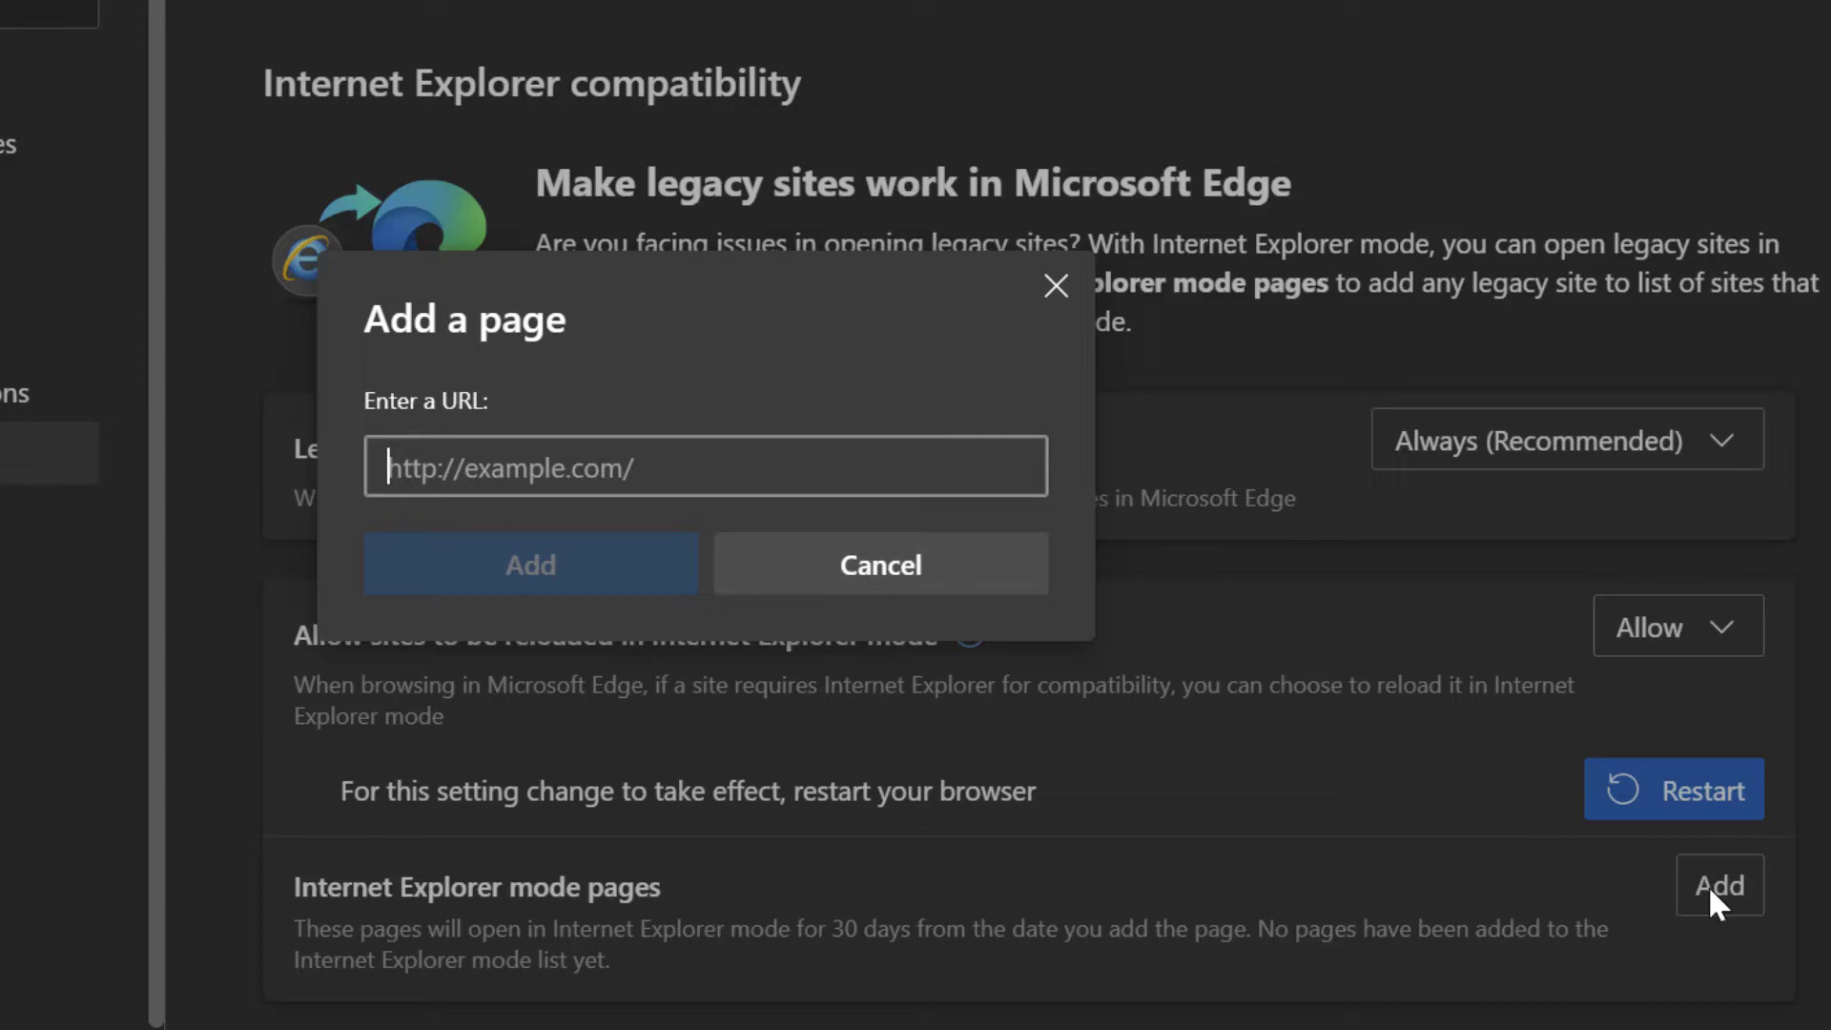
pyautogui.click(879, 563)
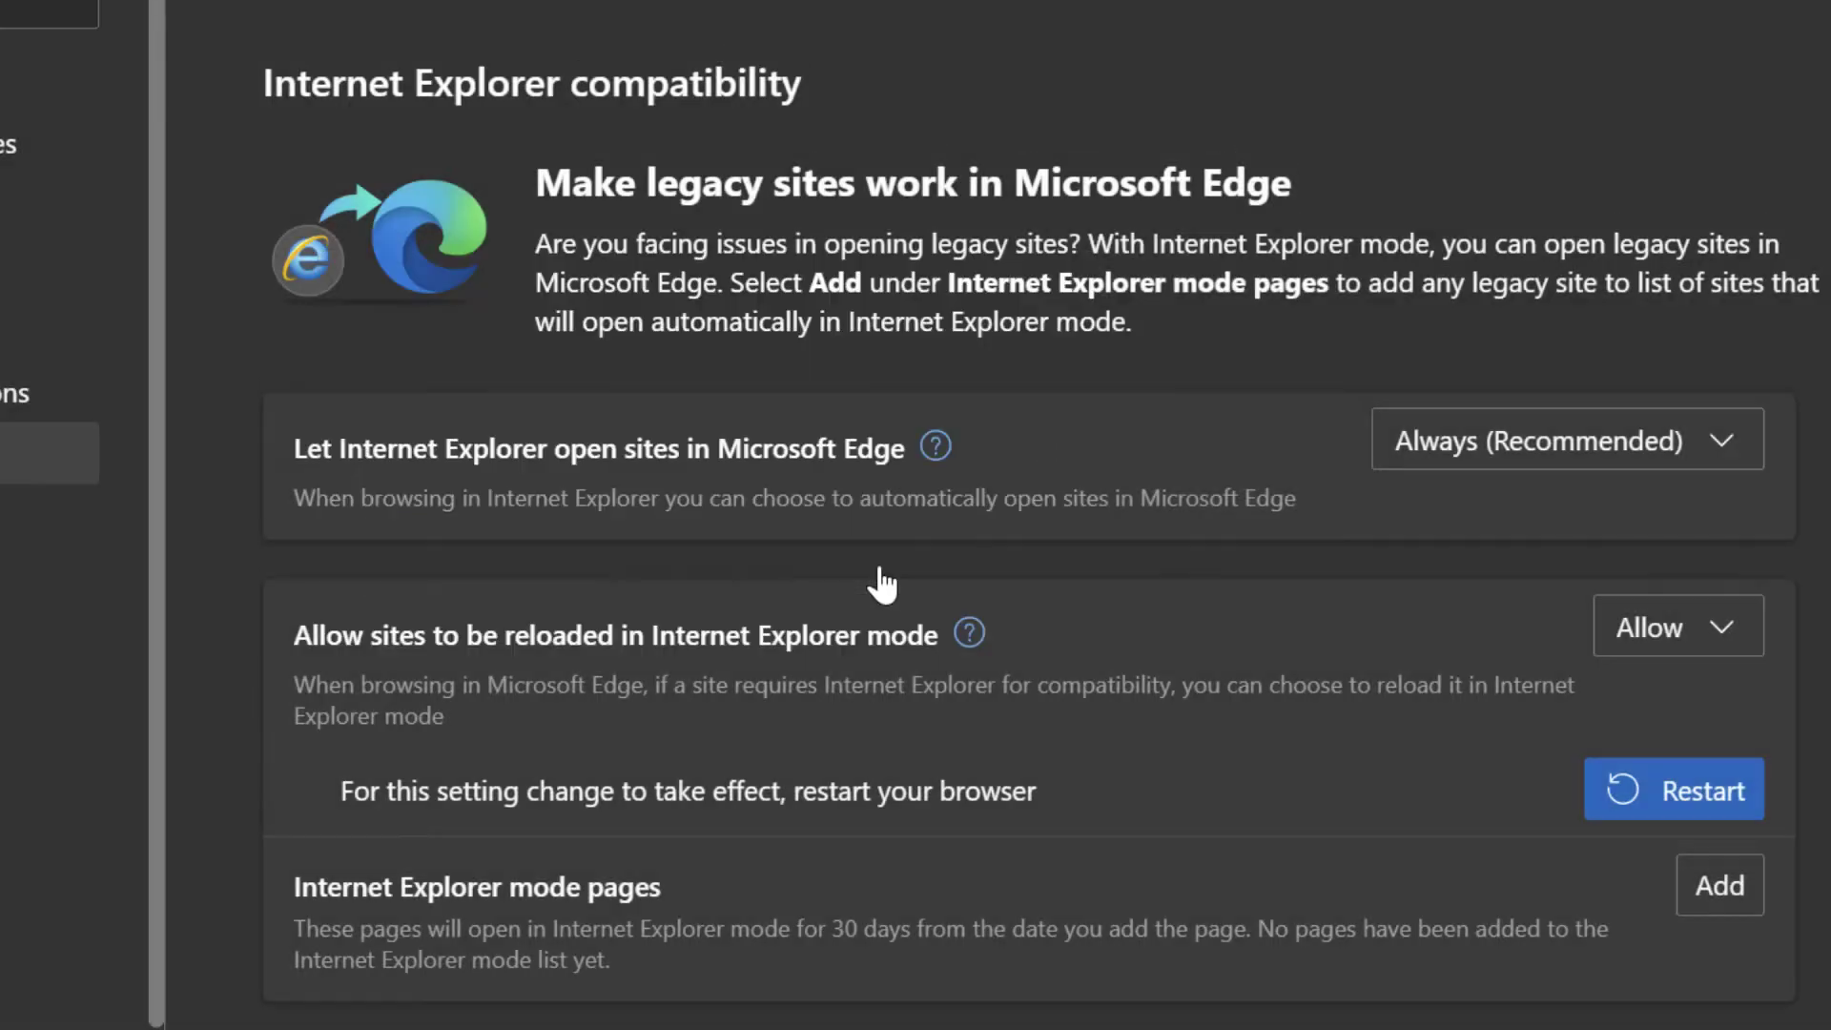
pyautogui.moveTo(1709, 817)
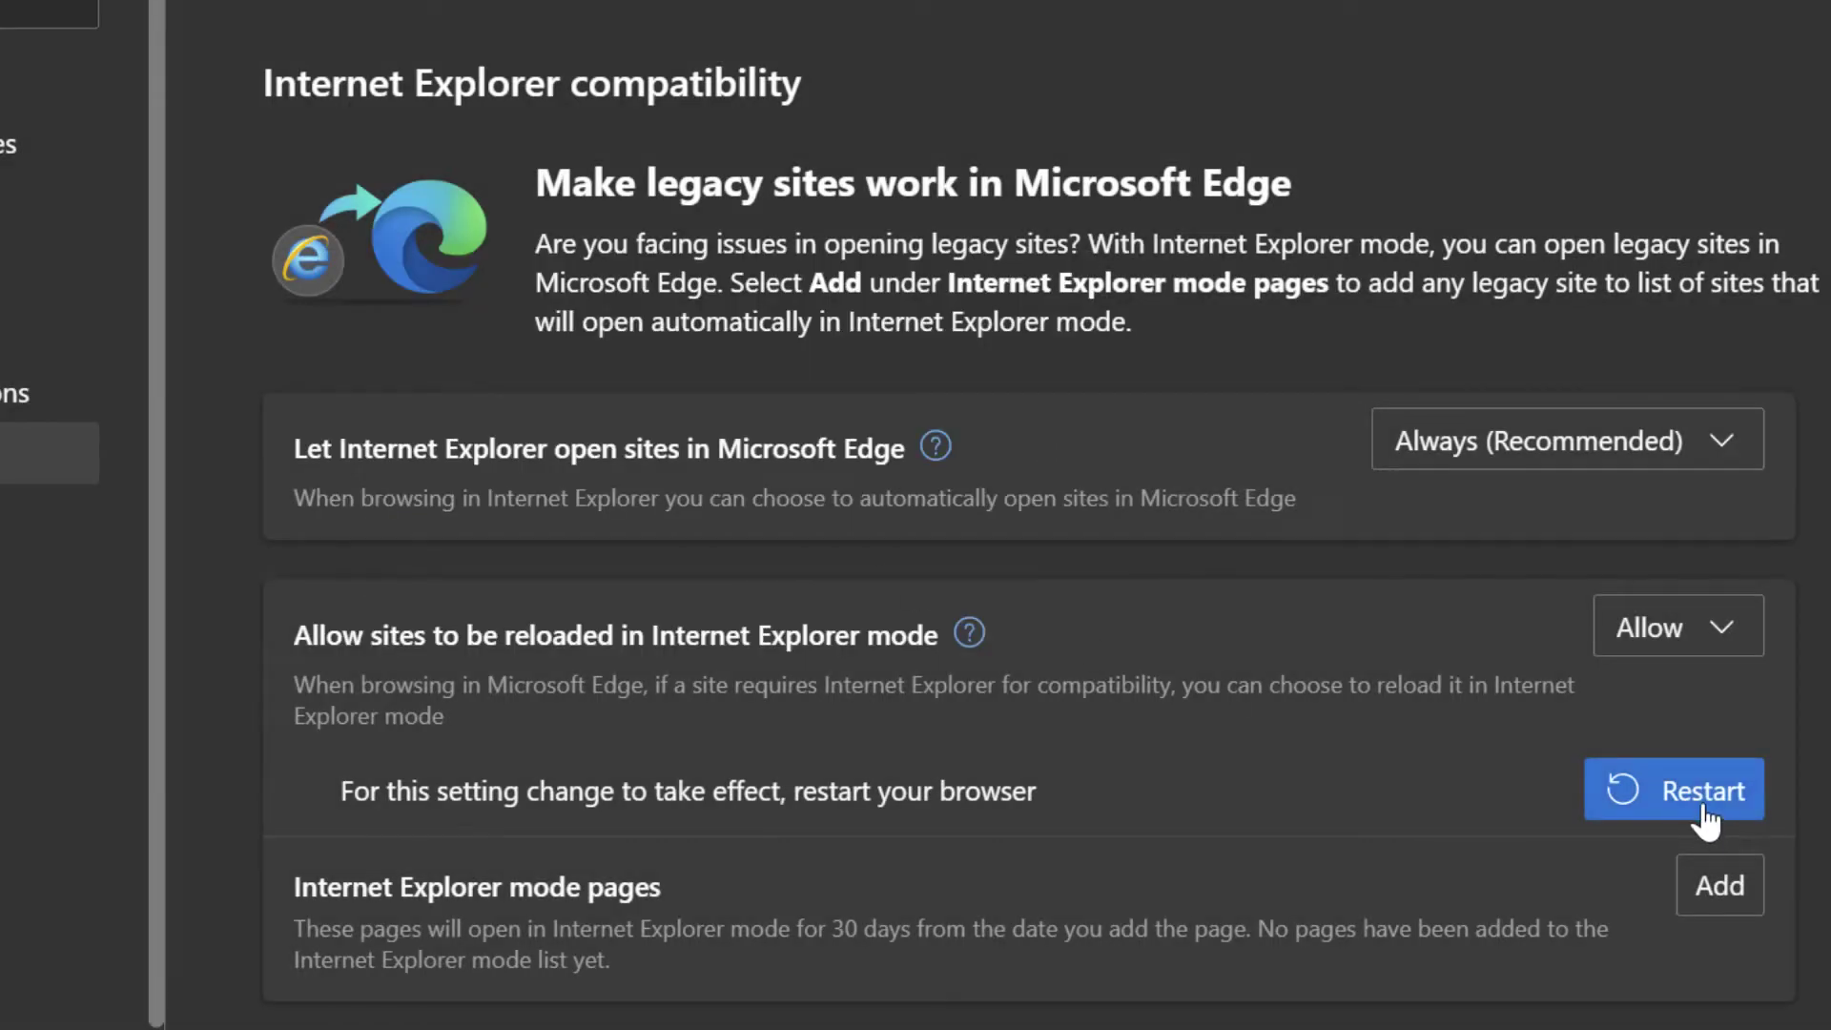
pyautogui.click(1674, 790)
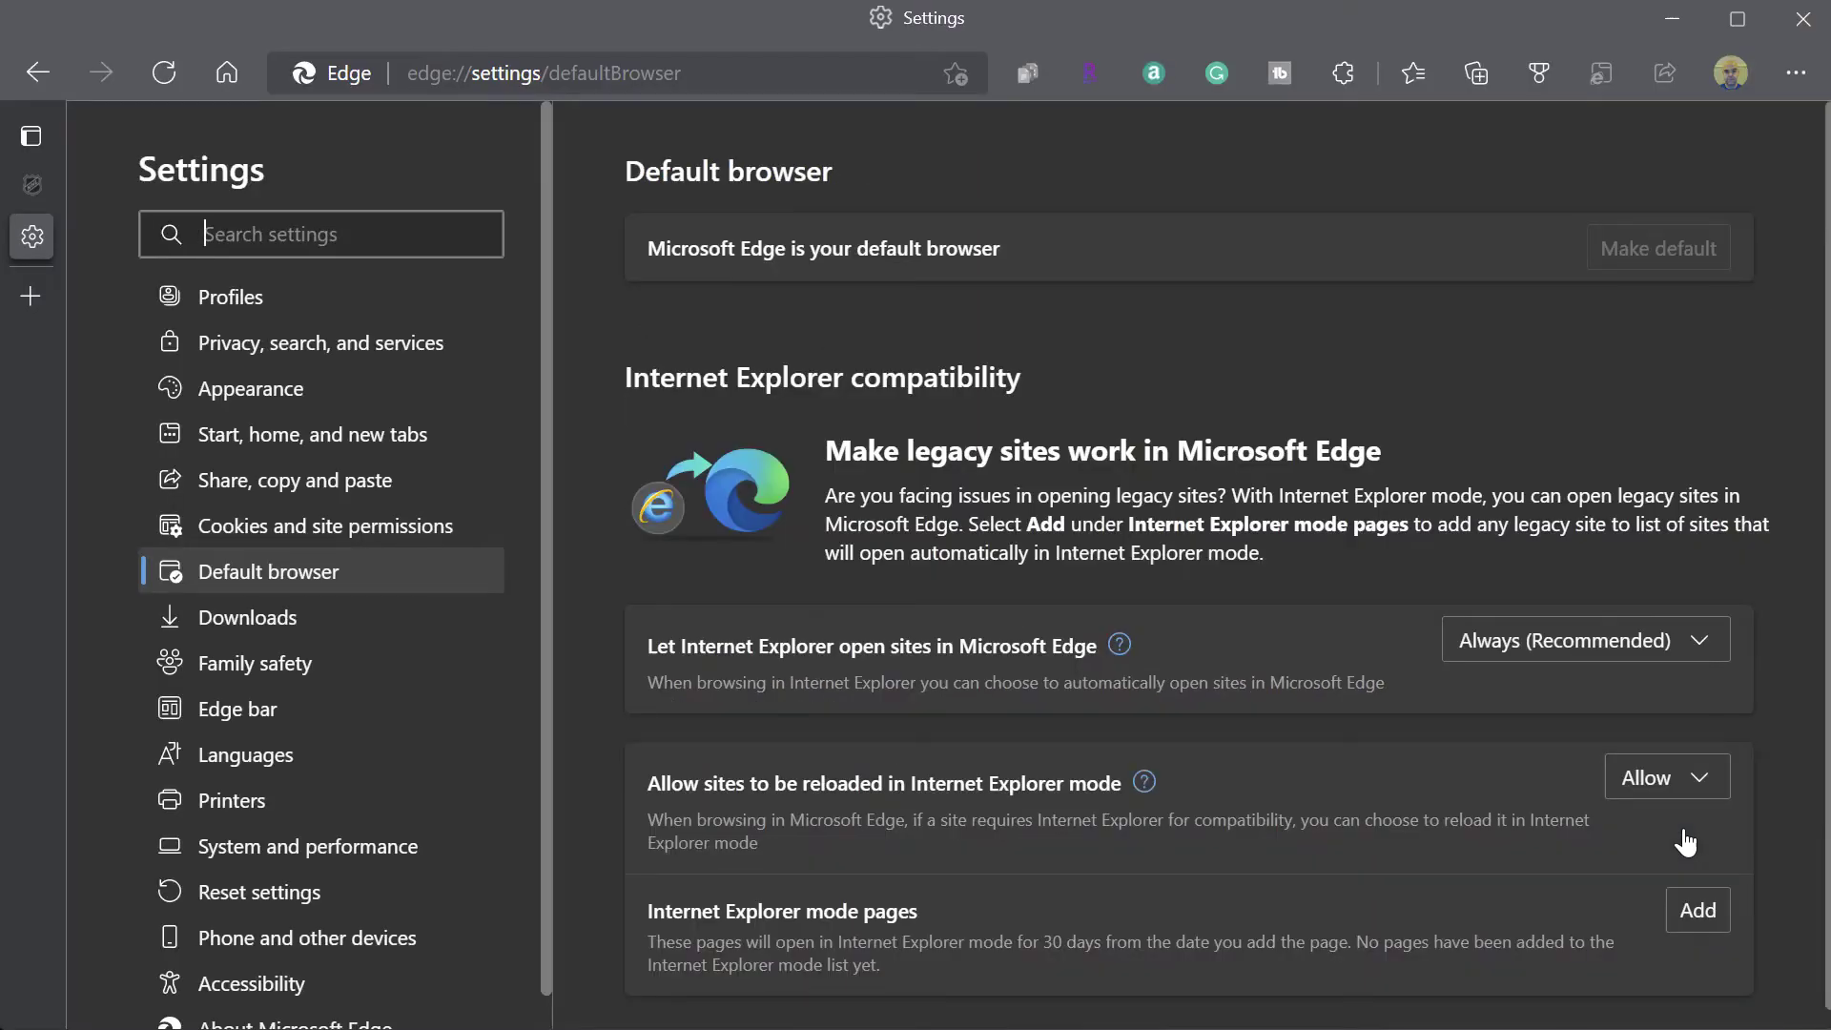
pyautogui.moveTo(1716, 837)
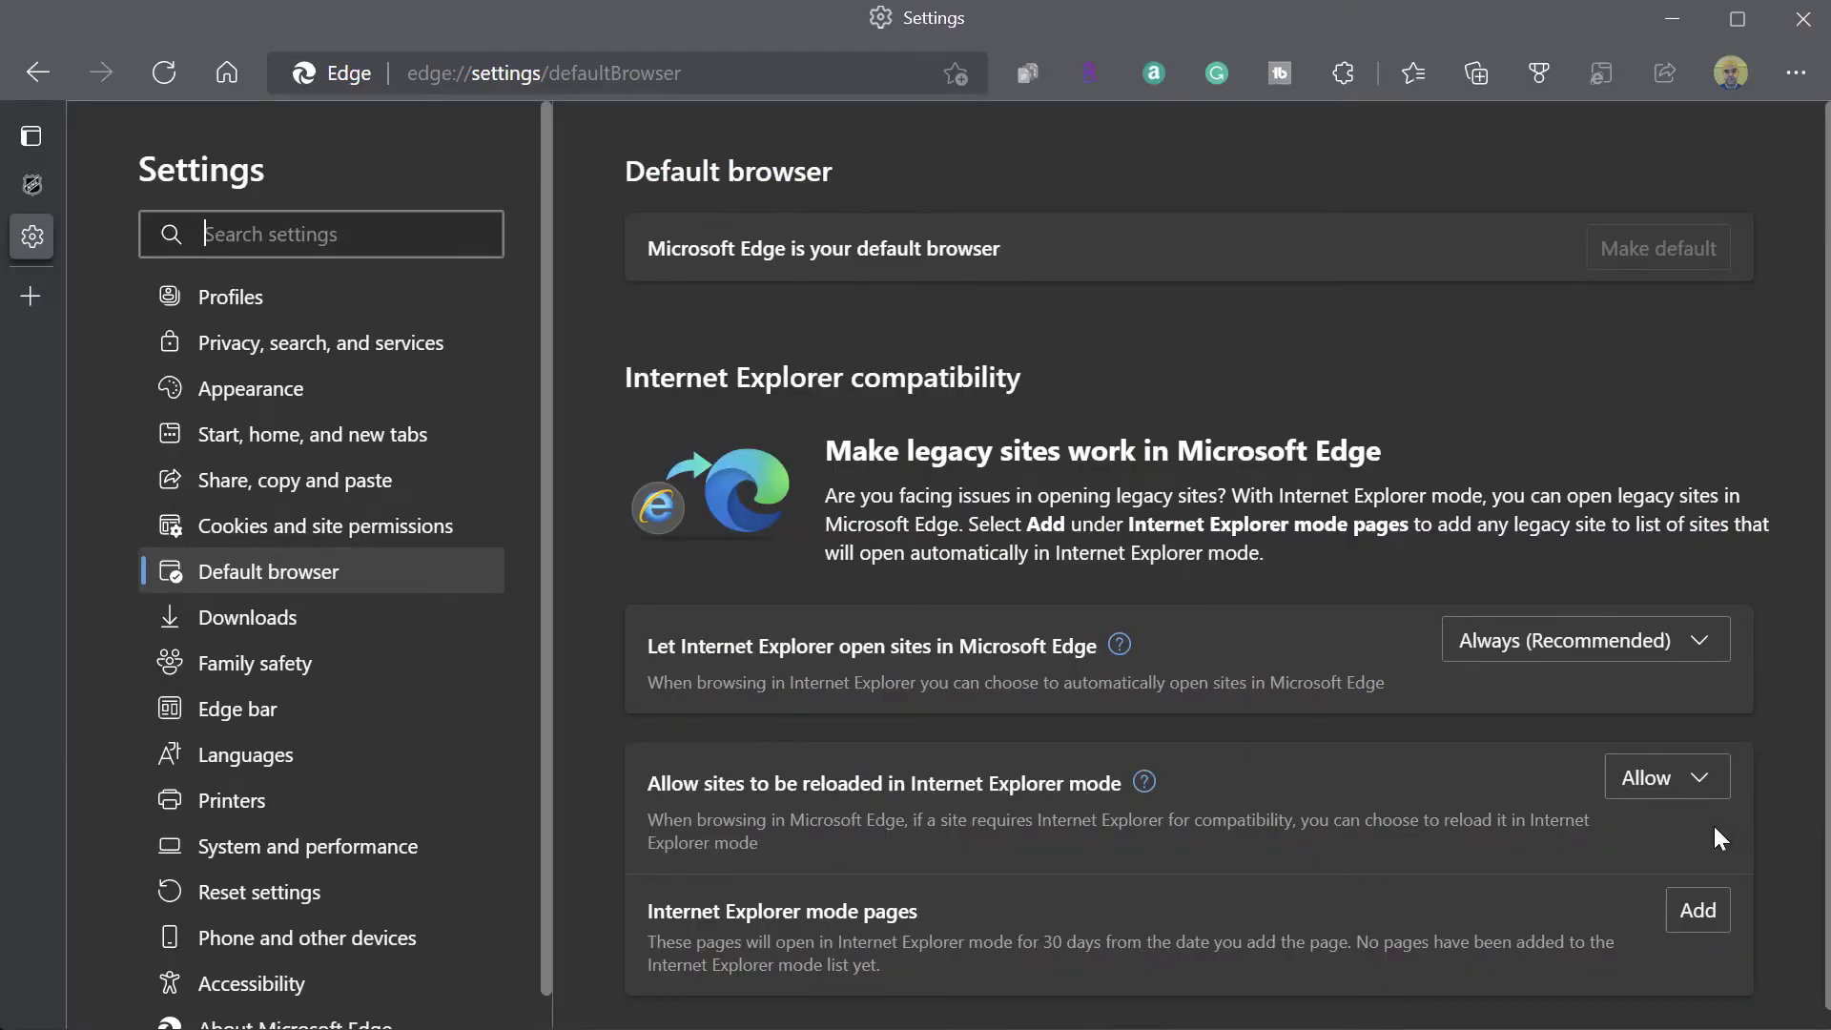
pyautogui.moveTo(1708, 843)
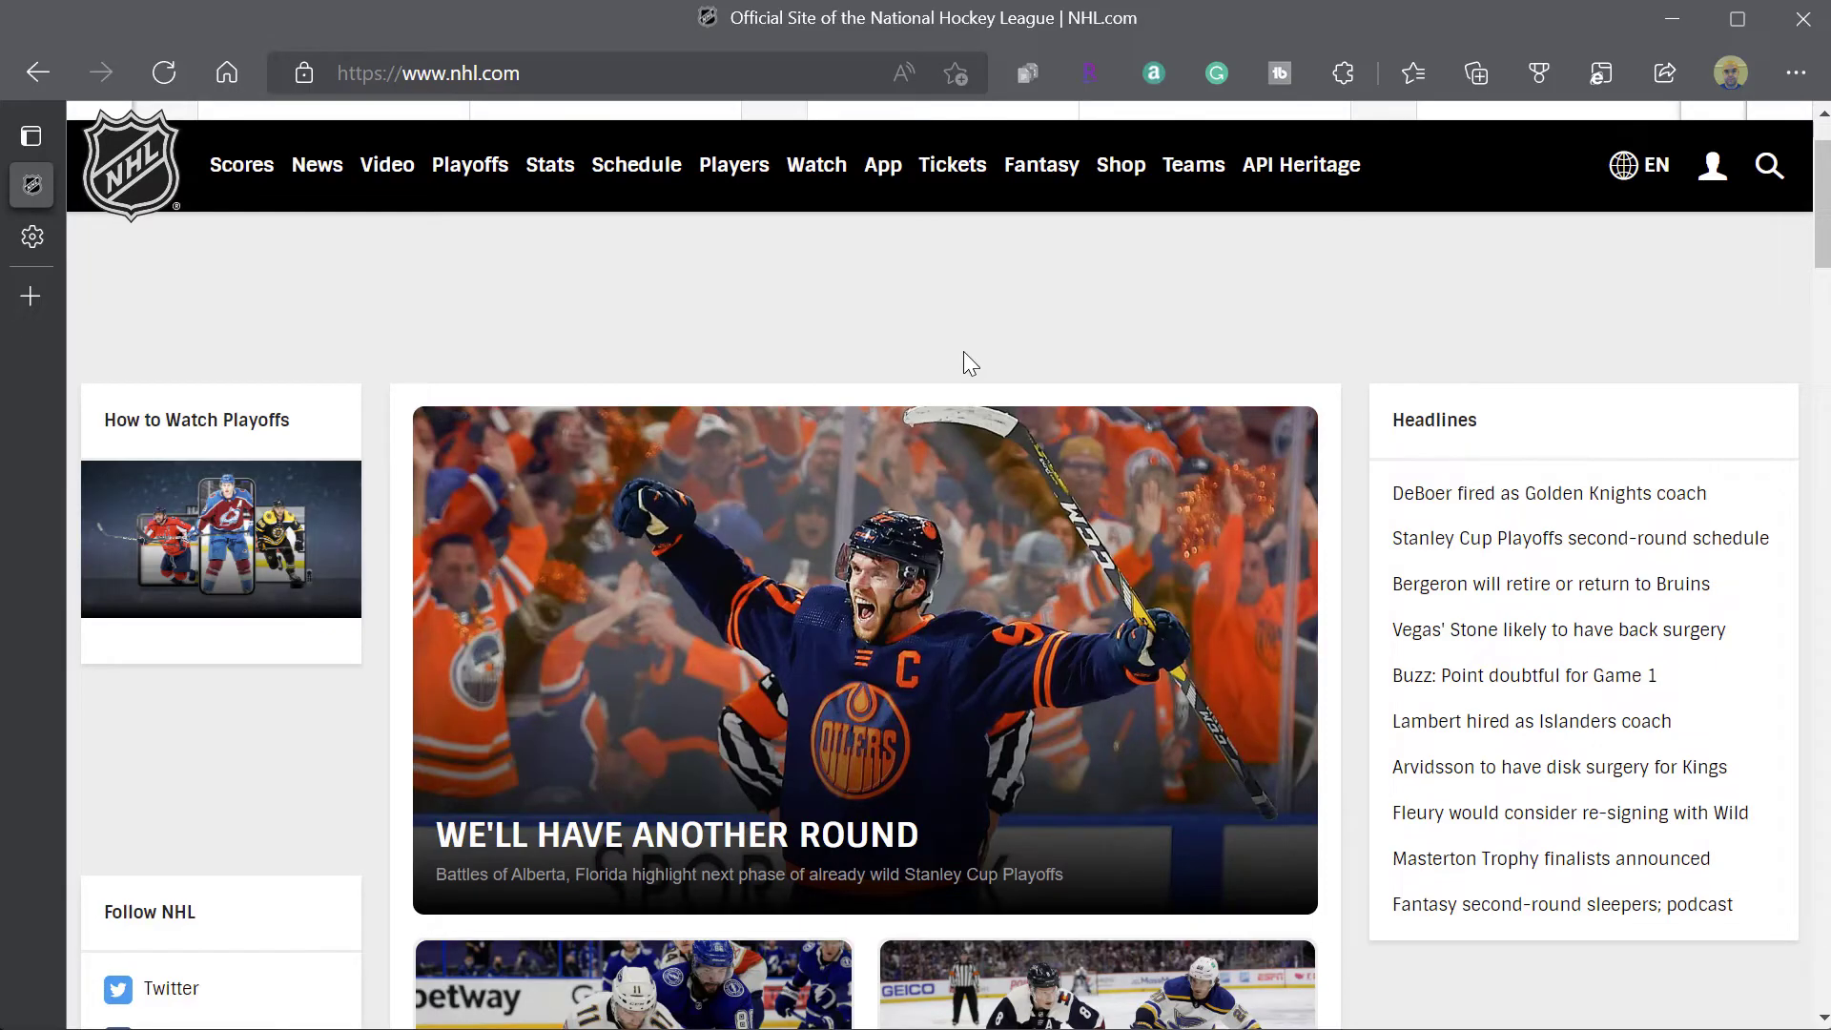
# - Expand the vertical tabs pane and bring up the nhl.com tab's context menu
pyautogui.click(31, 136)
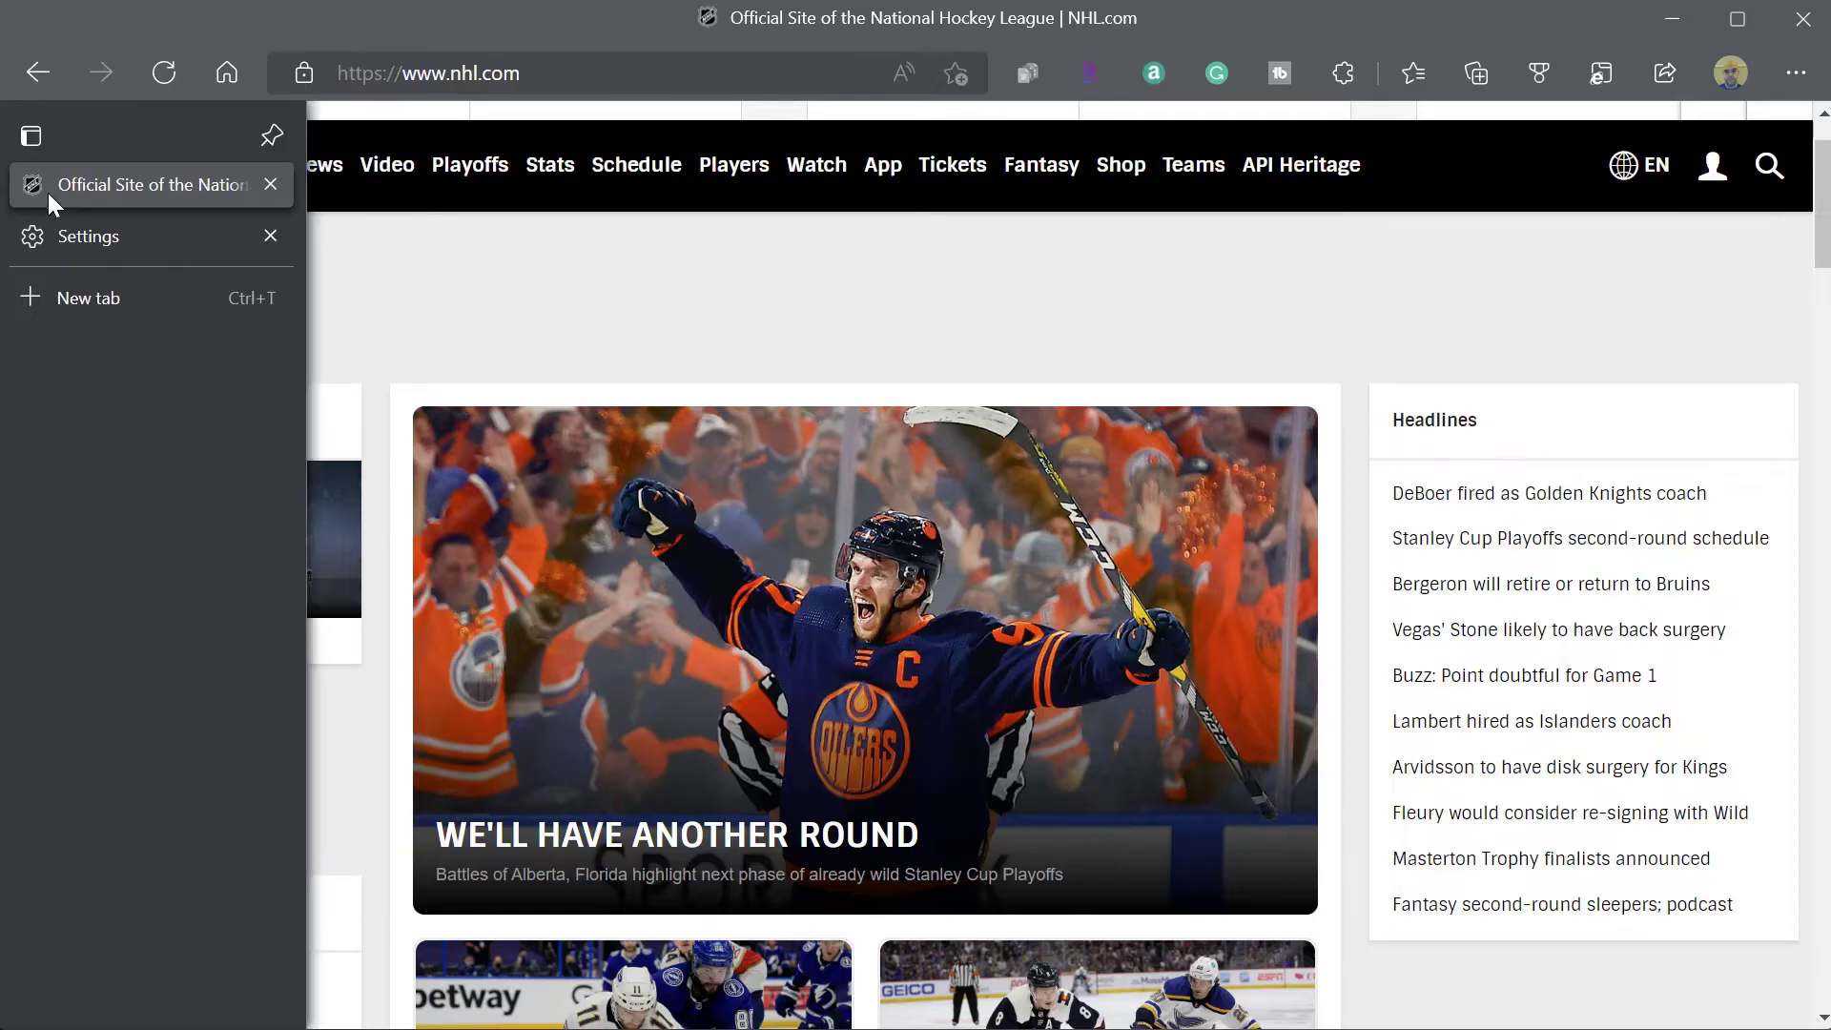
pyautogui.rightClick(152, 184)
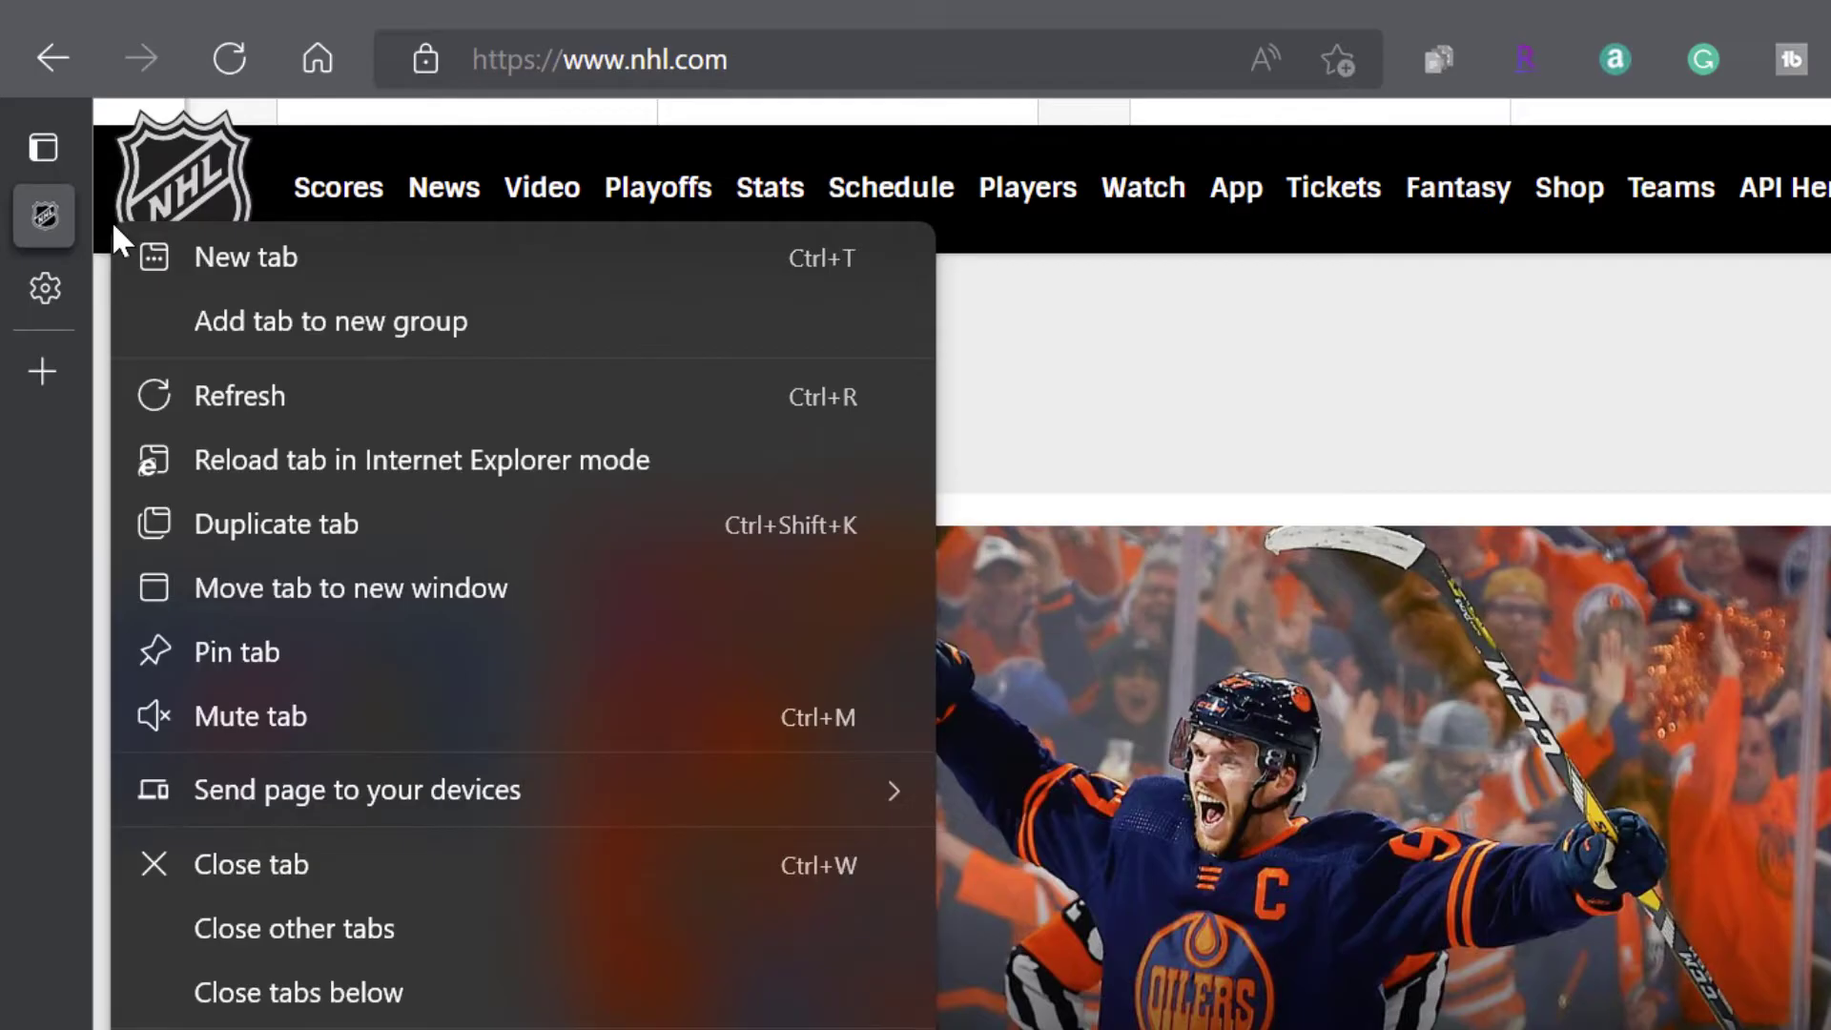
pyautogui.moveTo(696, 461)
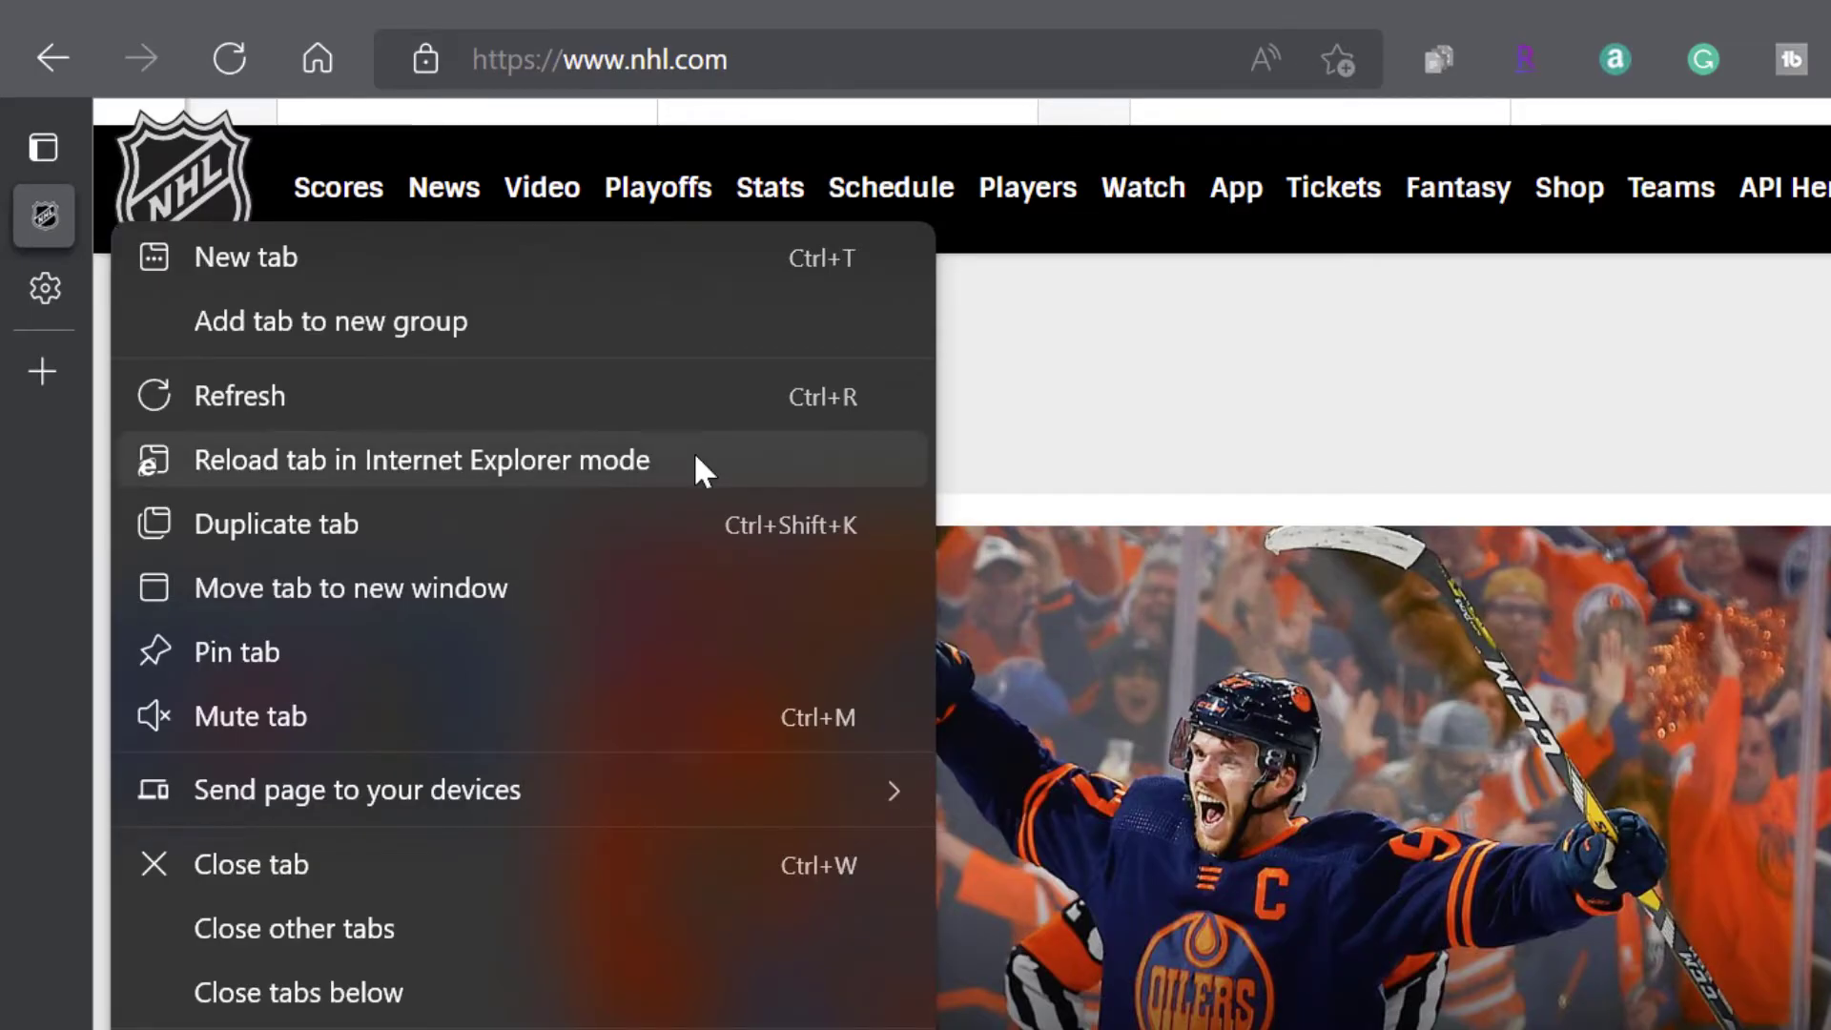
pyautogui.moveTo(628, 473)
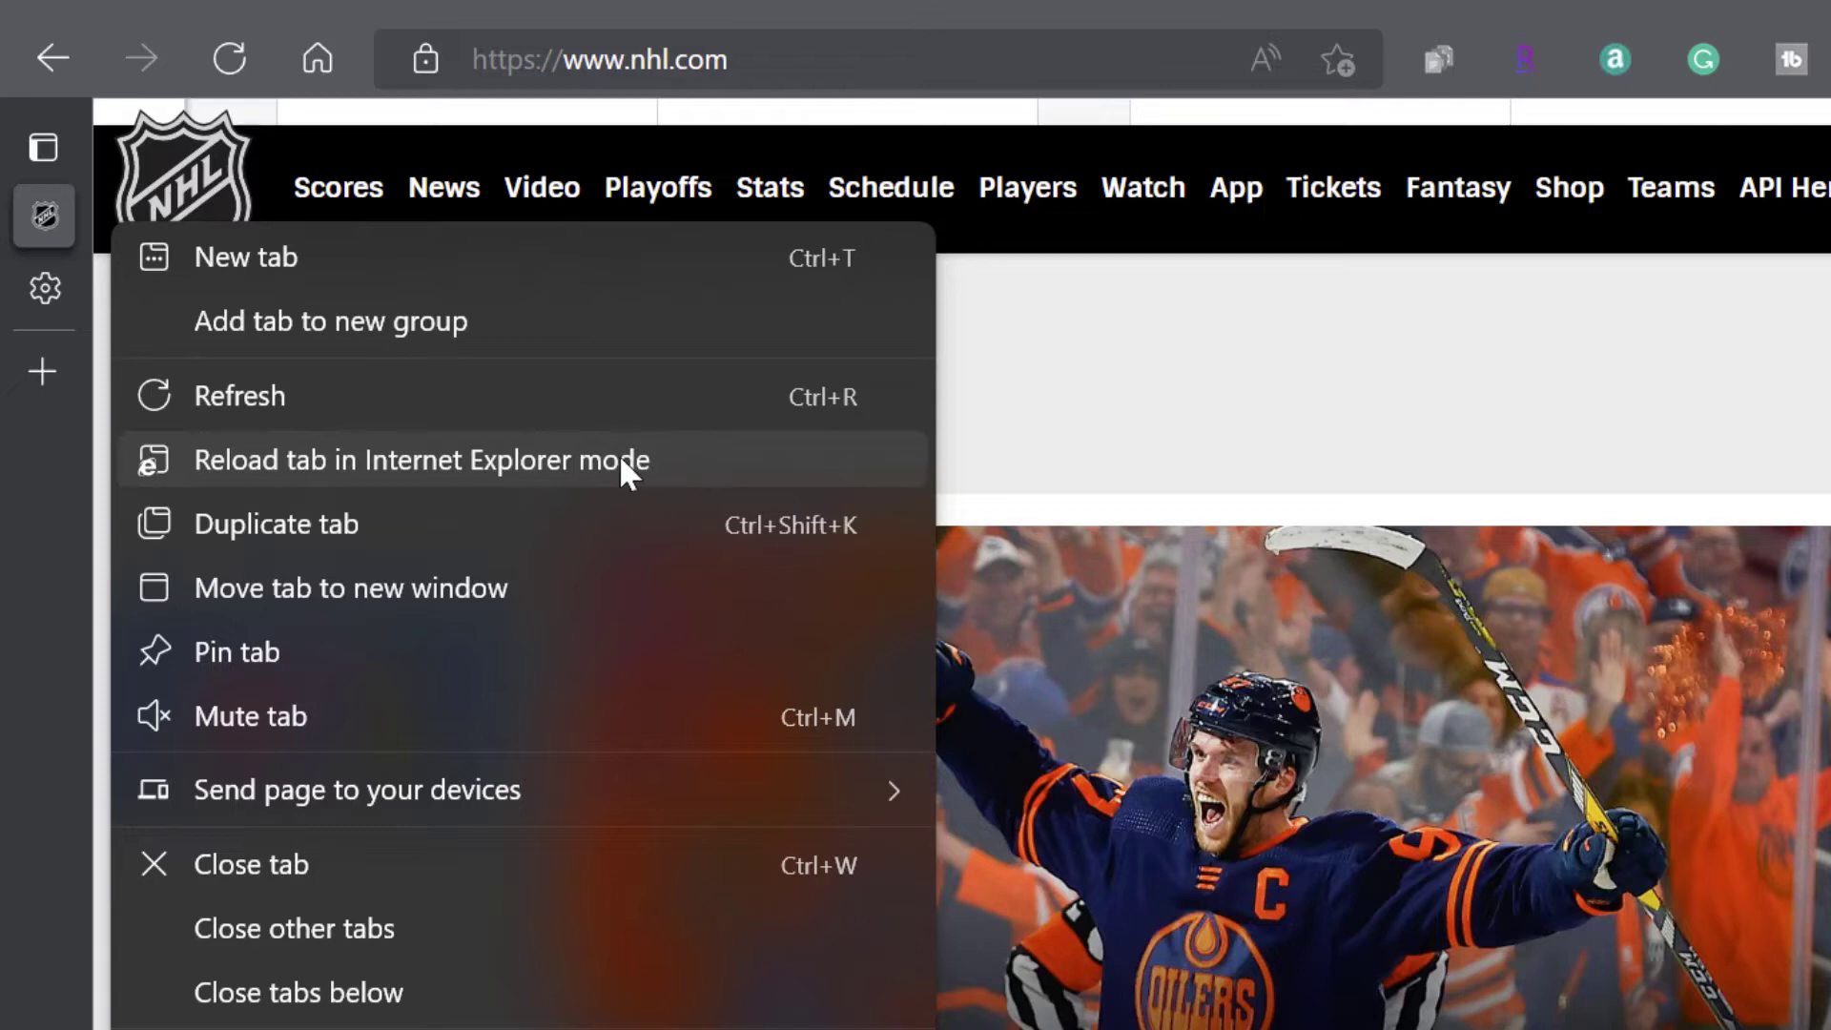
# - Reload the nhl.com tab in Internet Explorer mode and select the IE mode address-bar icon
pyautogui.click(418, 459)
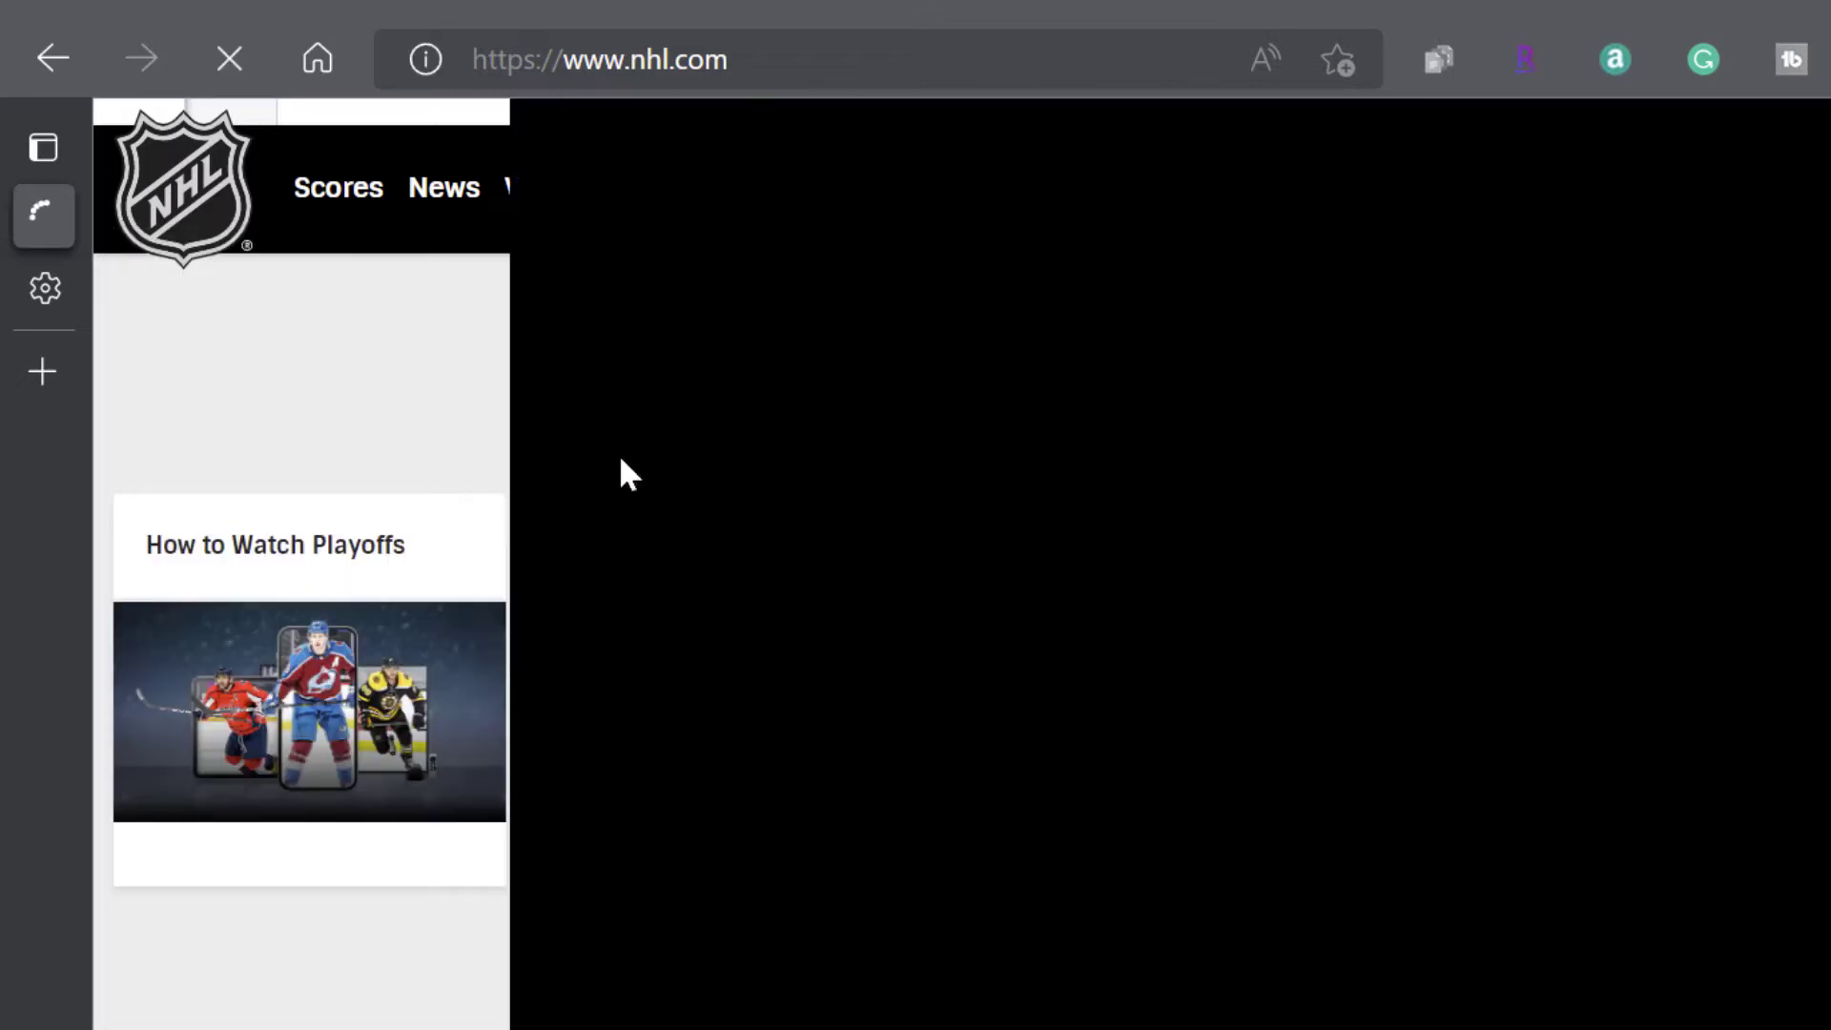
pyautogui.click(426, 59)
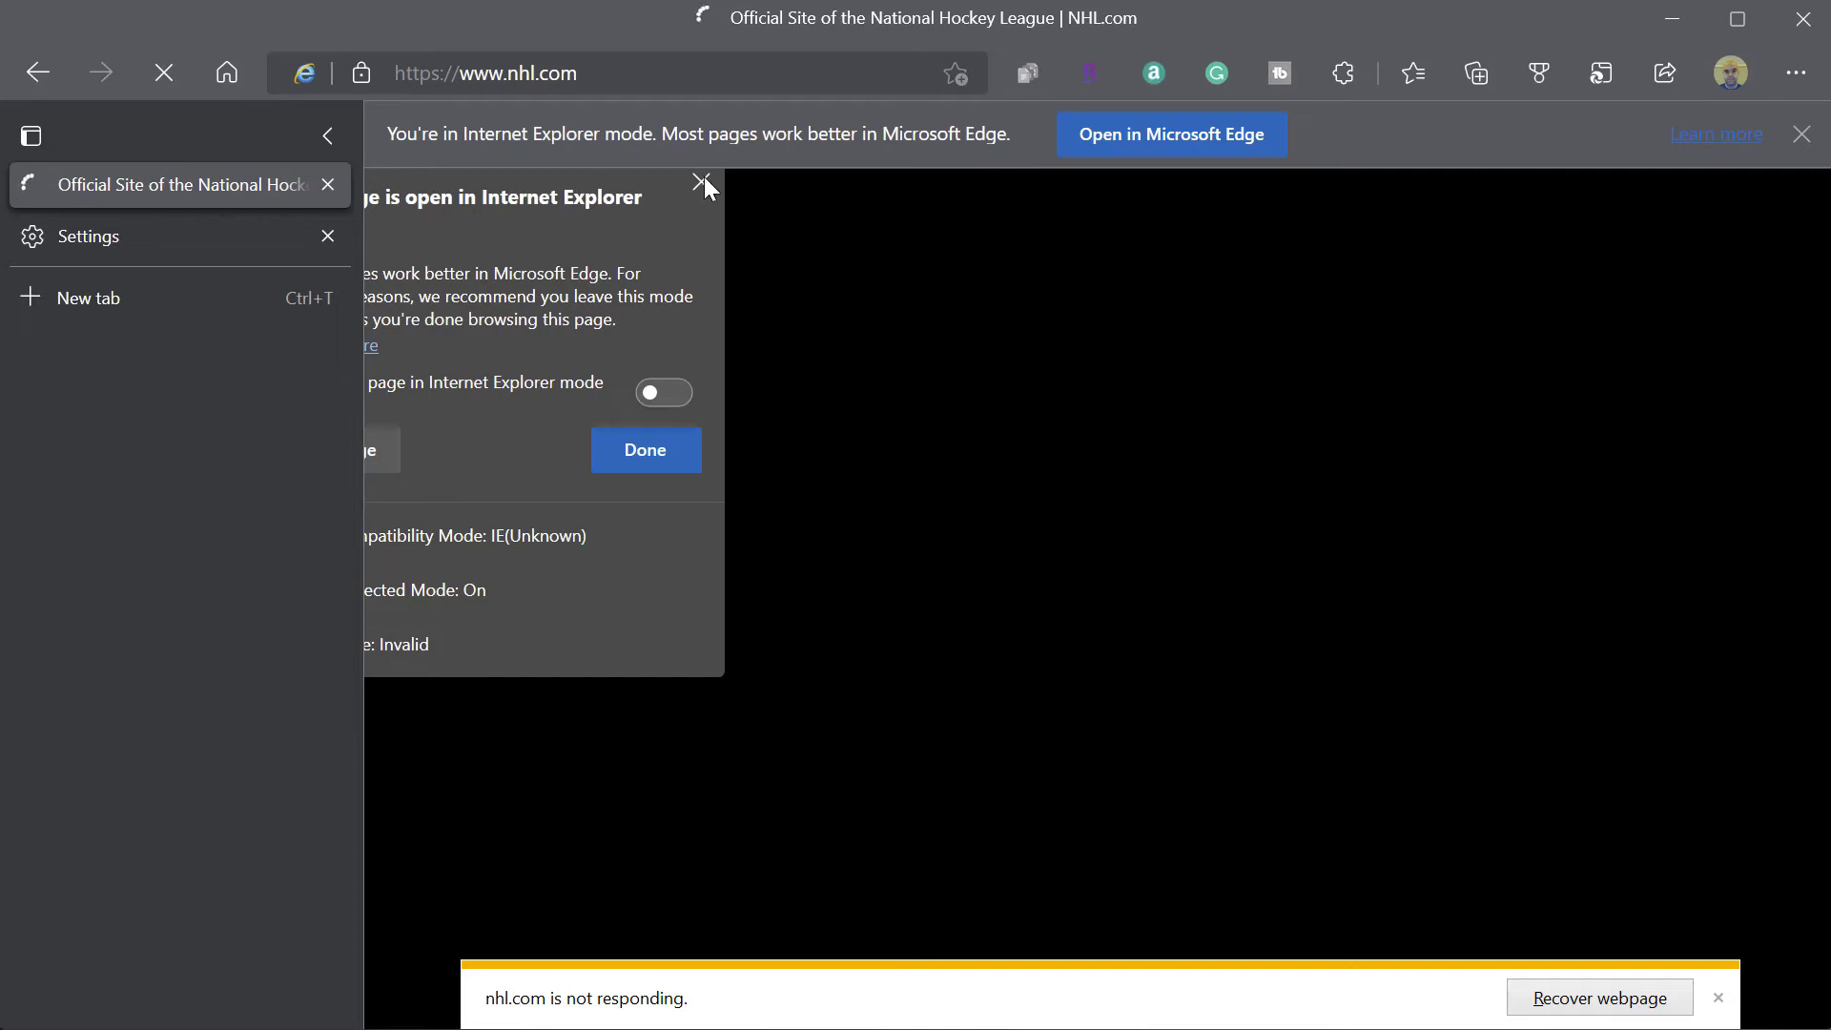
pyautogui.moveTo(1421, 355)
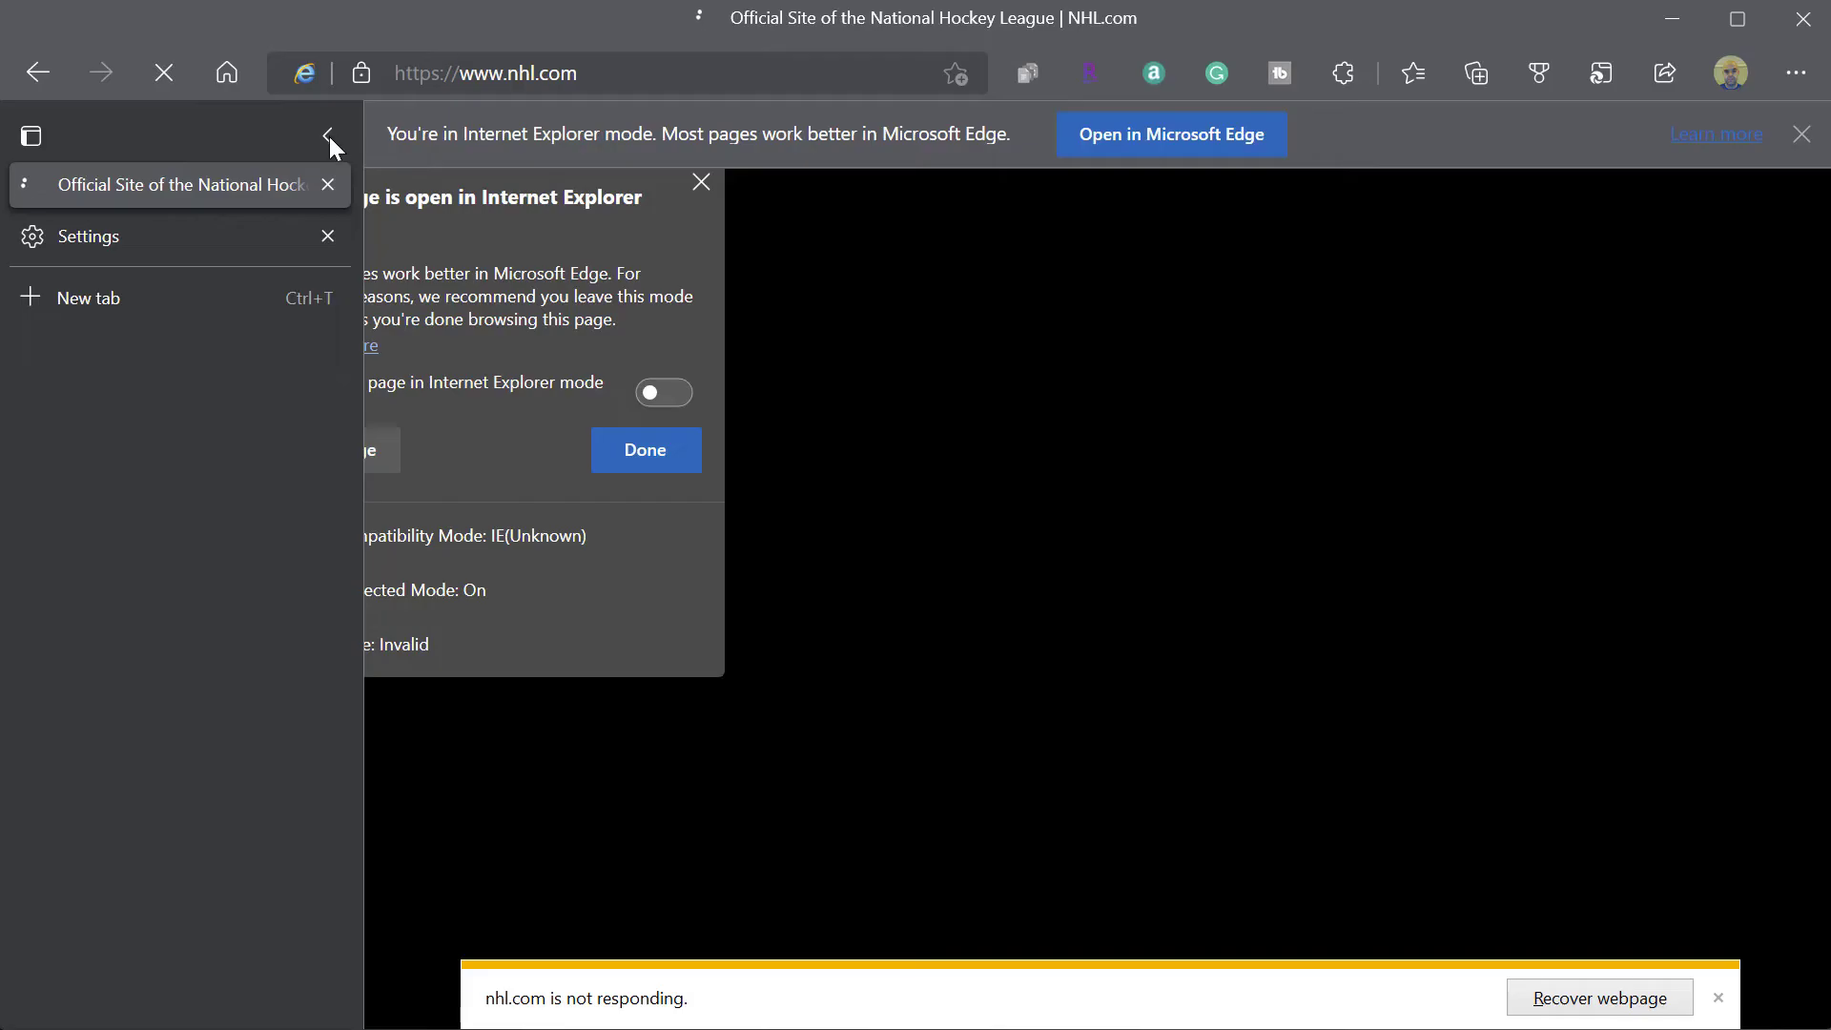
pyautogui.moveTo(948, 339)
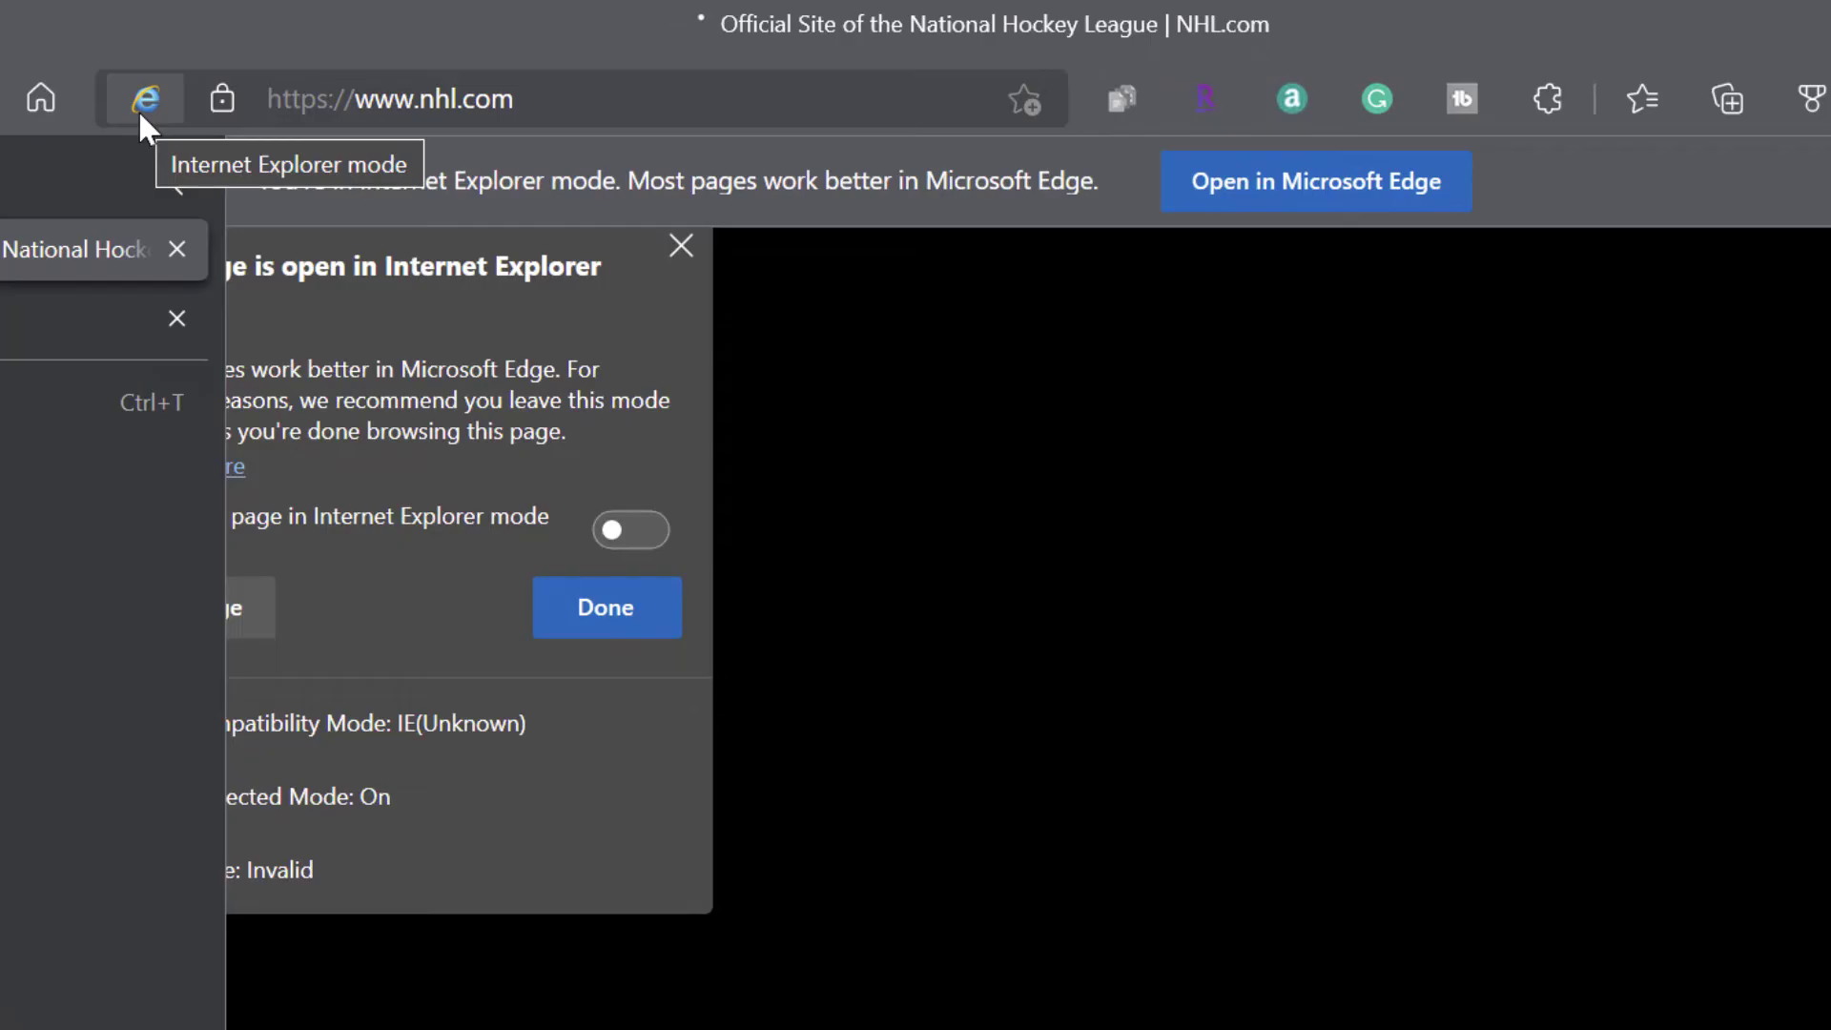
pyautogui.moveTo(1653, 568)
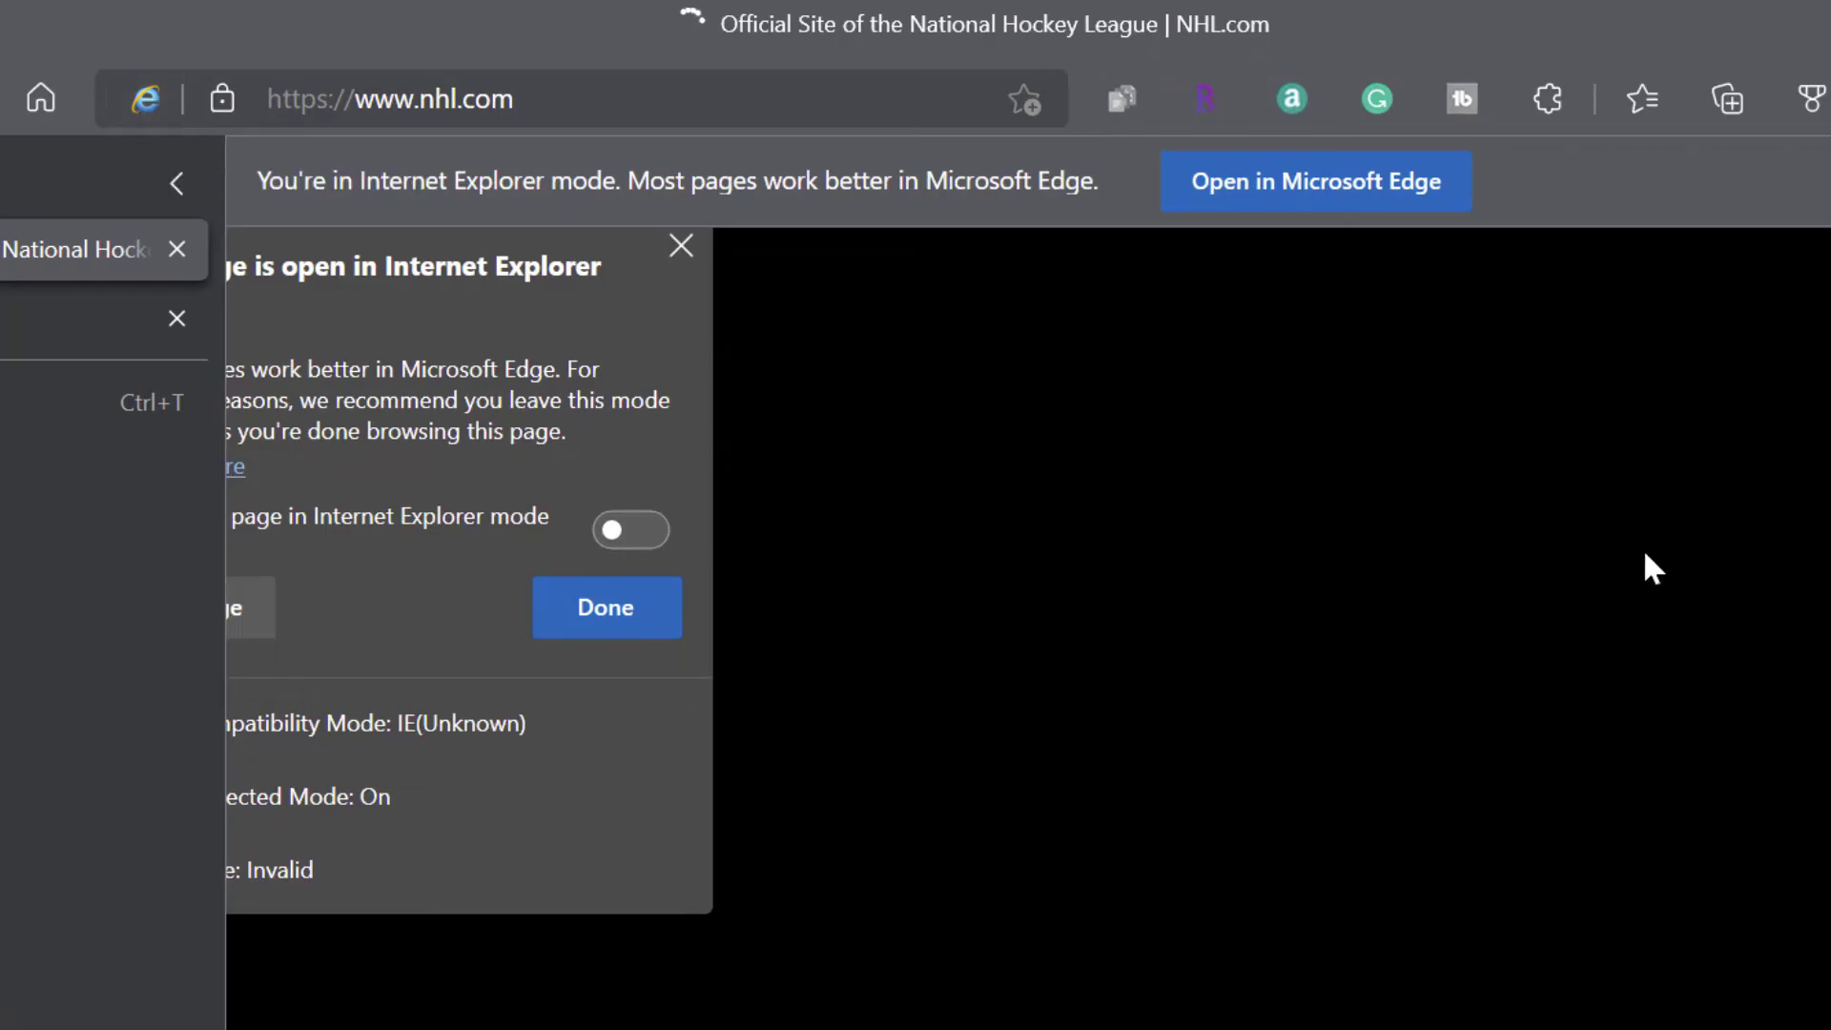
pyautogui.moveTo(1366, 210)
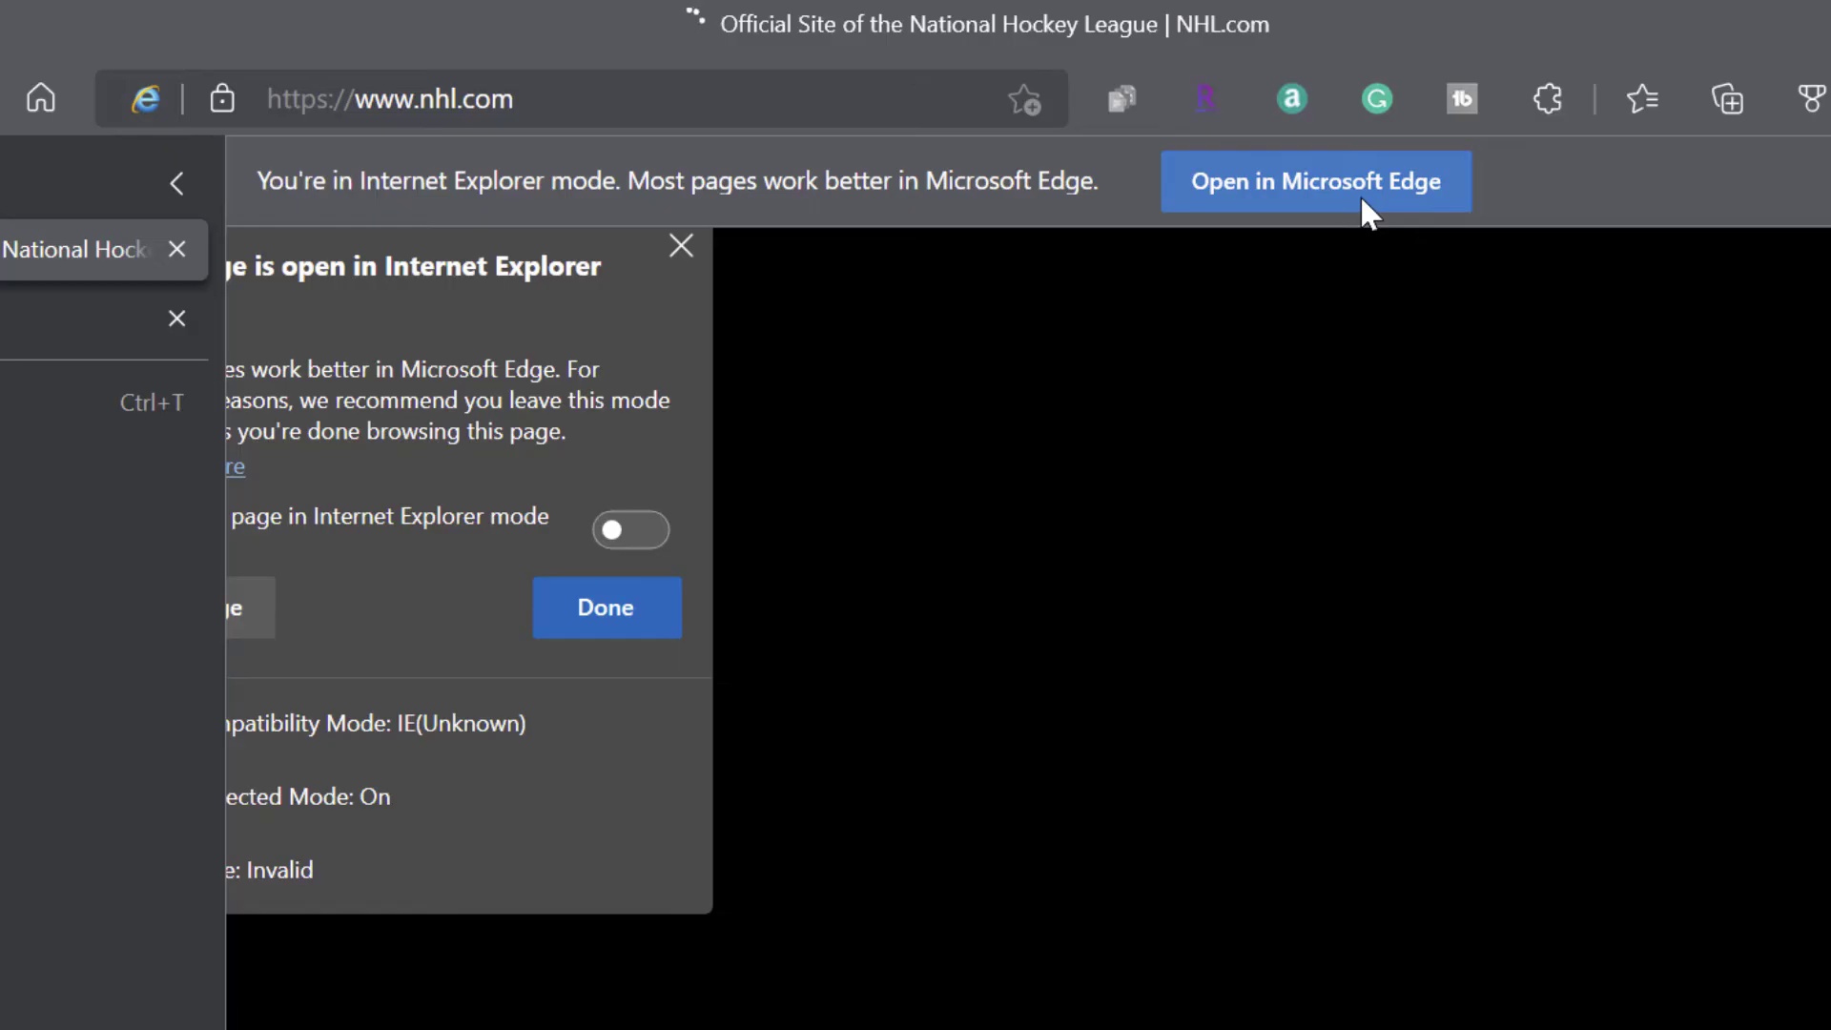
pyautogui.moveTo(1270, 272)
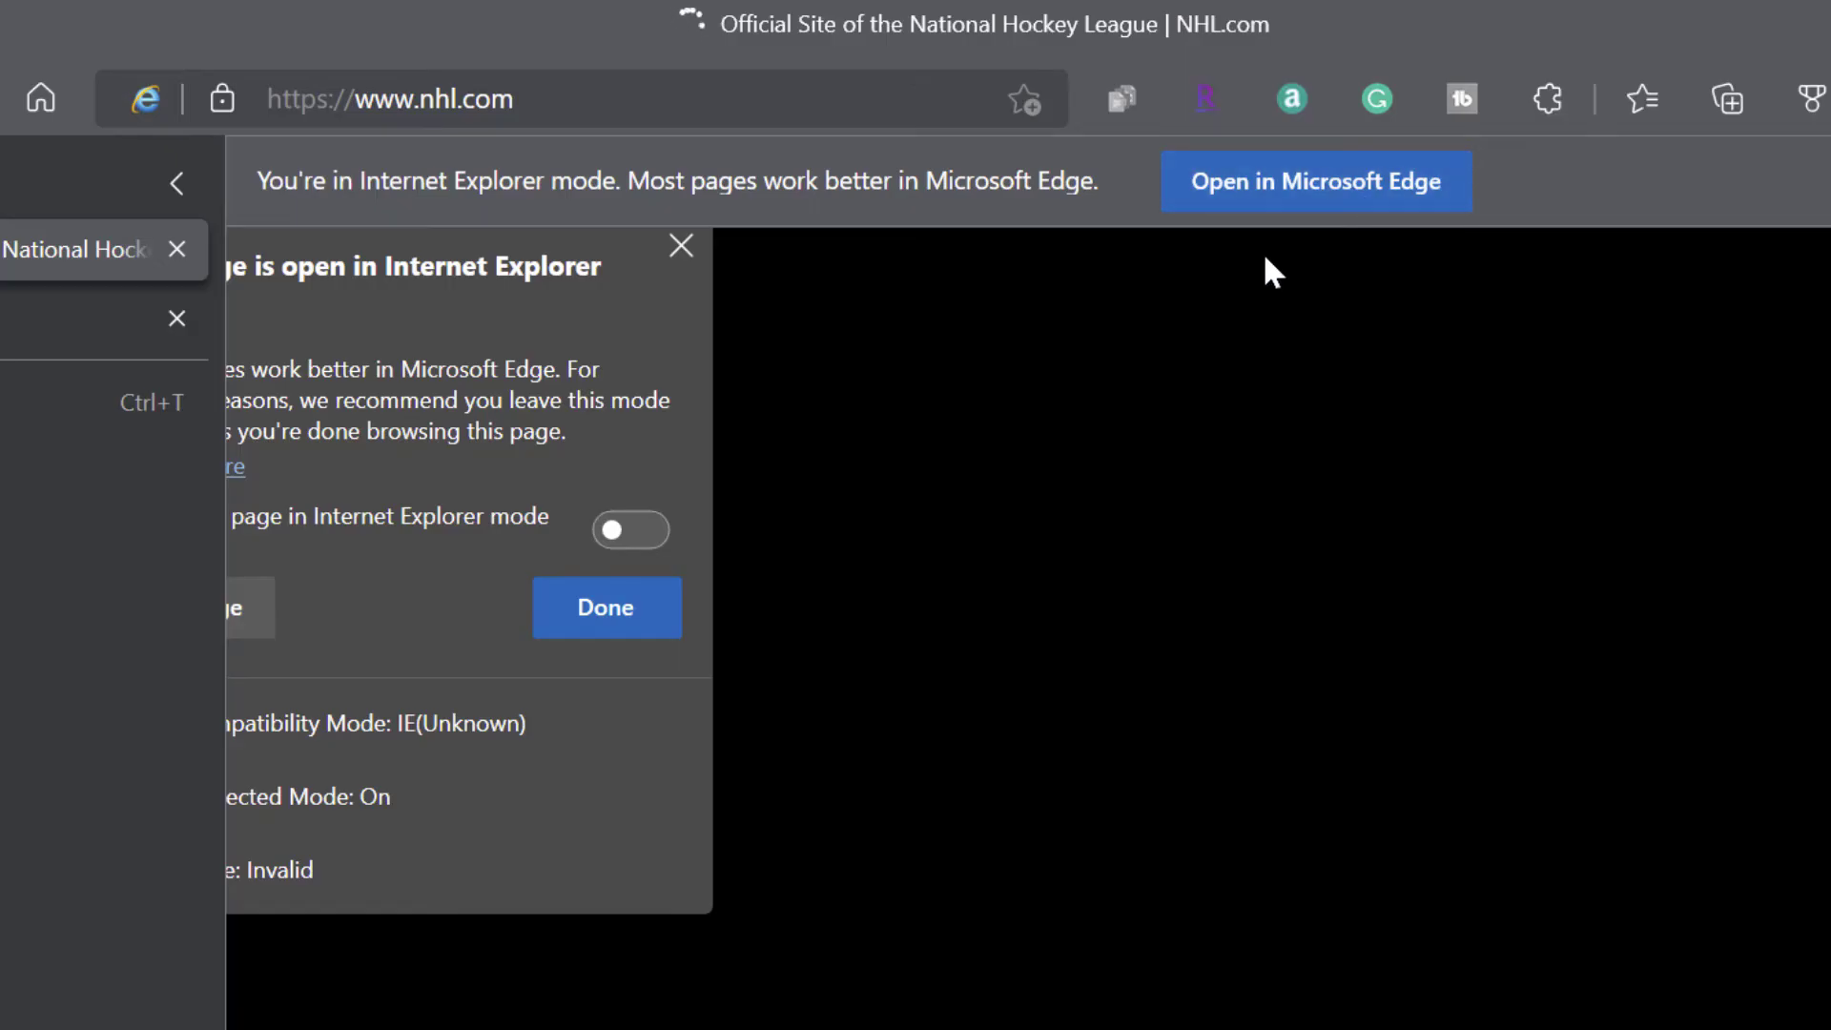
pyautogui.moveTo(1281, 194)
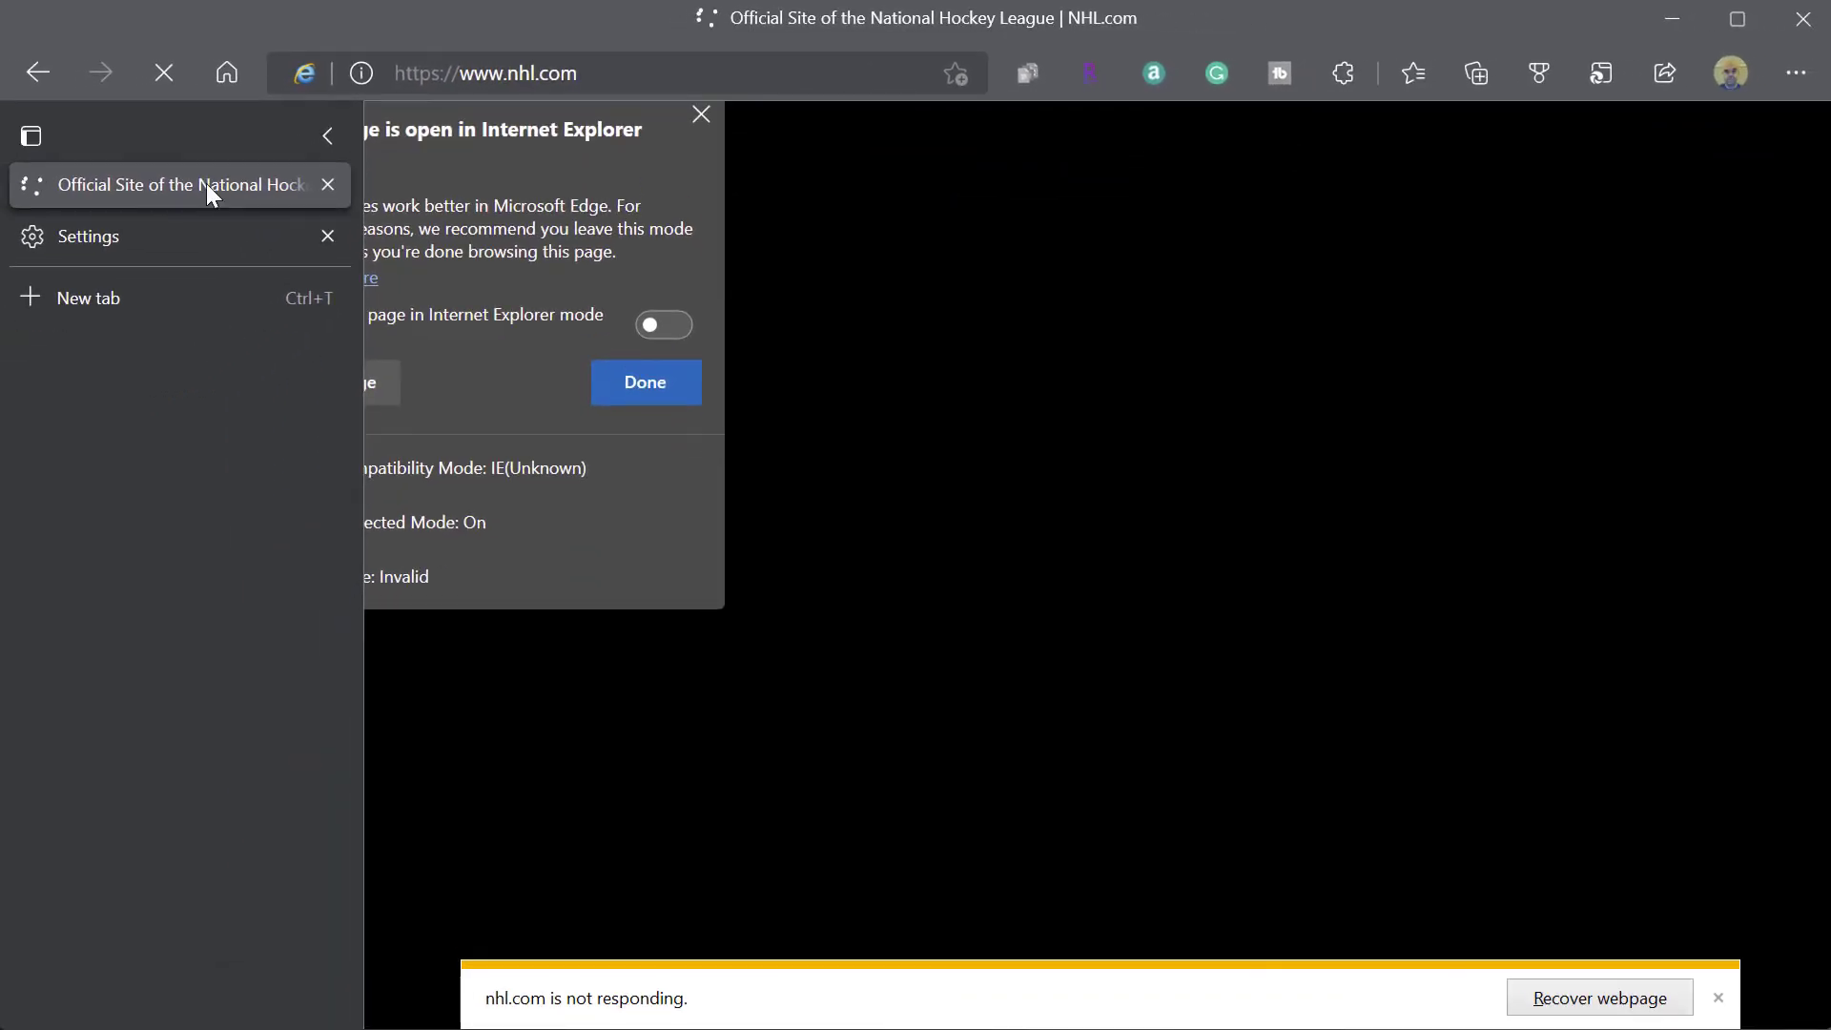
pyautogui.moveTo(1102, 308)
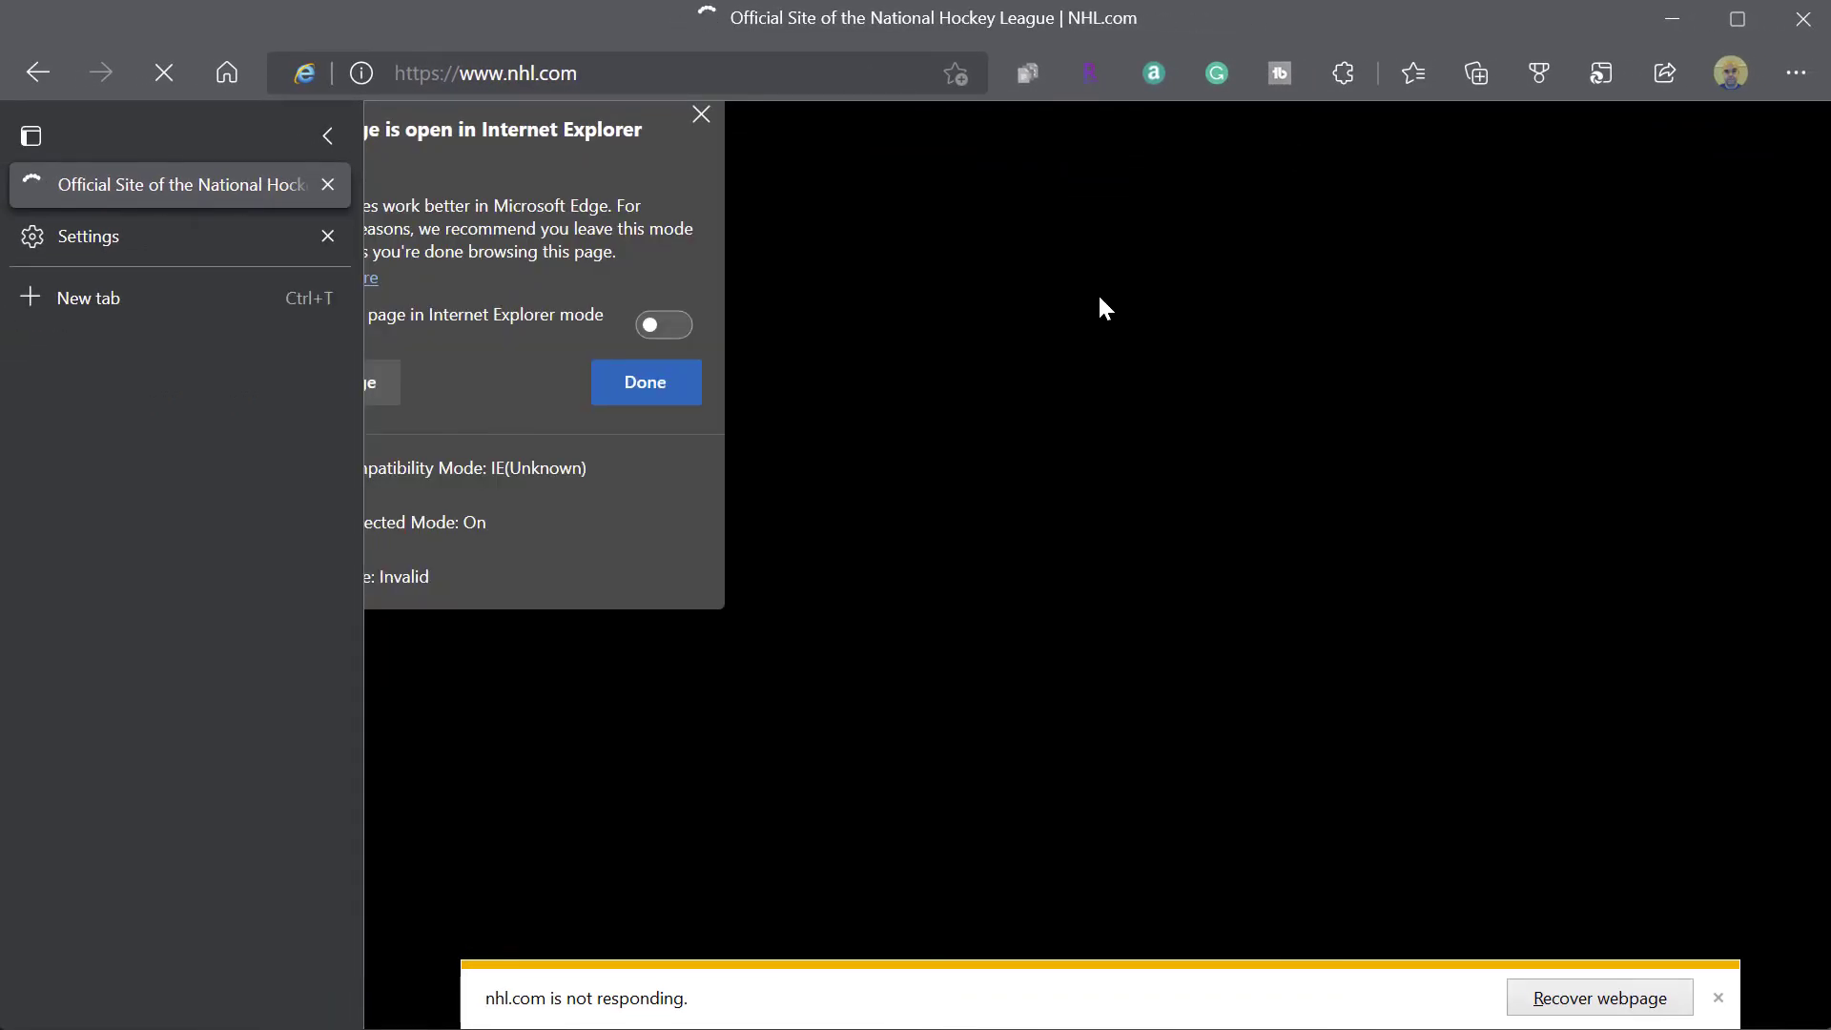
# - Choose 'Exit tab from Internet Explorer mode' from the stuck tab's context menu
pyautogui.rightClick(175, 184)
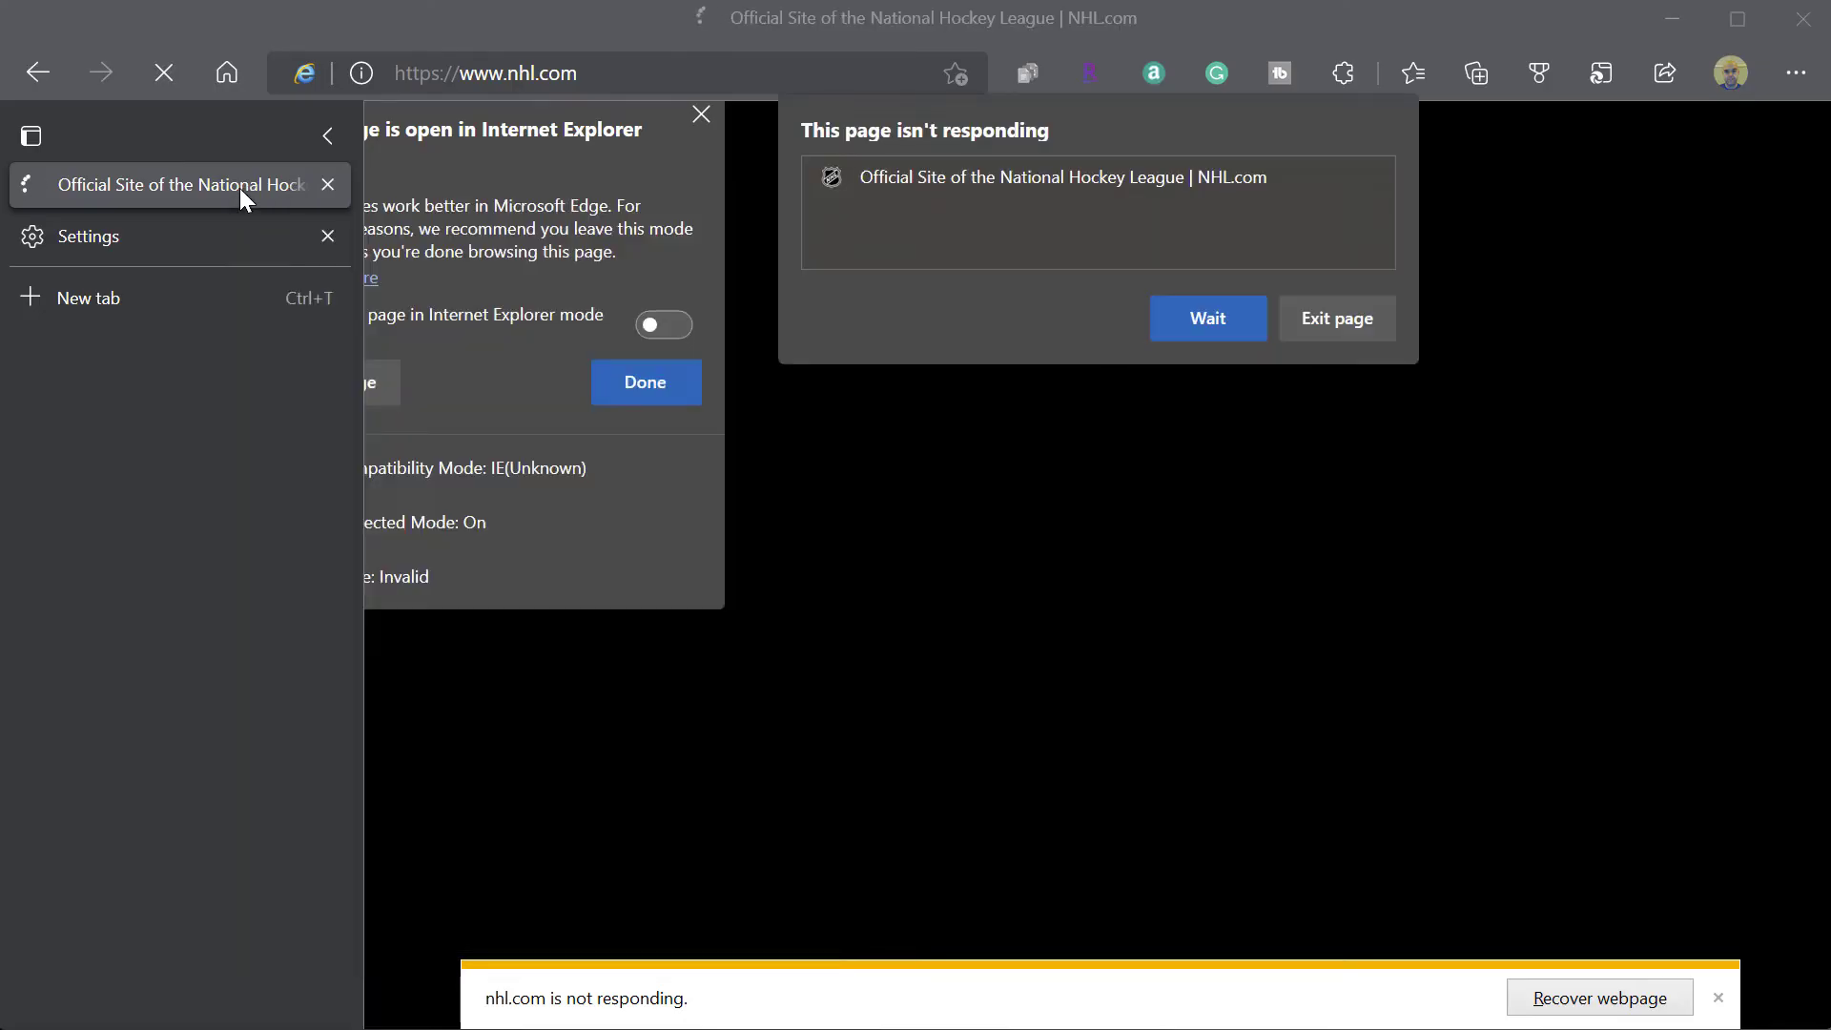
pyautogui.rightClick(175, 184)
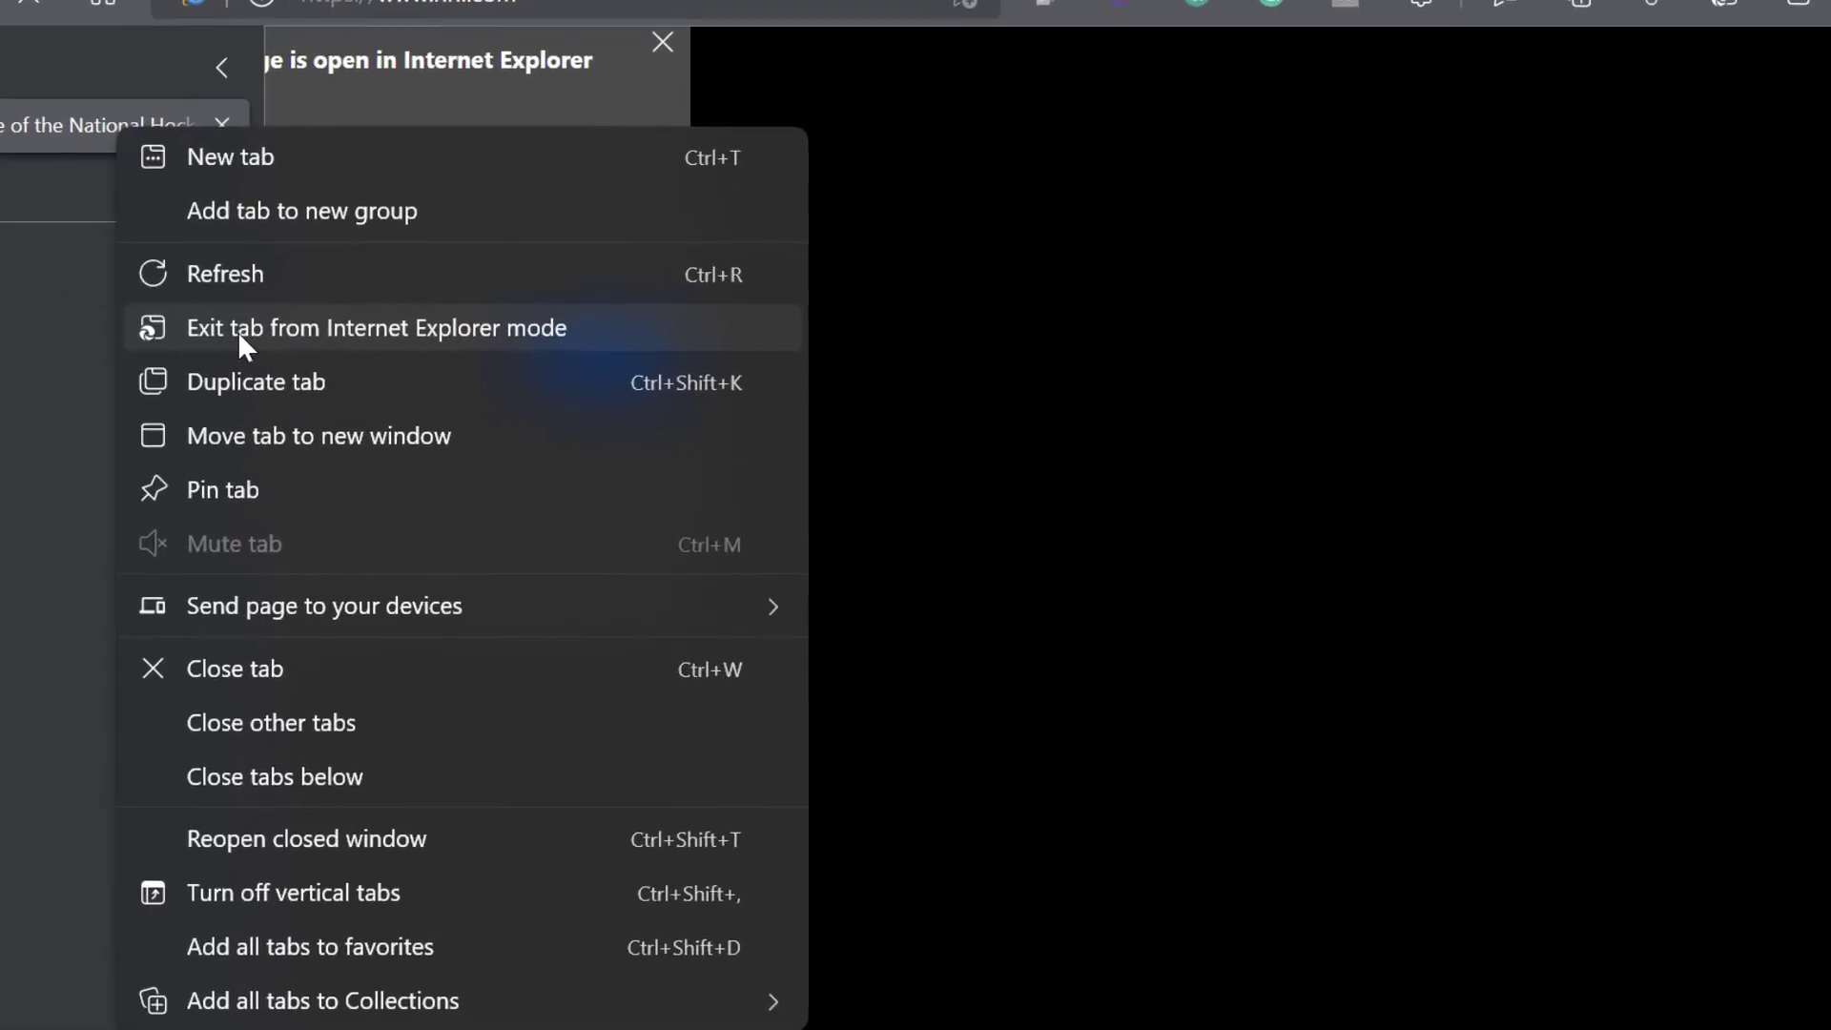
pyautogui.moveTo(297, 347)
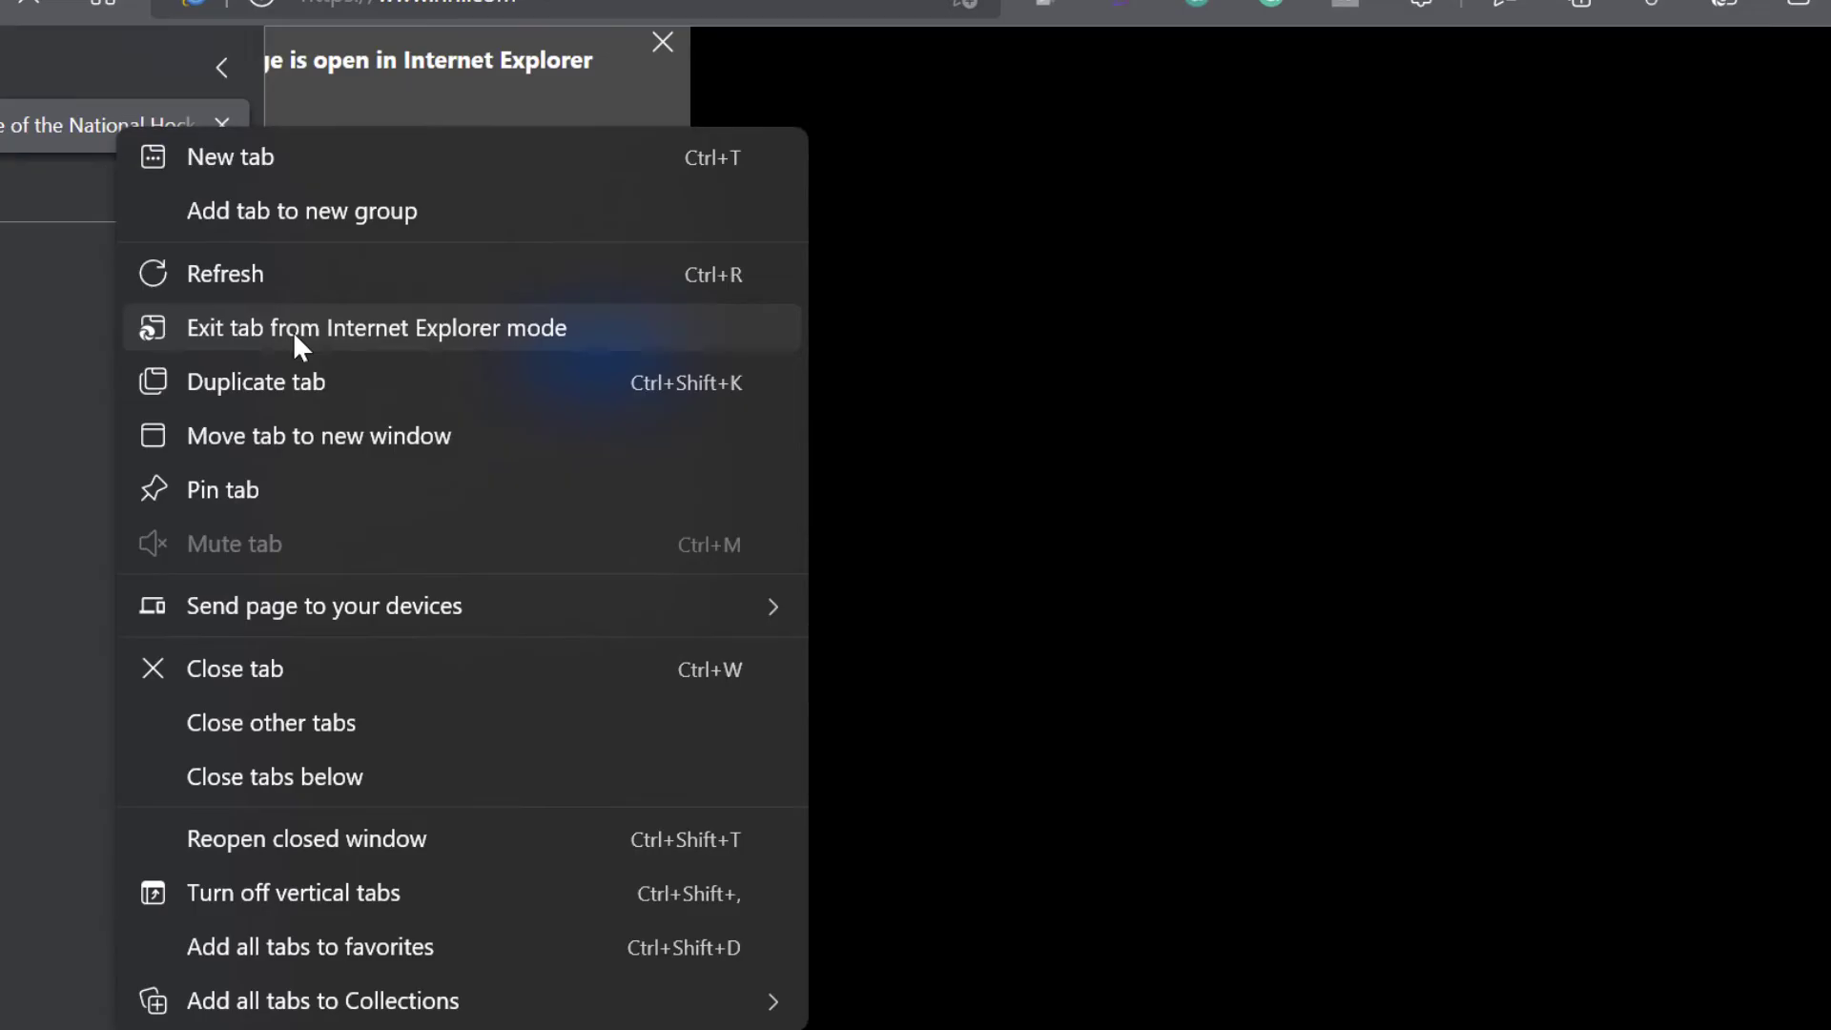
pyautogui.click(375, 328)
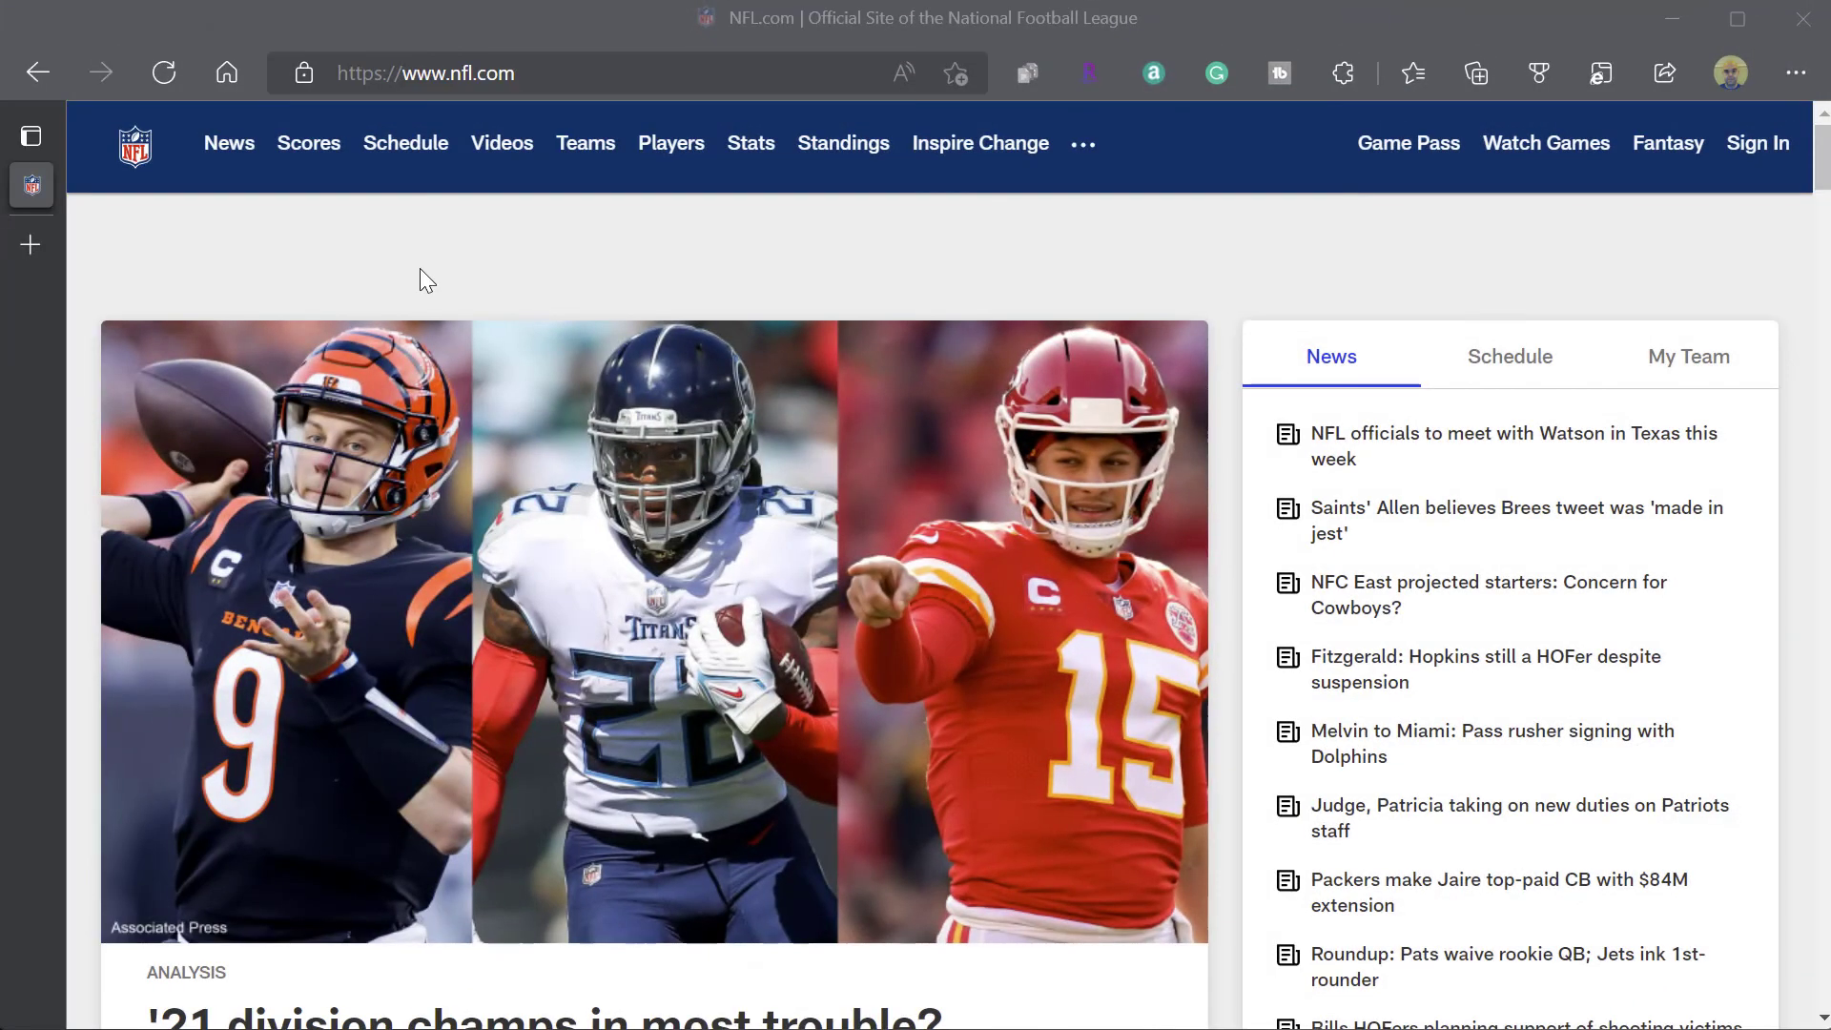
pyautogui.moveTo(392, 282)
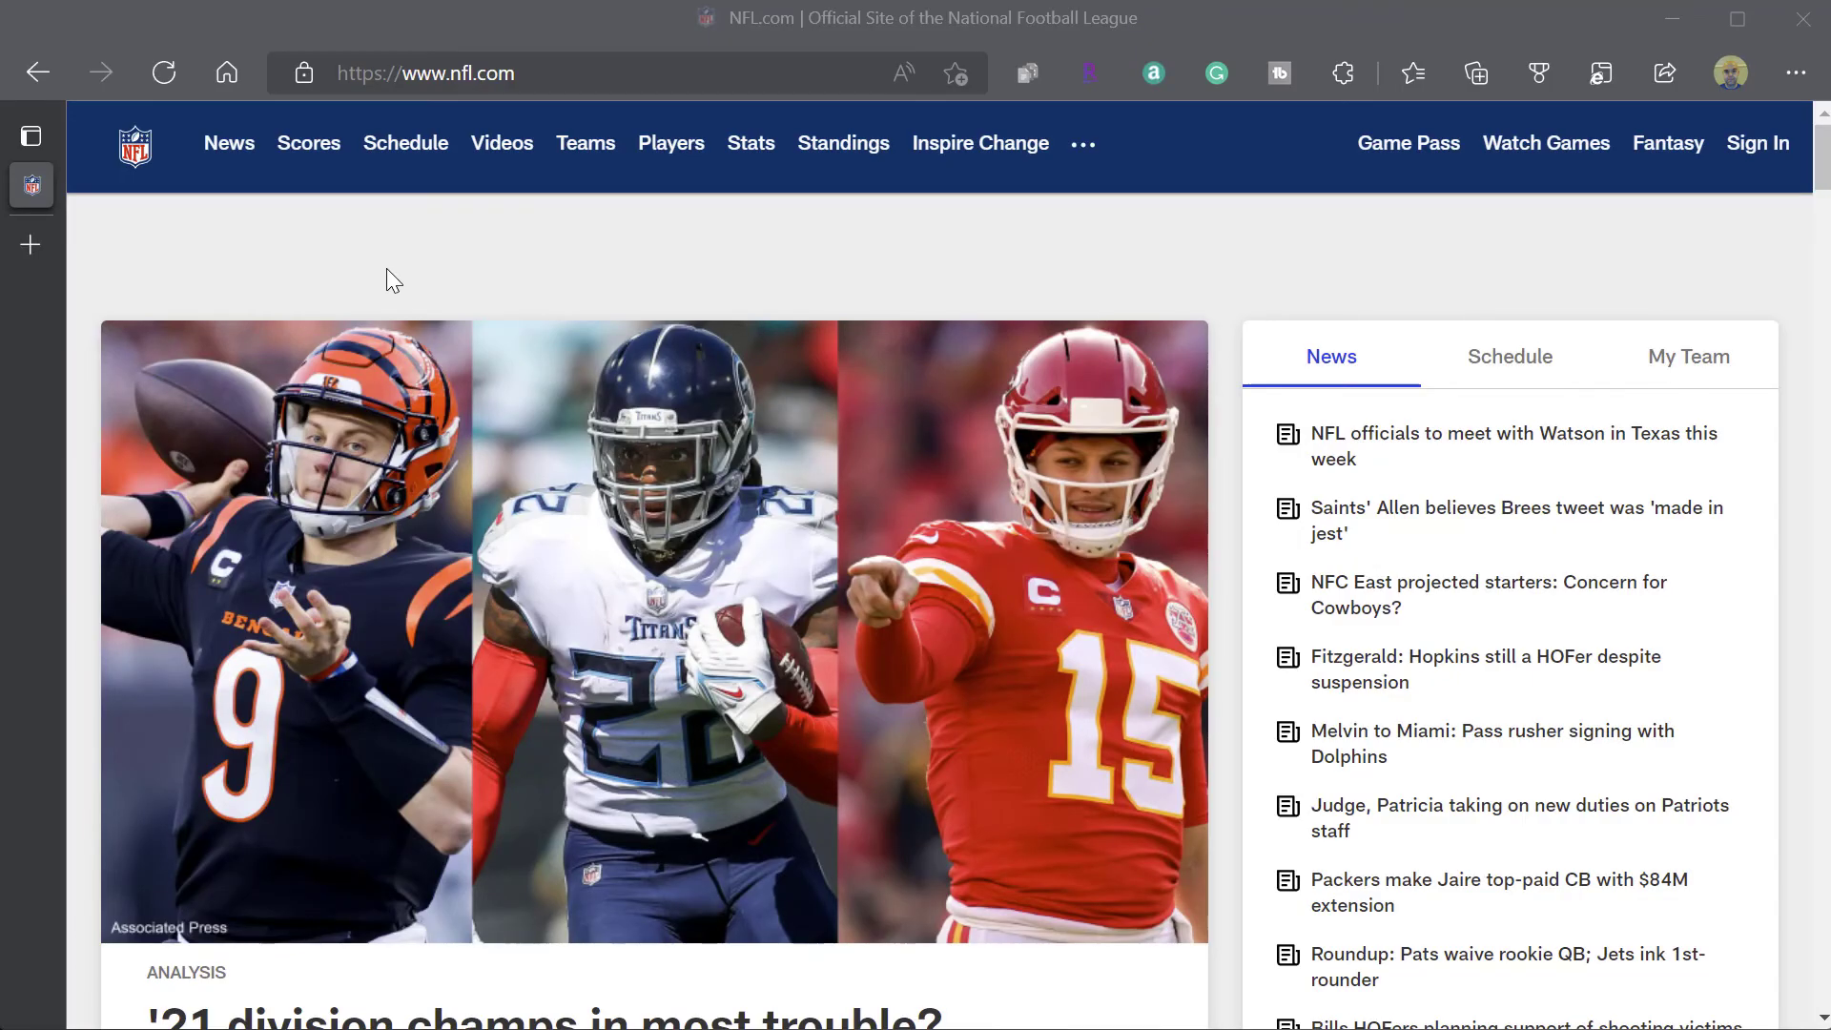
pyautogui.moveTo(94, 231)
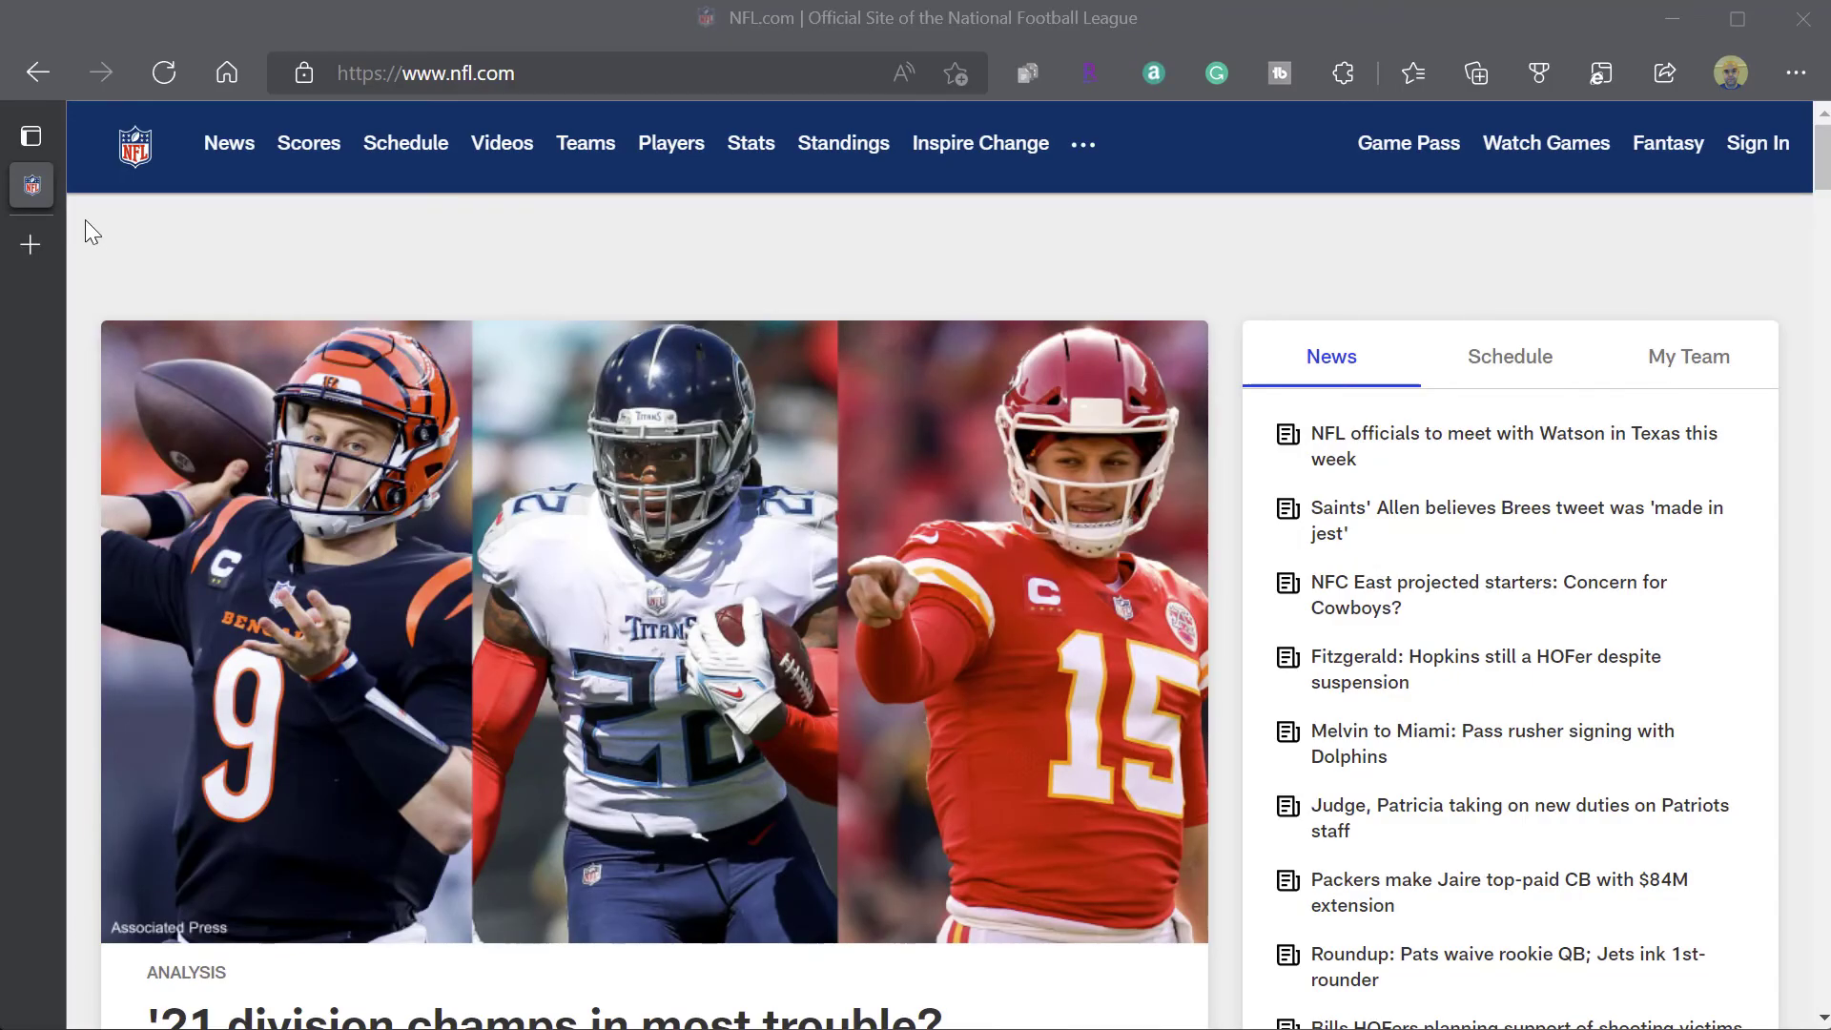
# - Choose 'Reload tab in Internet Explorer mode' for the nfl.com tab
pyautogui.rightClick(32, 183)
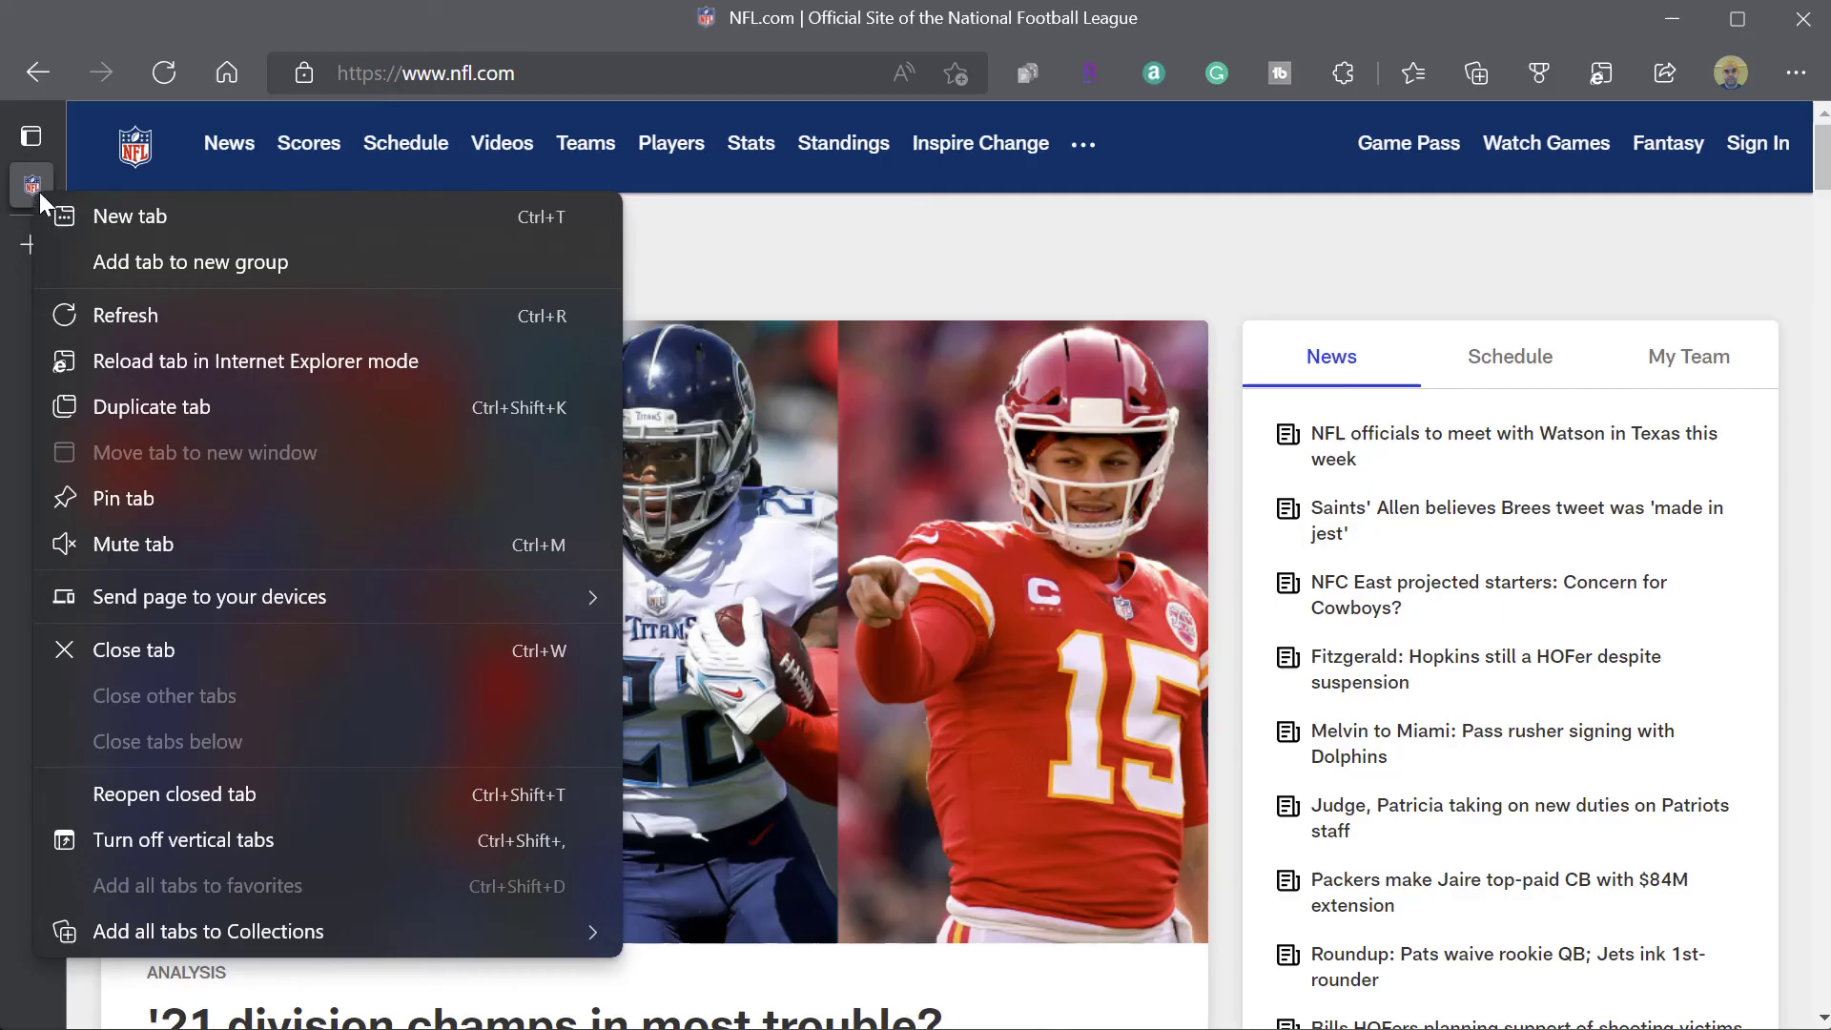
pyautogui.moveTo(175, 370)
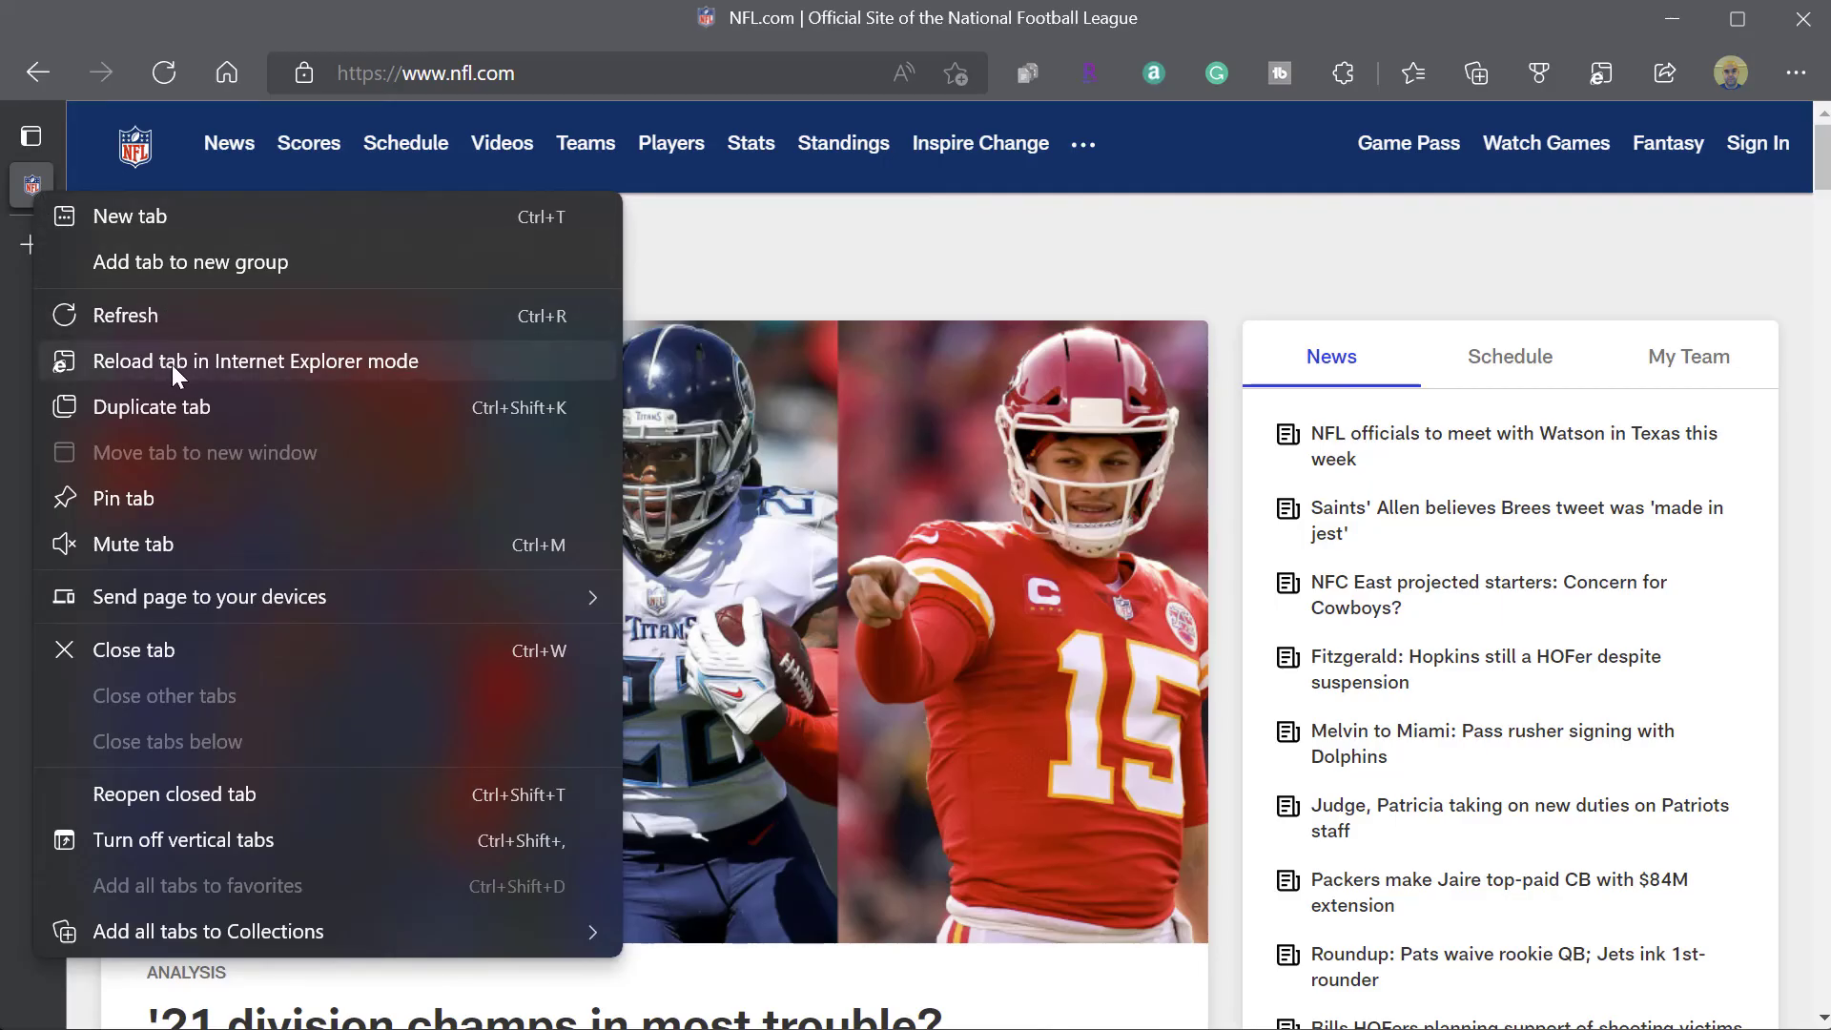
pyautogui.moveTo(224, 375)
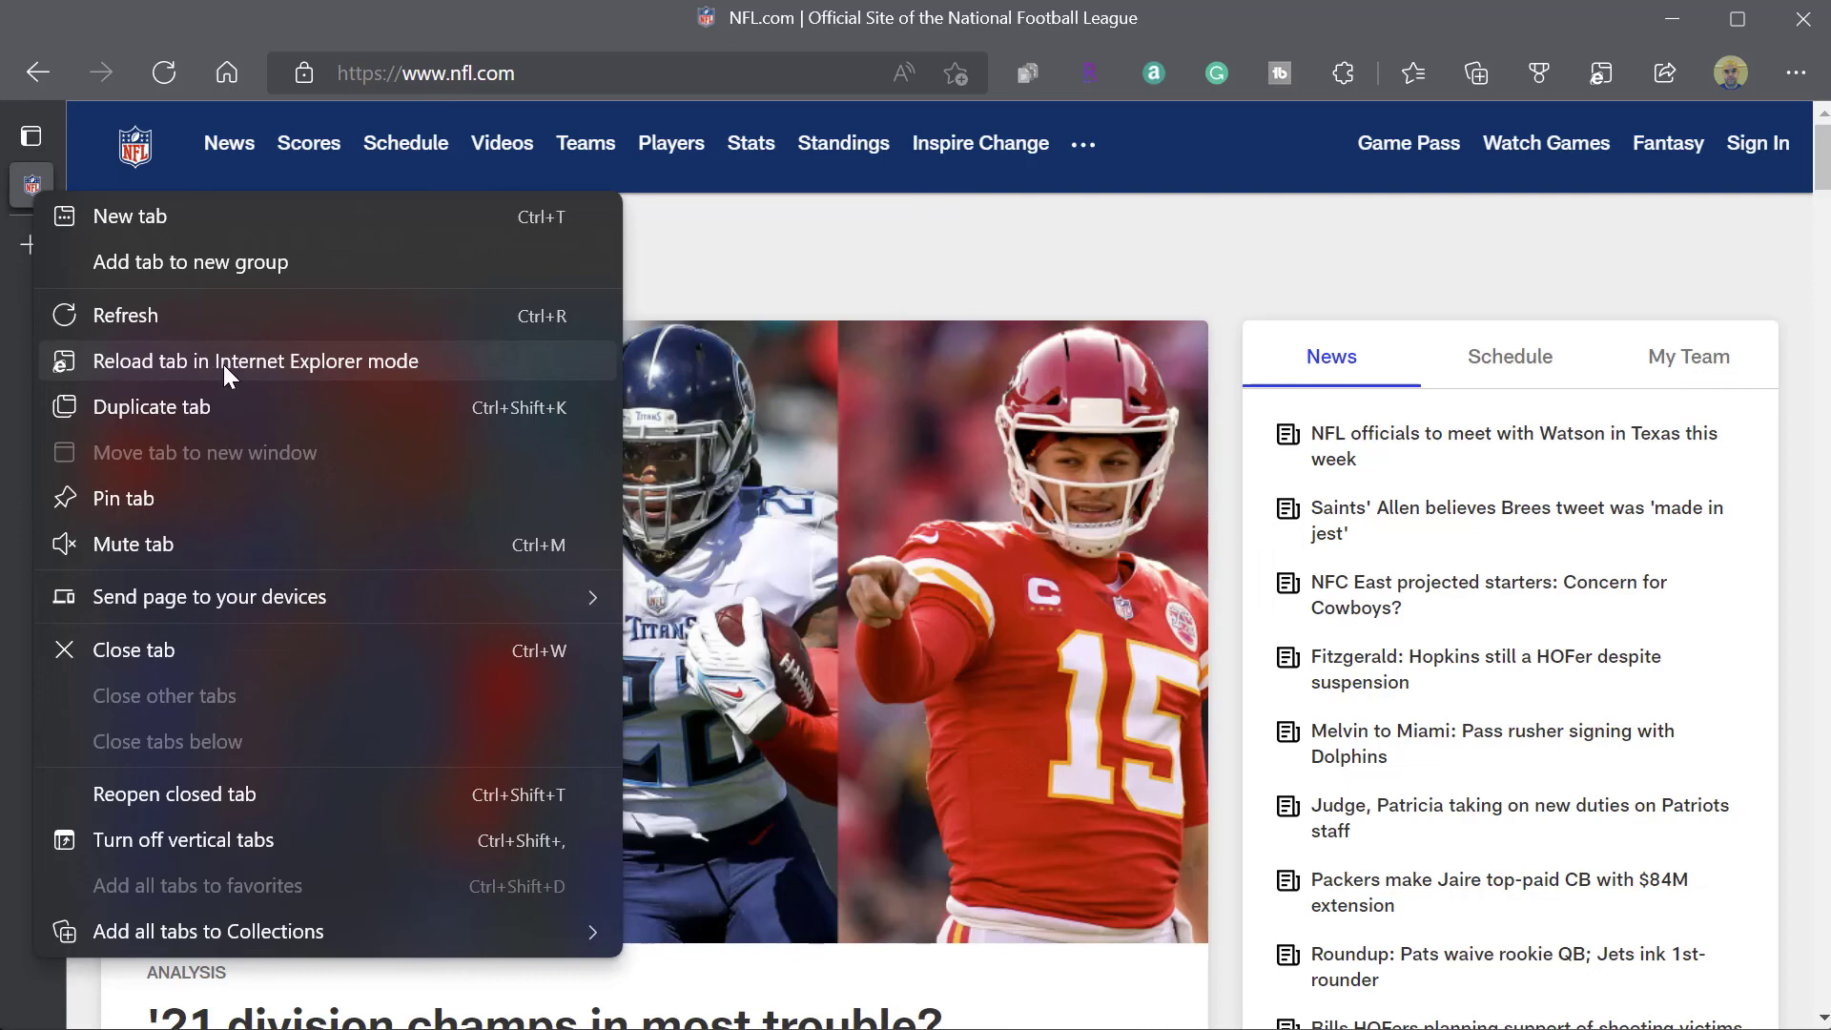
pyautogui.click(254, 361)
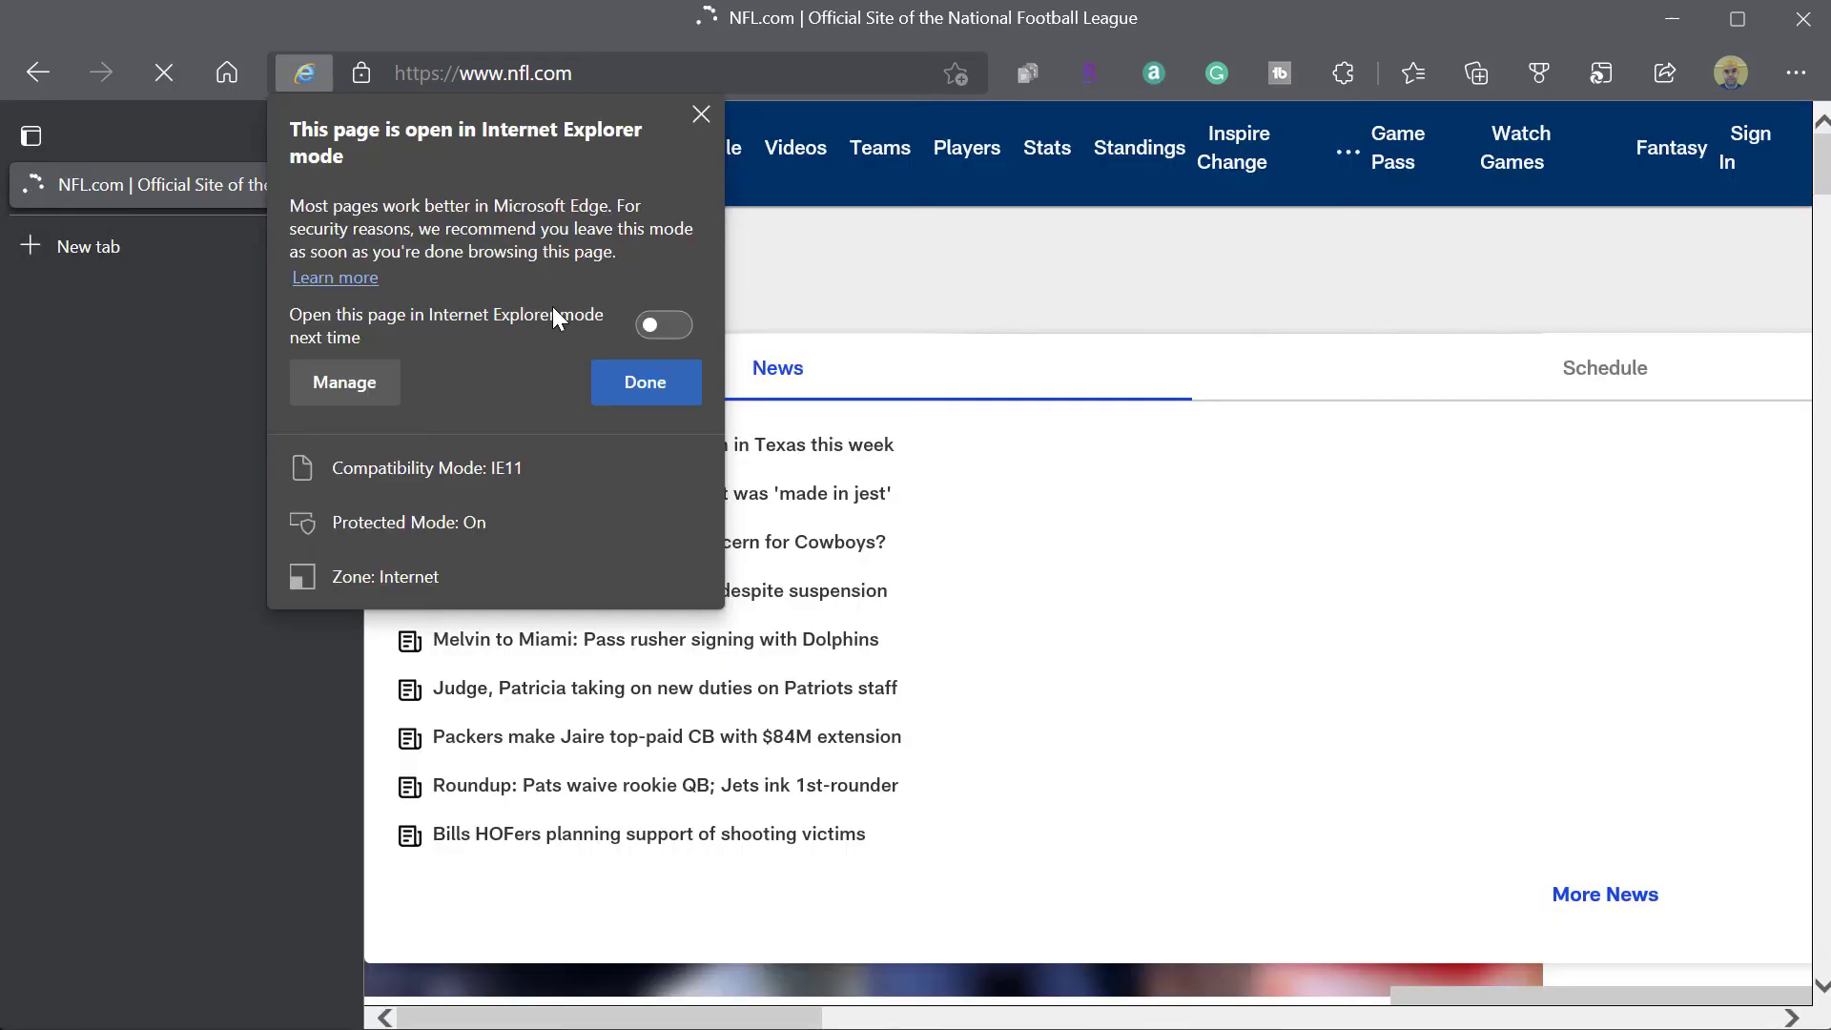
# - Close the IE mode popup with Done and scroll down the nfl.com page
pyautogui.click(643, 381)
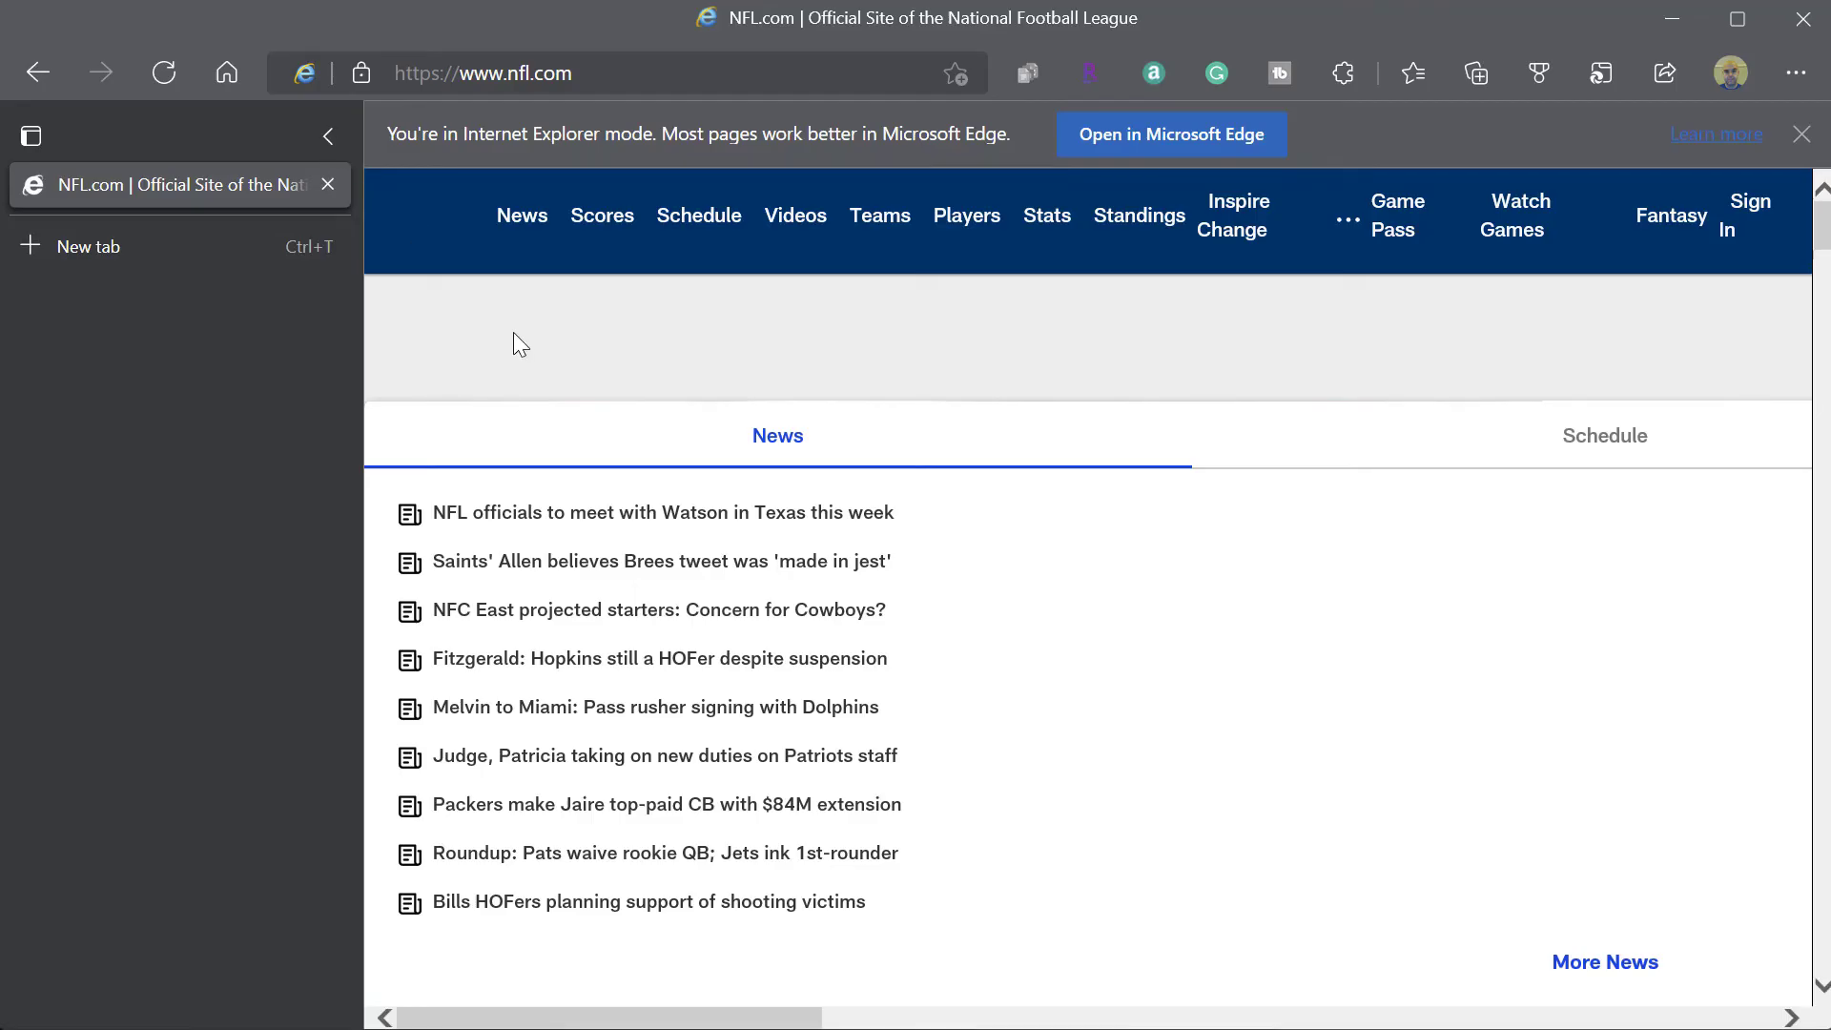
pyautogui.scroll(-3)
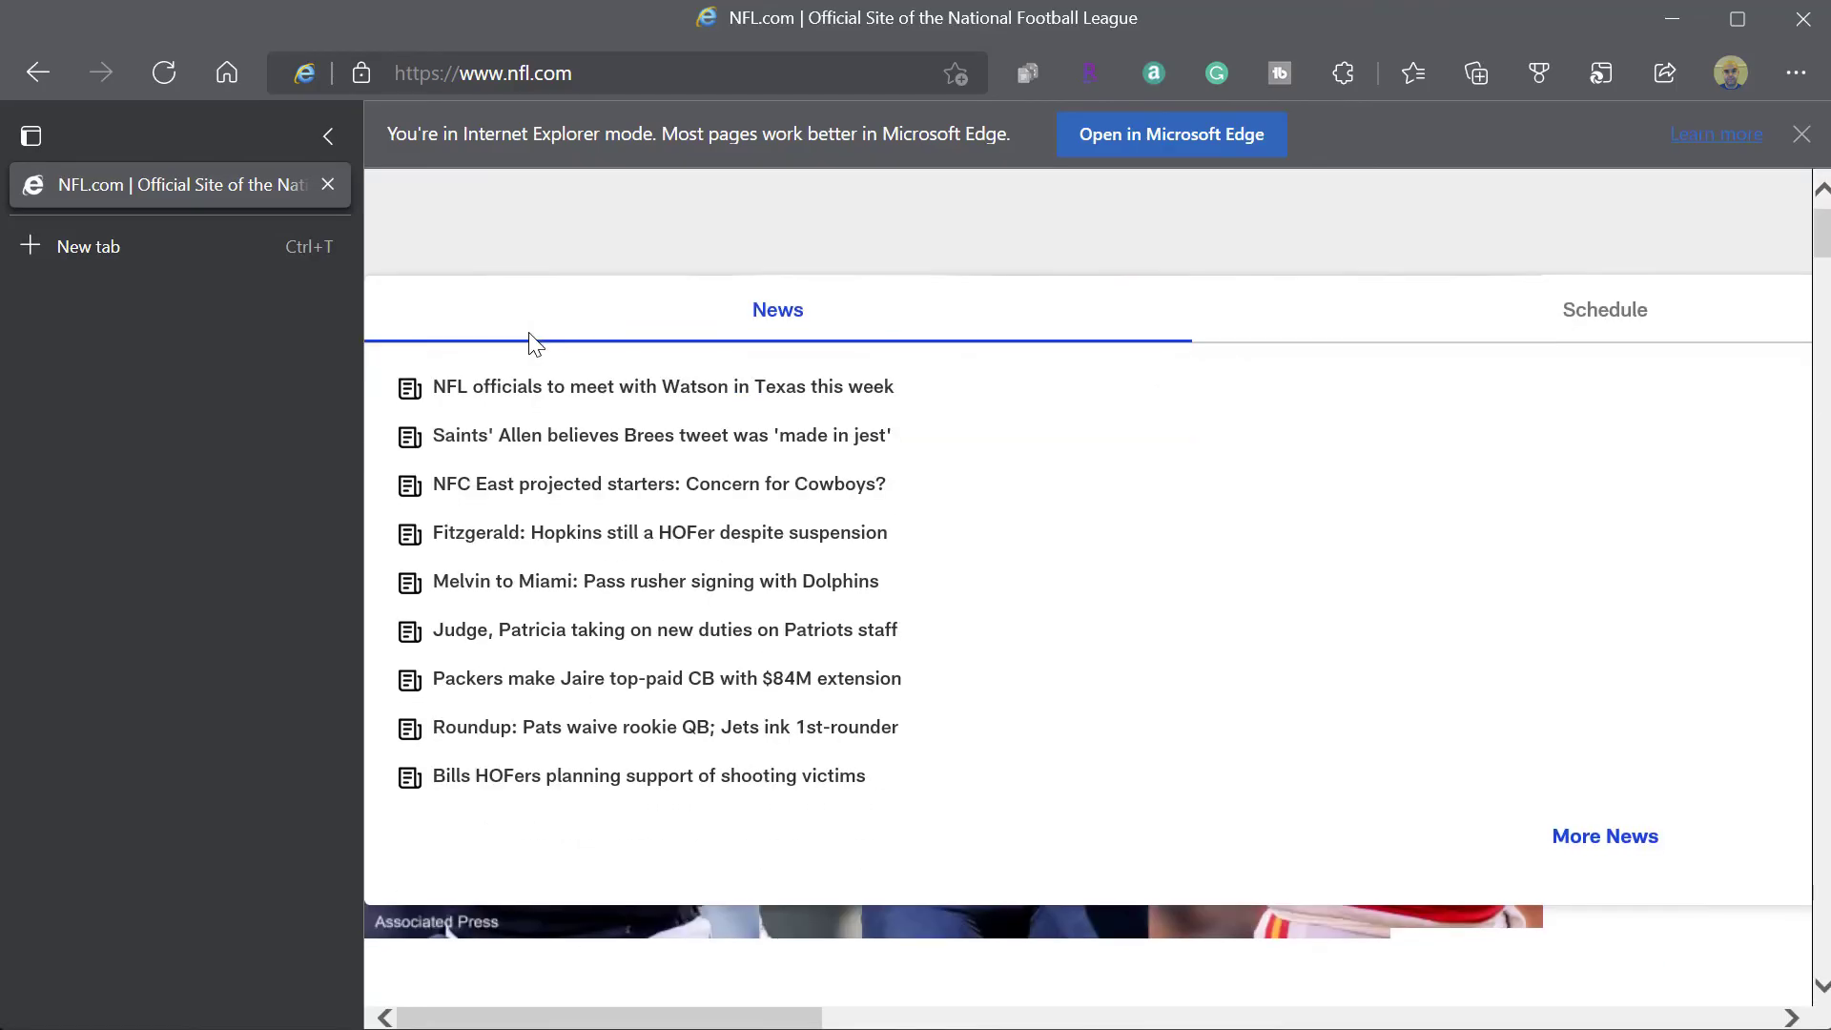
pyautogui.moveTo(187, 111)
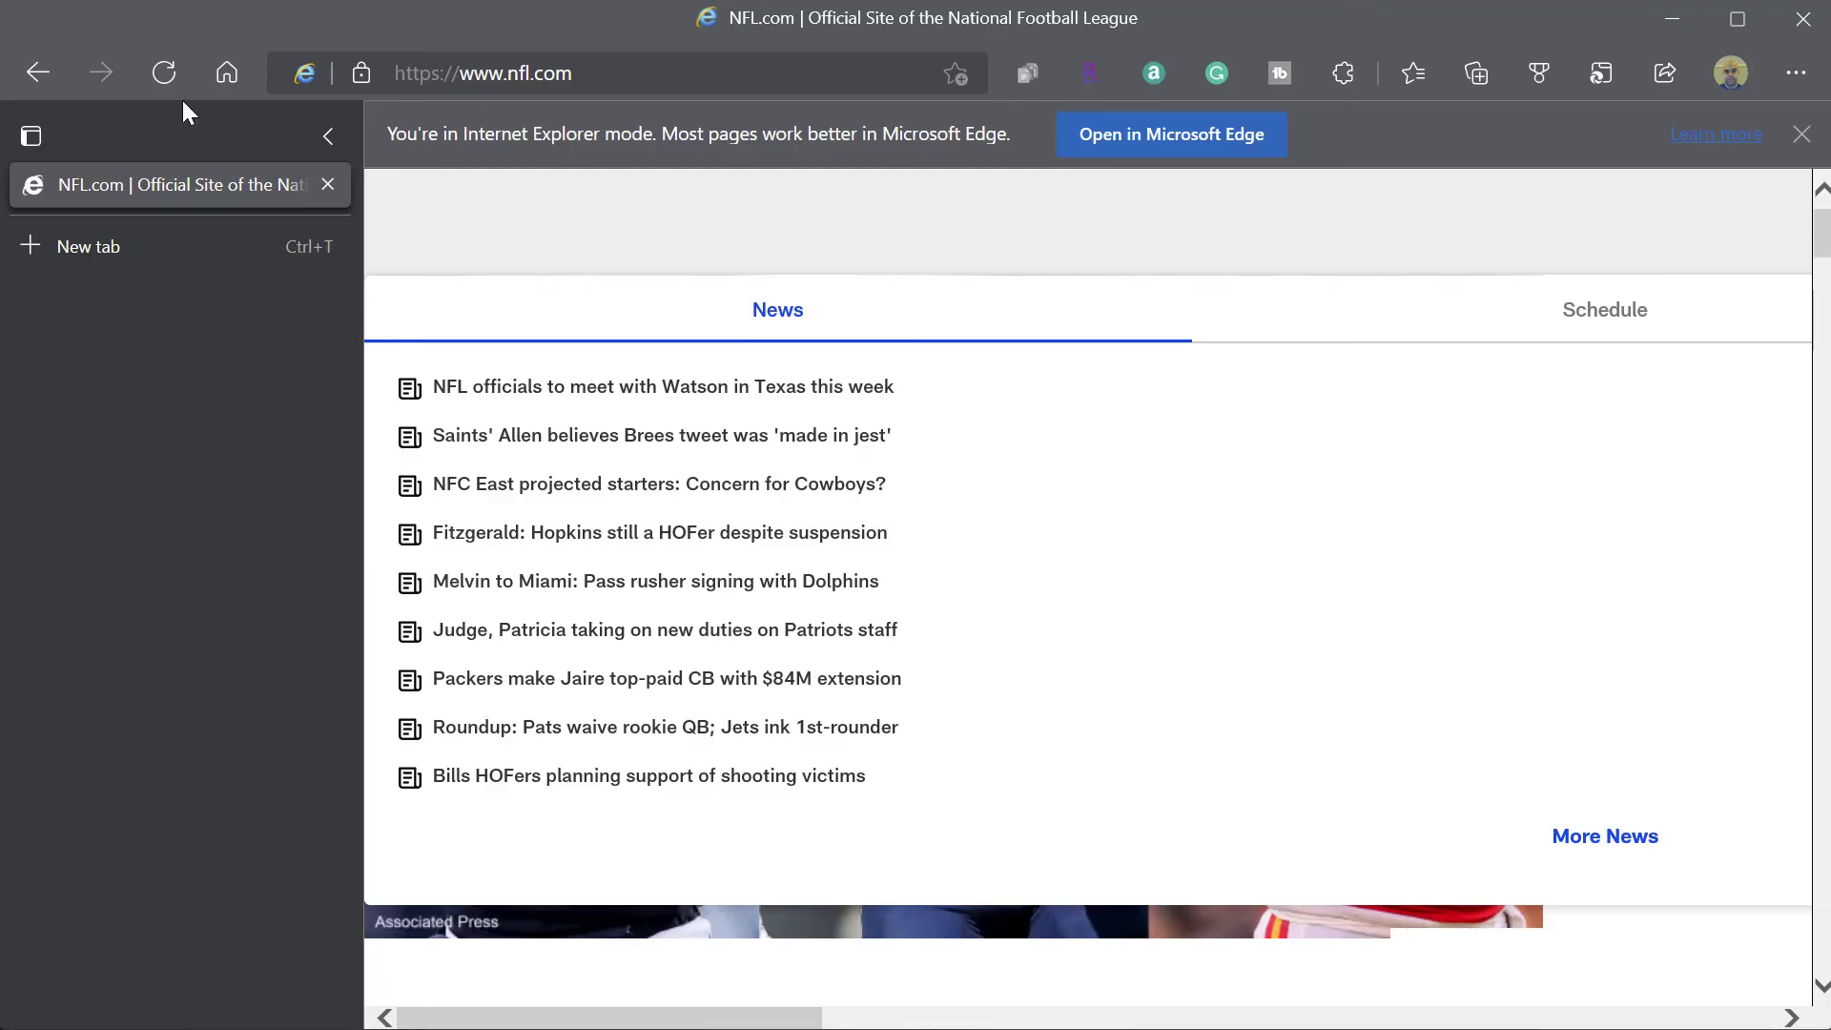
pyautogui.moveTo(329, 136)
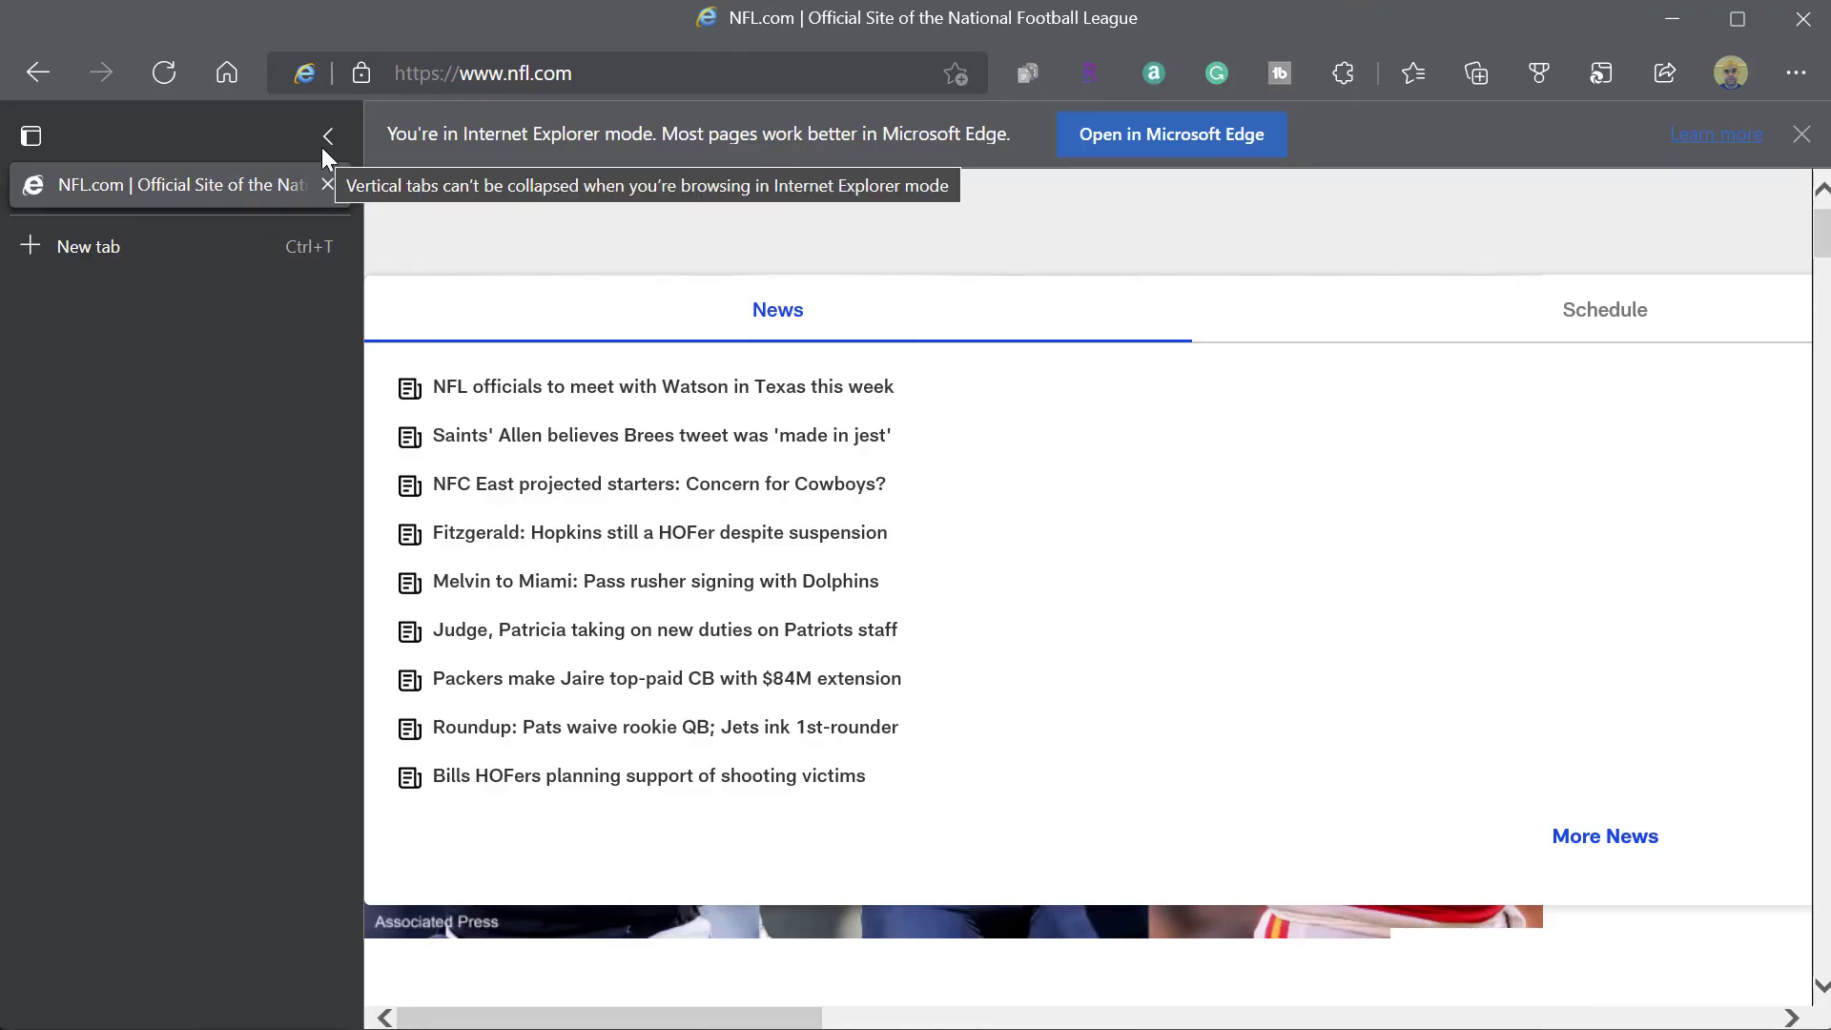
pyautogui.moveTo(942, 284)
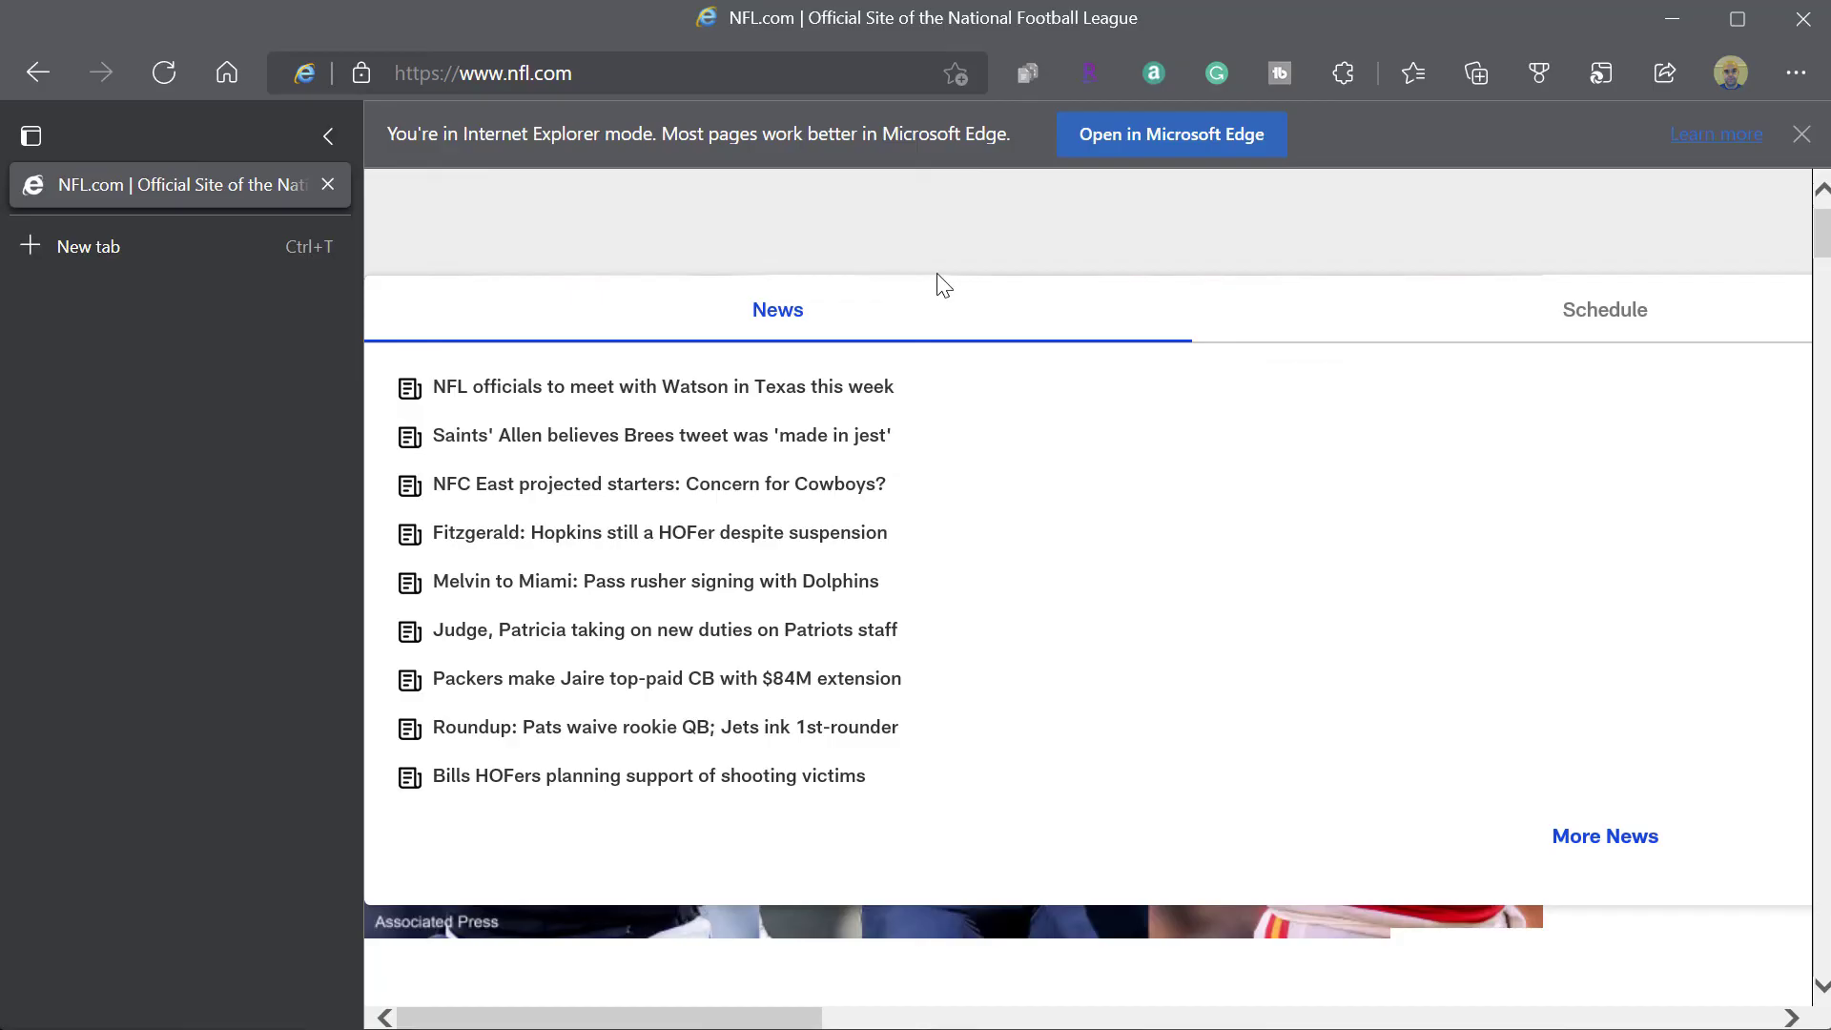
# - Turn off vertical tabs, then open an NFL news article from nfl.com's list
pyautogui.click(32, 135)
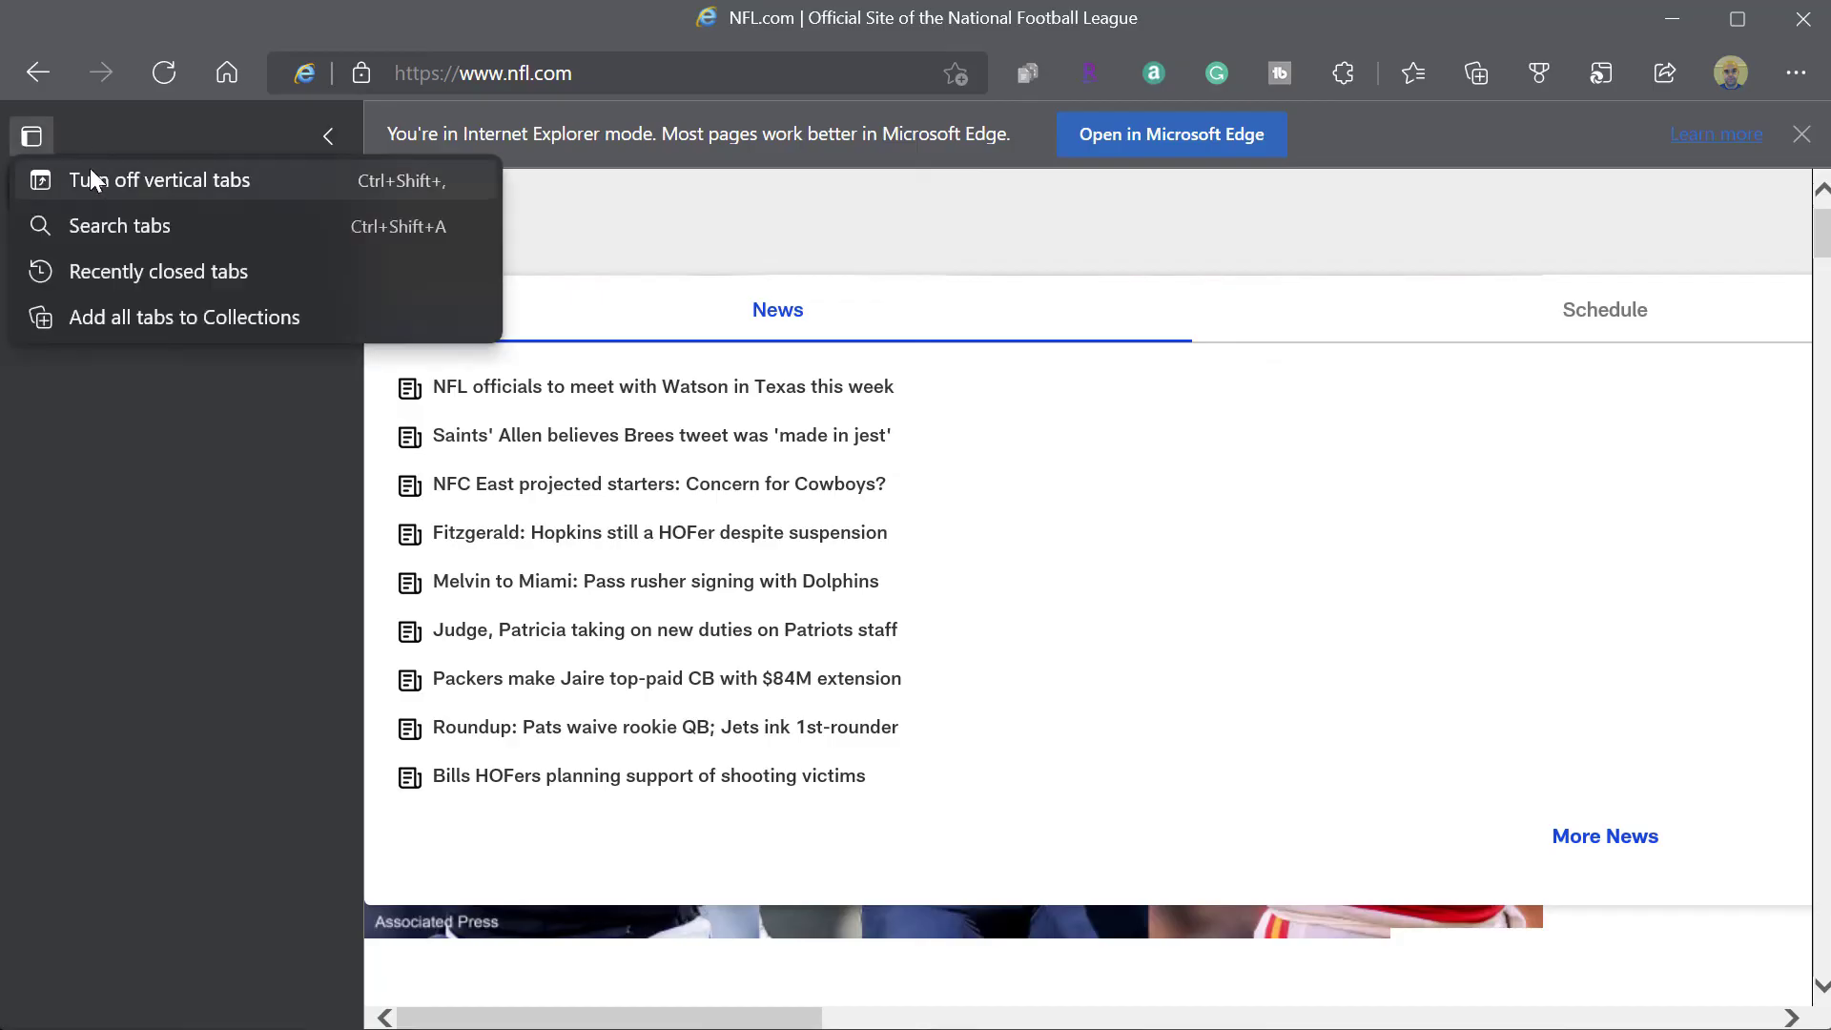
pyautogui.click(162, 180)
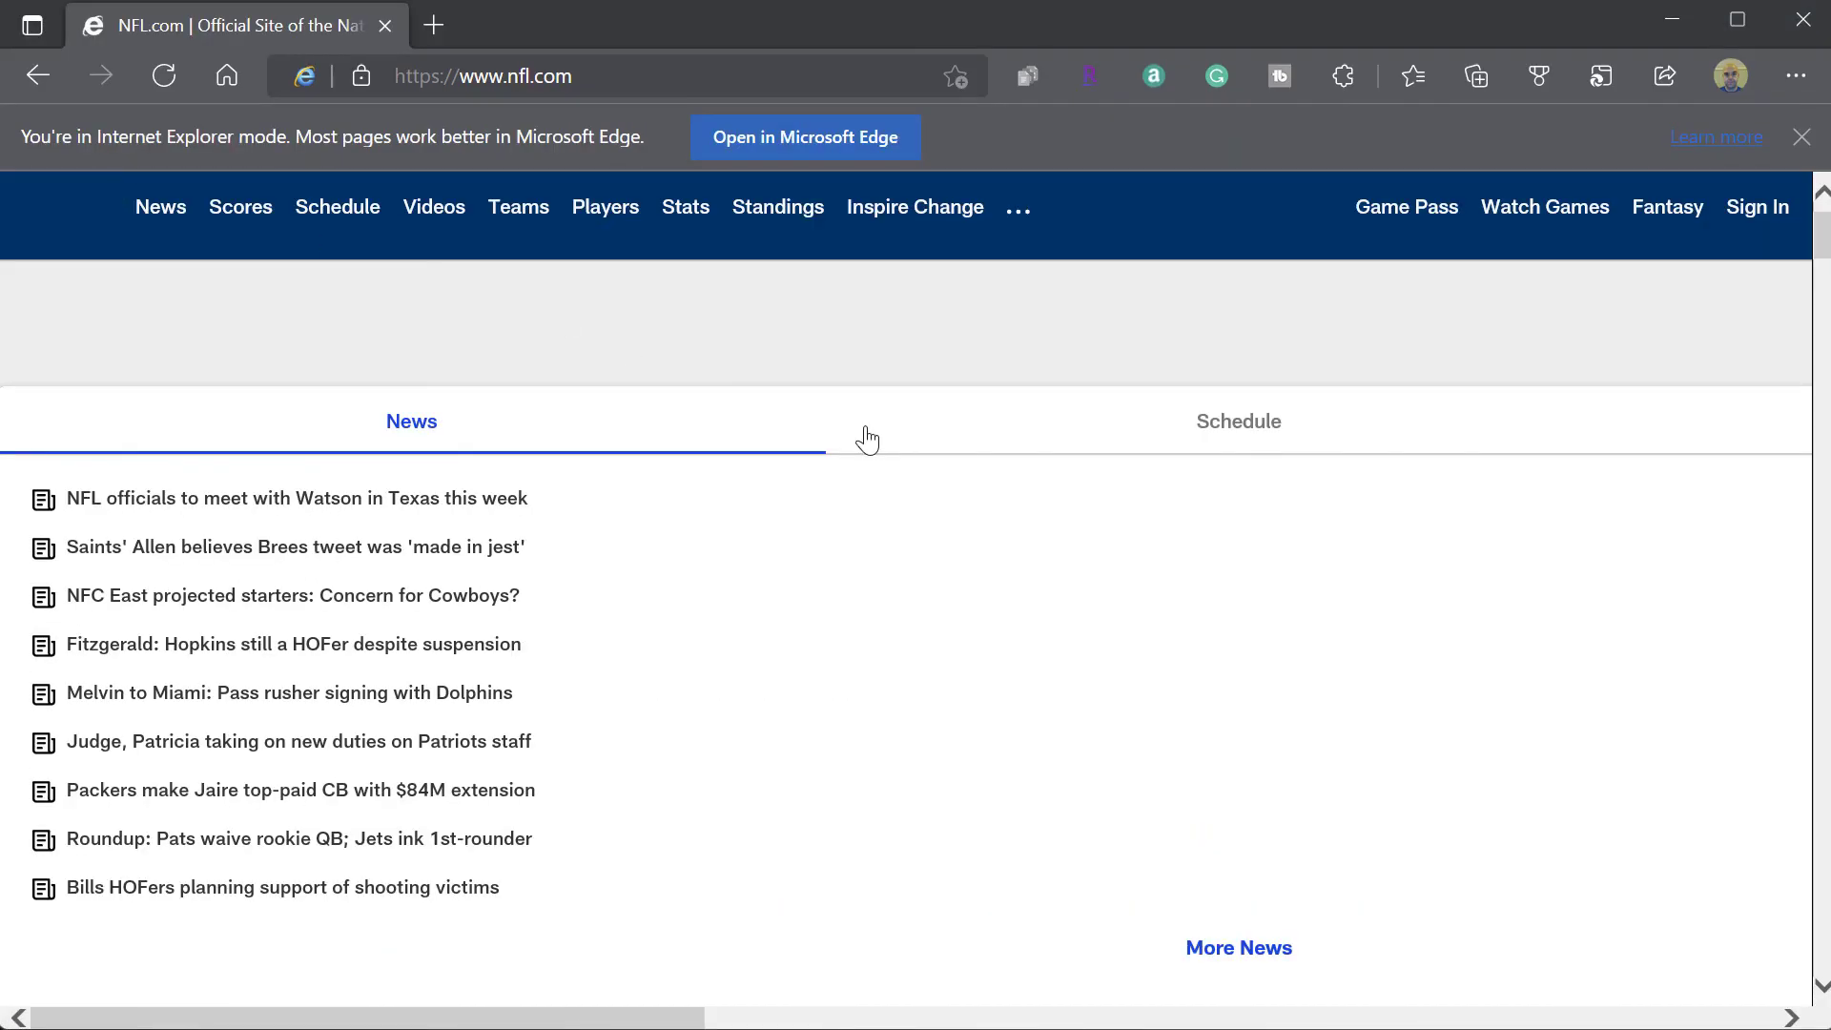
pyautogui.scroll(-3)
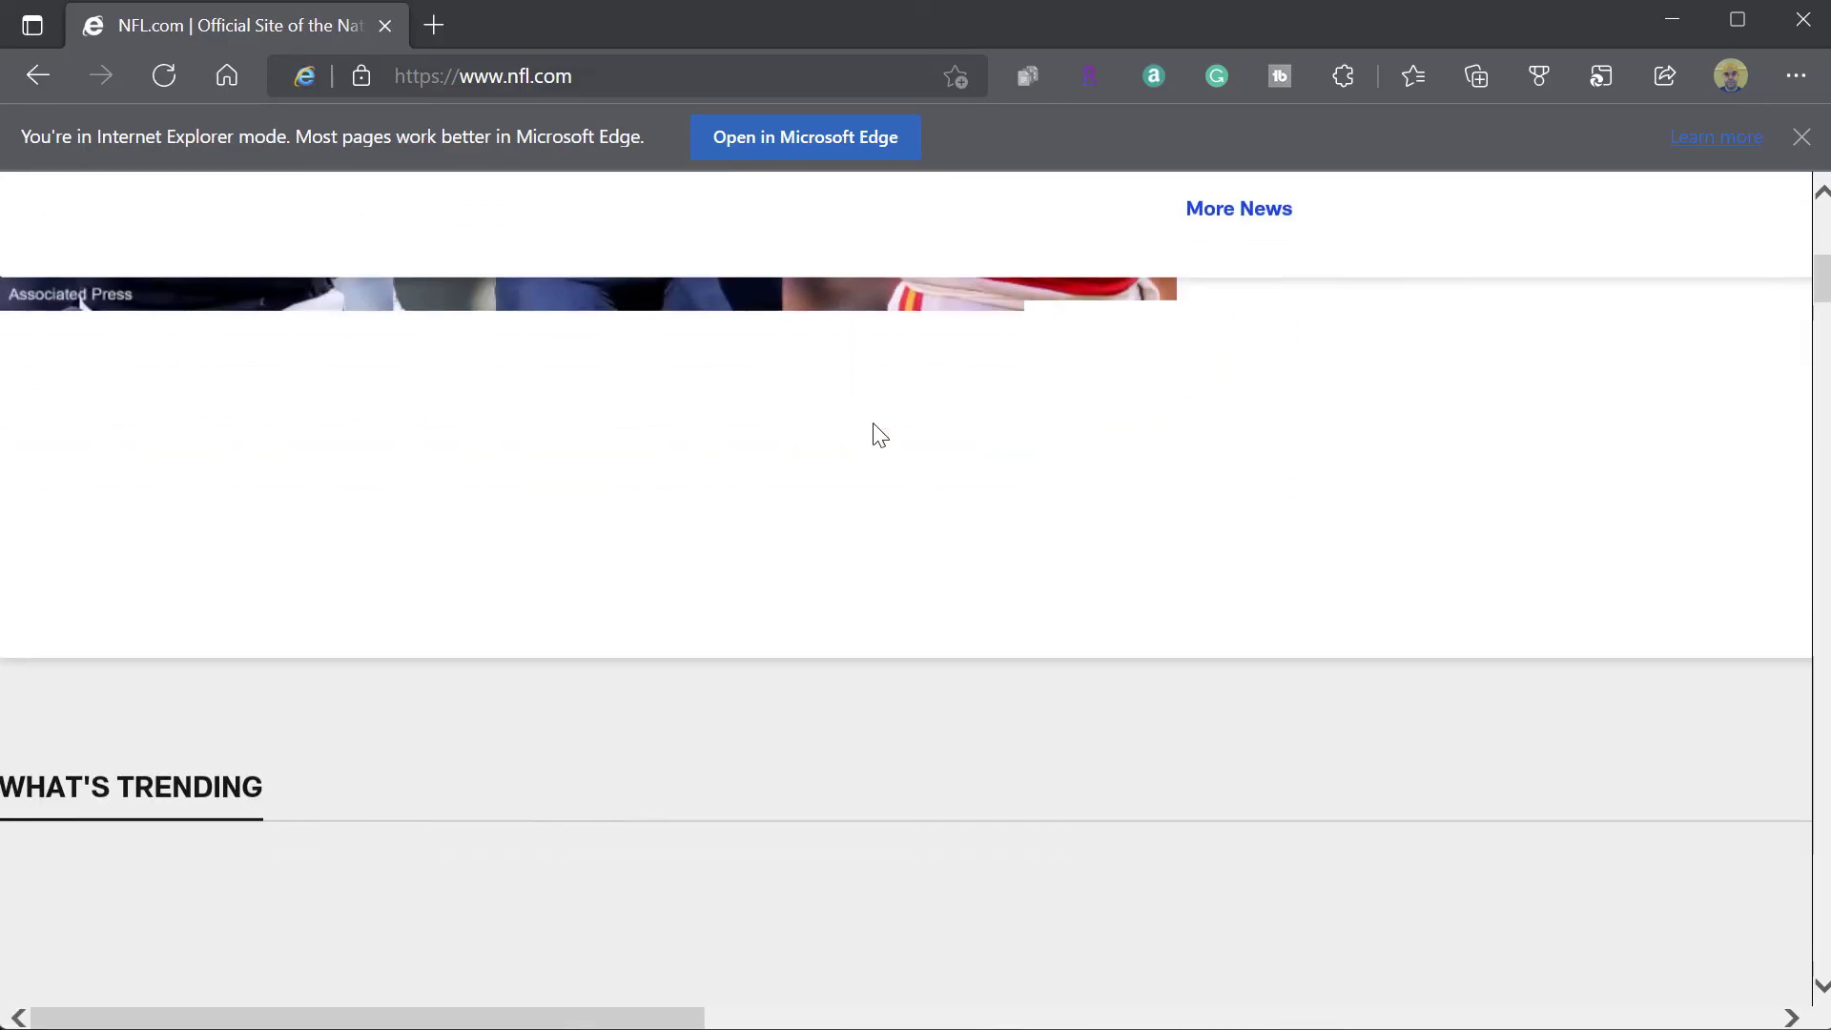
pyautogui.scroll(-3)
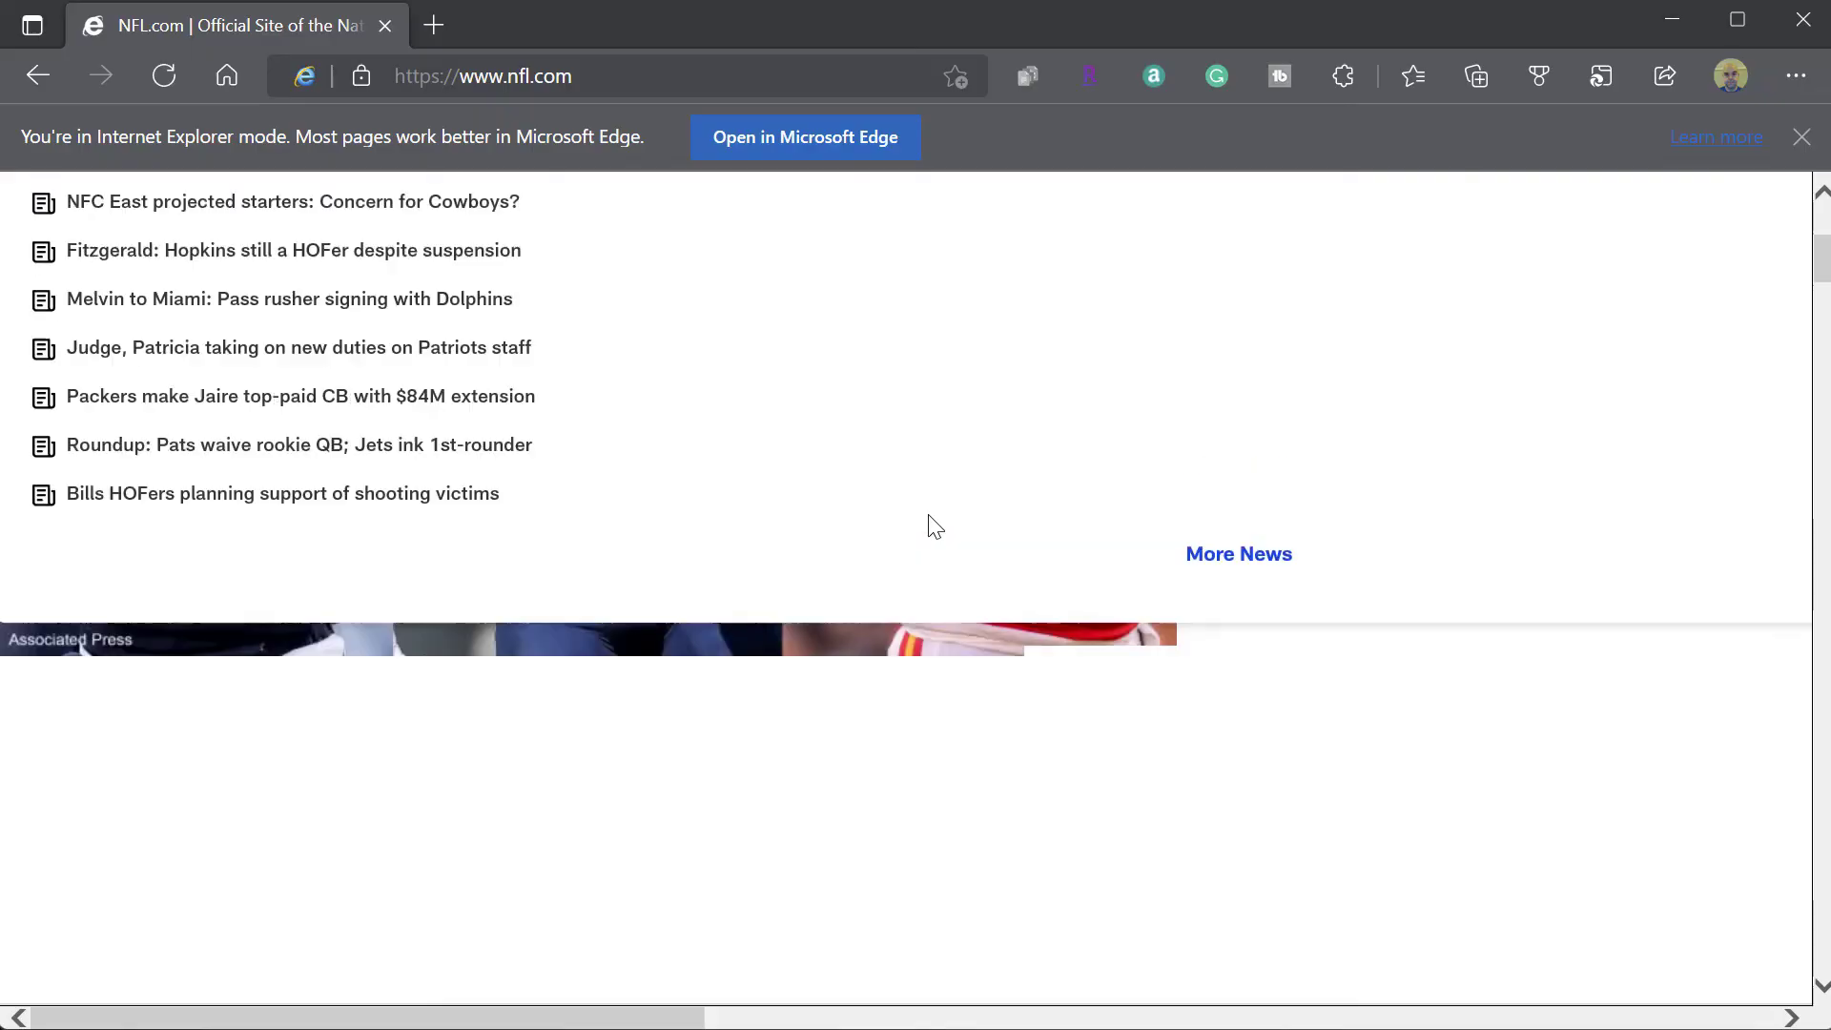
pyautogui.scroll(3)
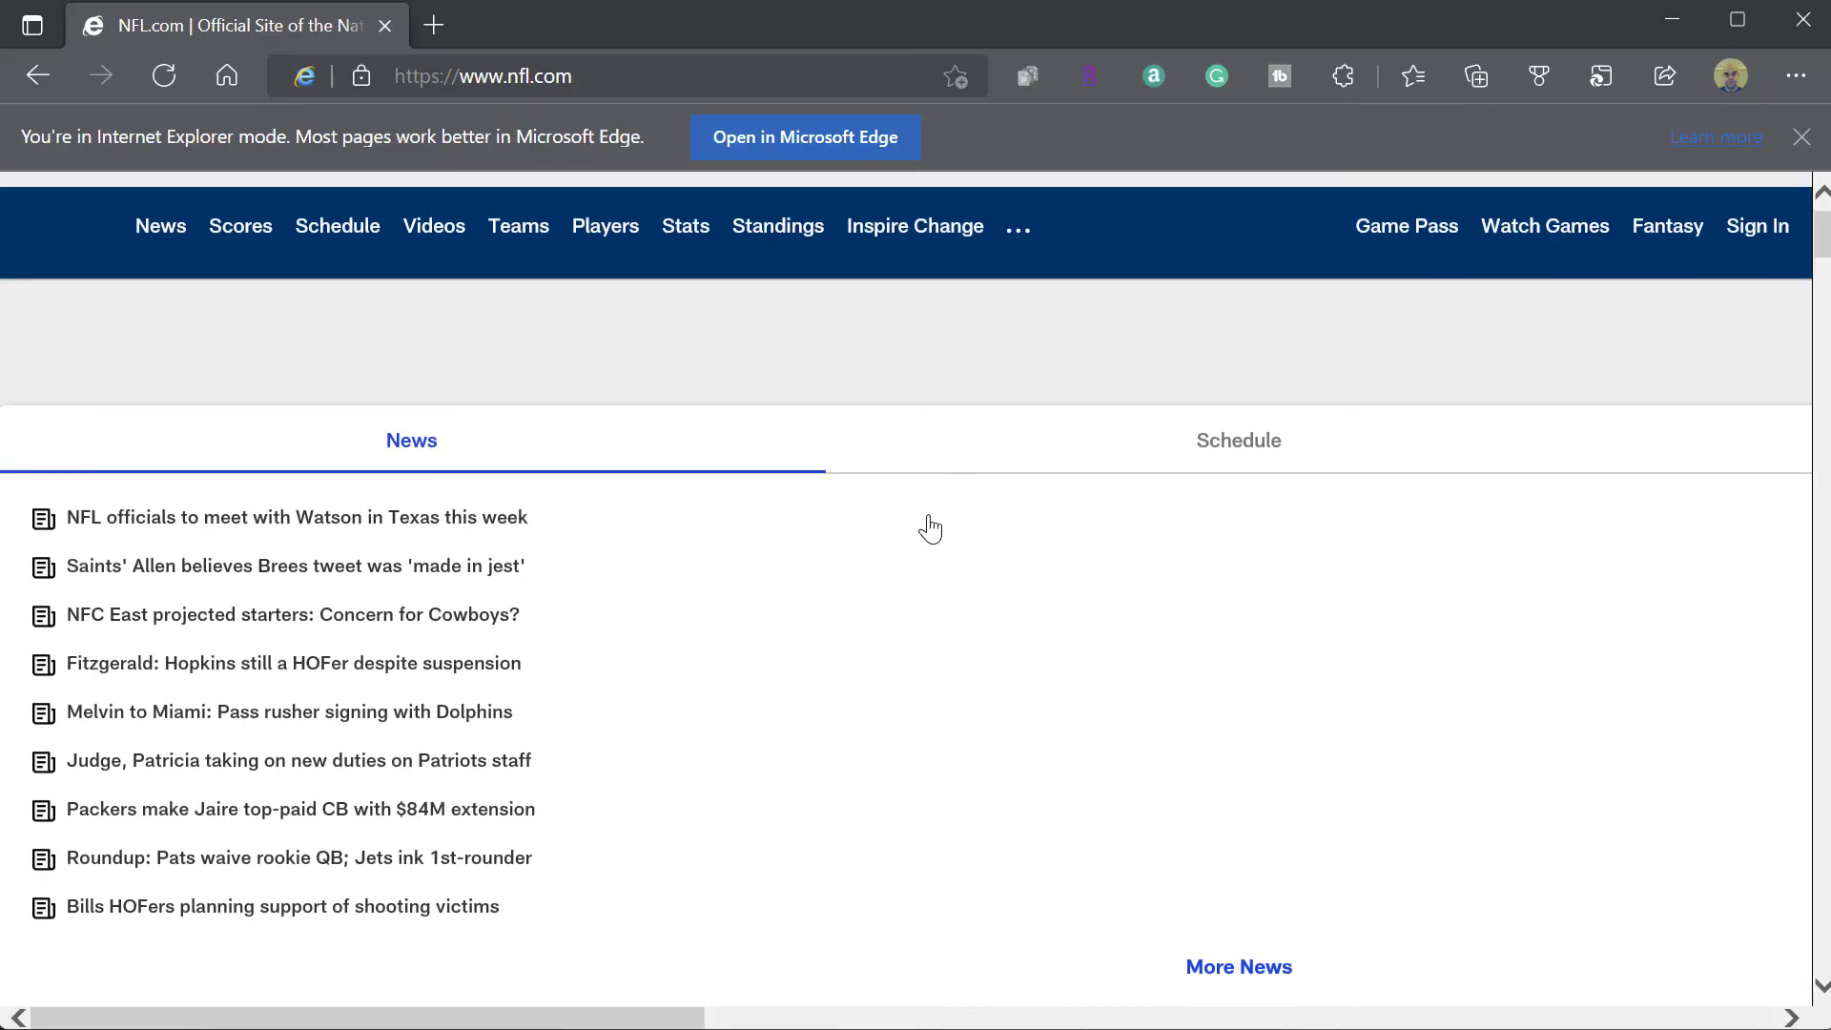
pyautogui.scroll(-3)
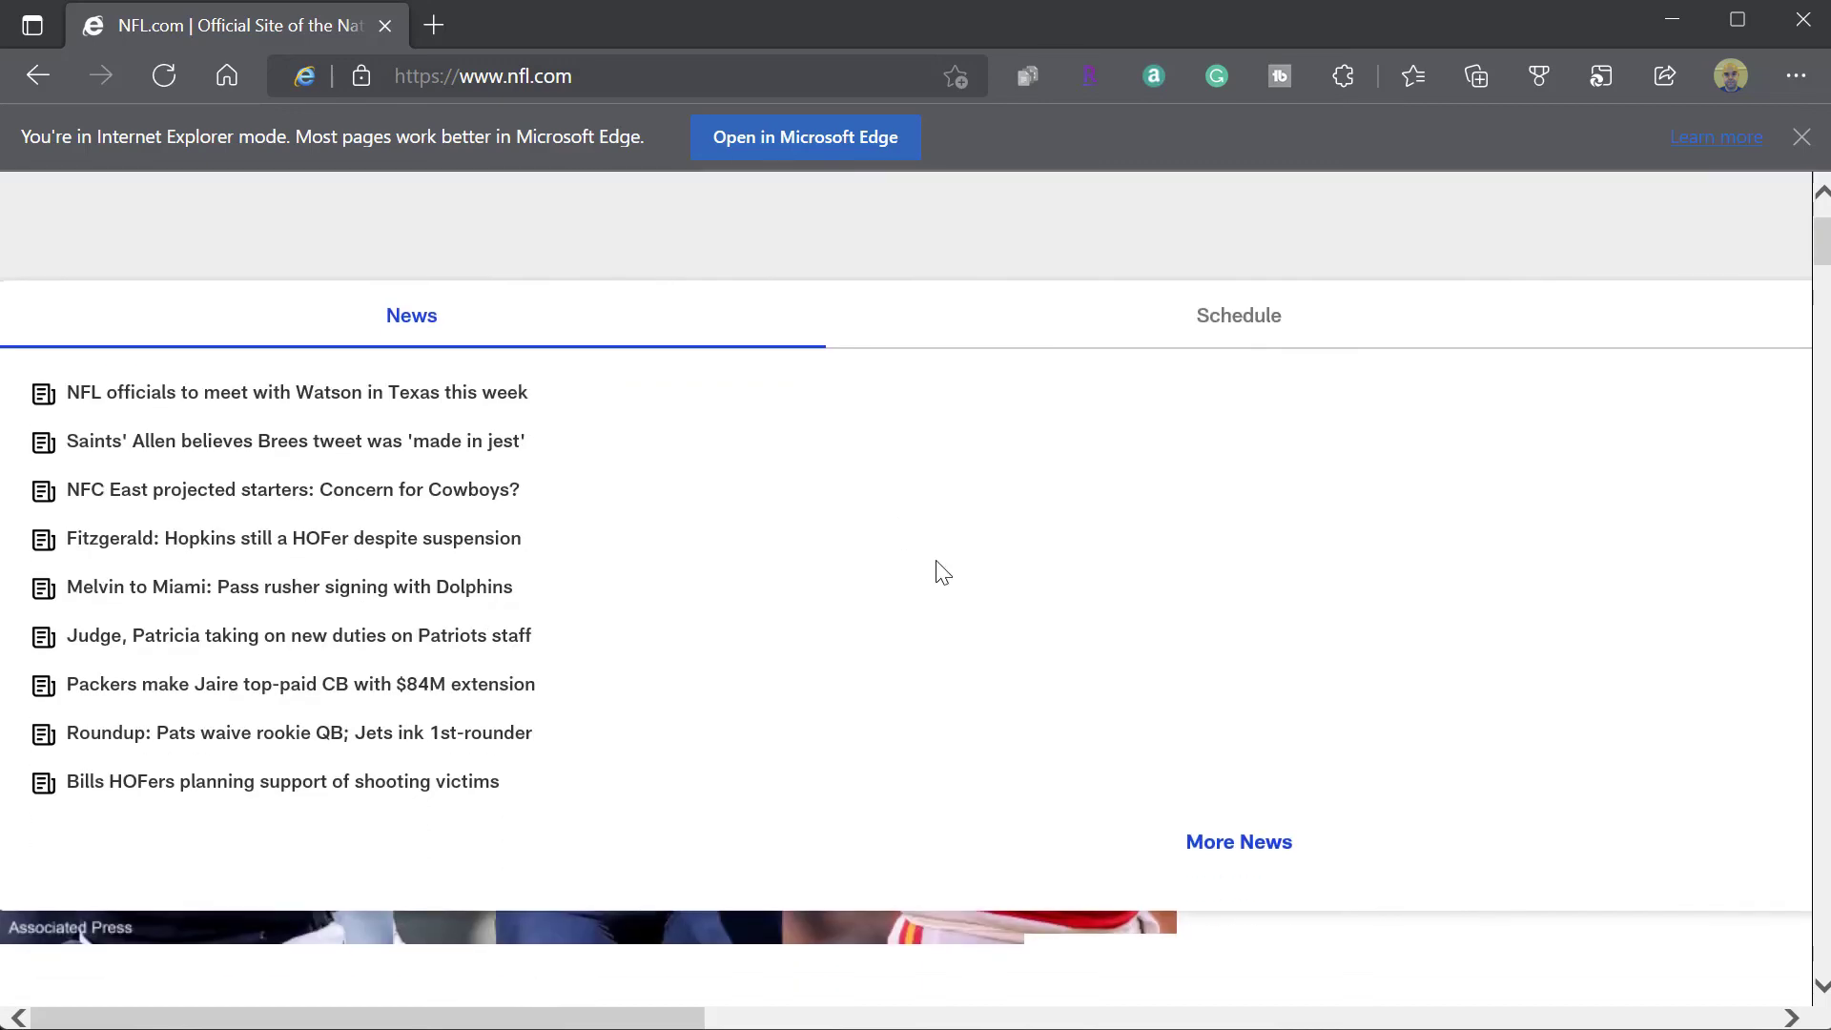
pyautogui.click(298, 732)
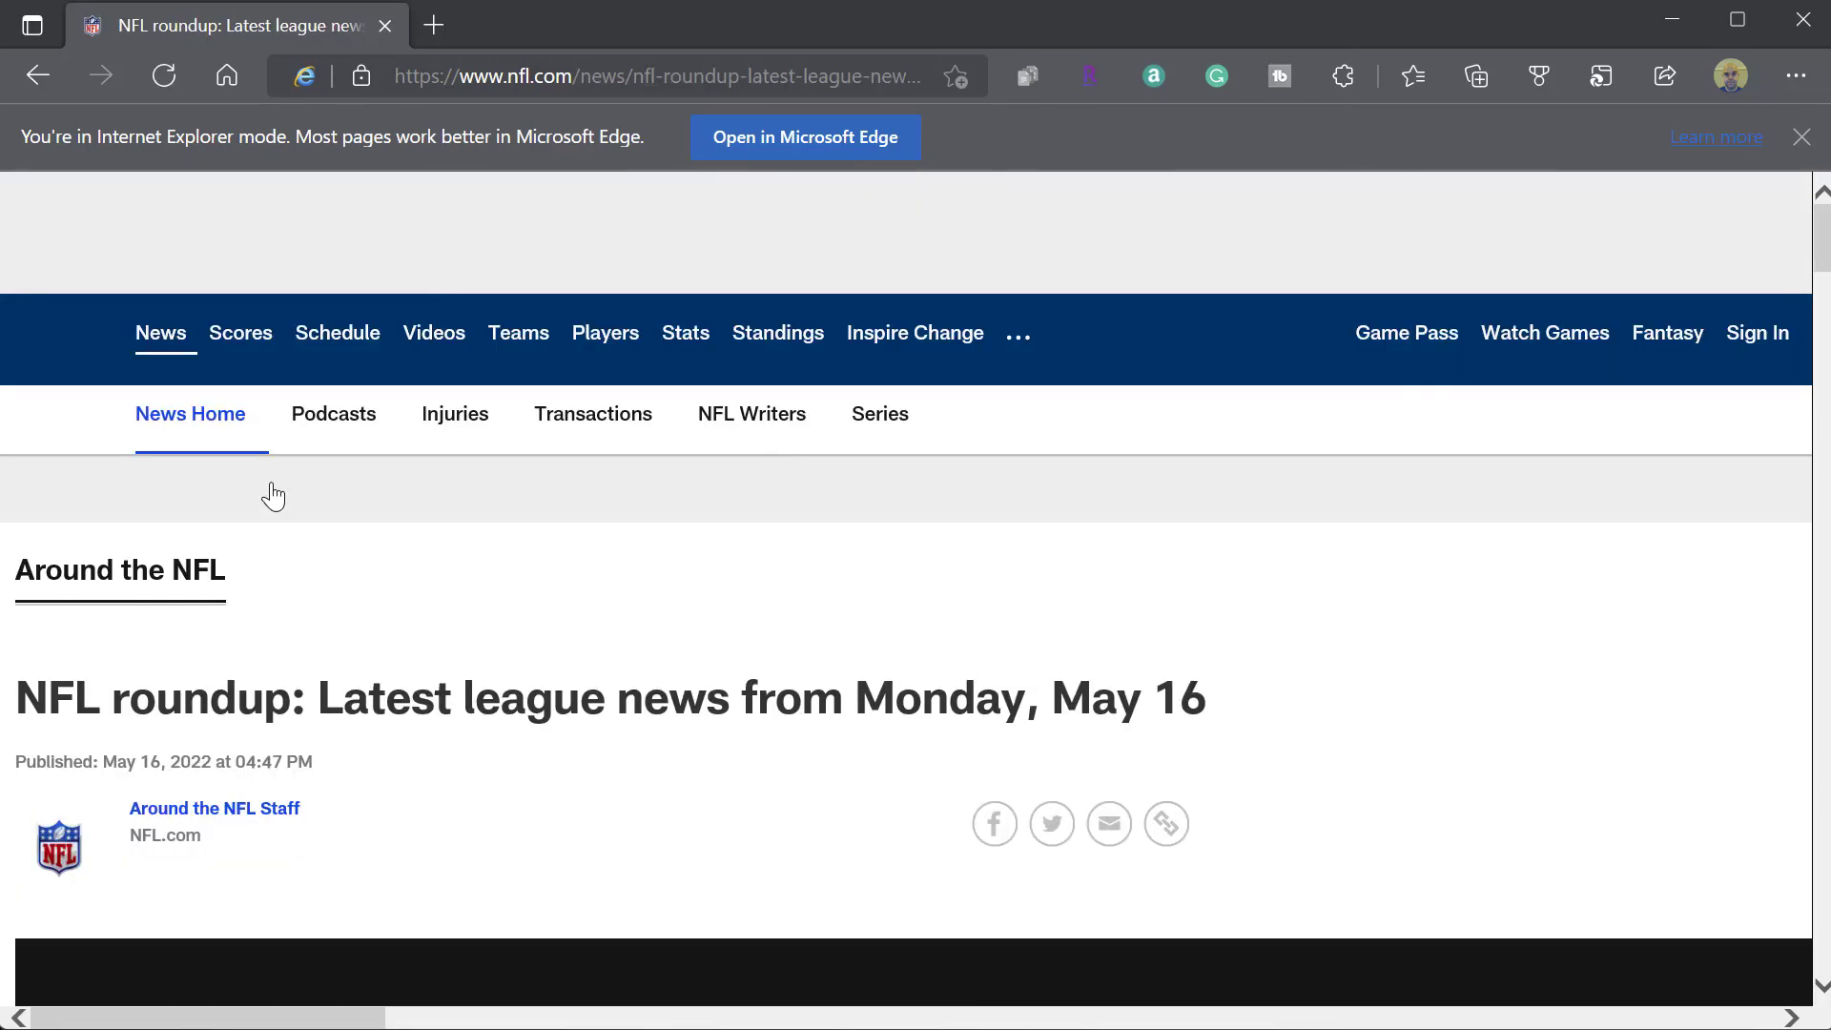
pyautogui.moveTo(519, 555)
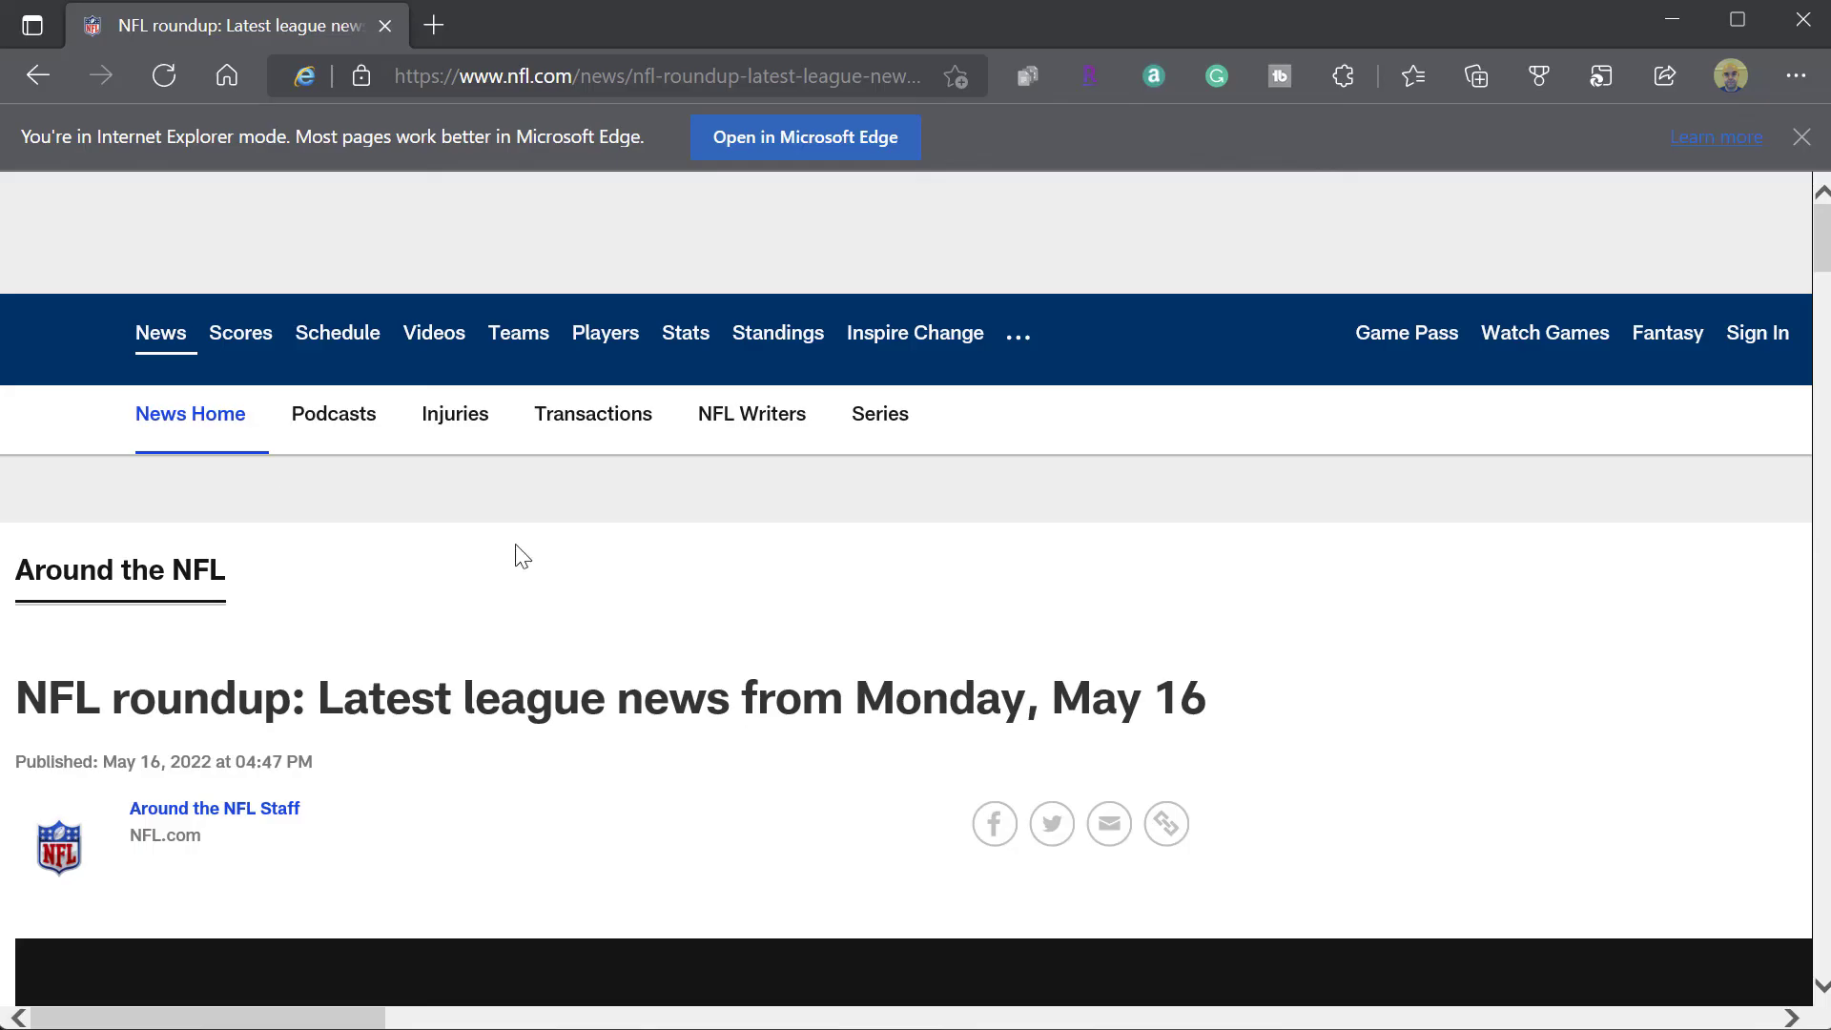
# - Scroll the NFL roundup article down past its headline and byline
pyautogui.scroll(-3)
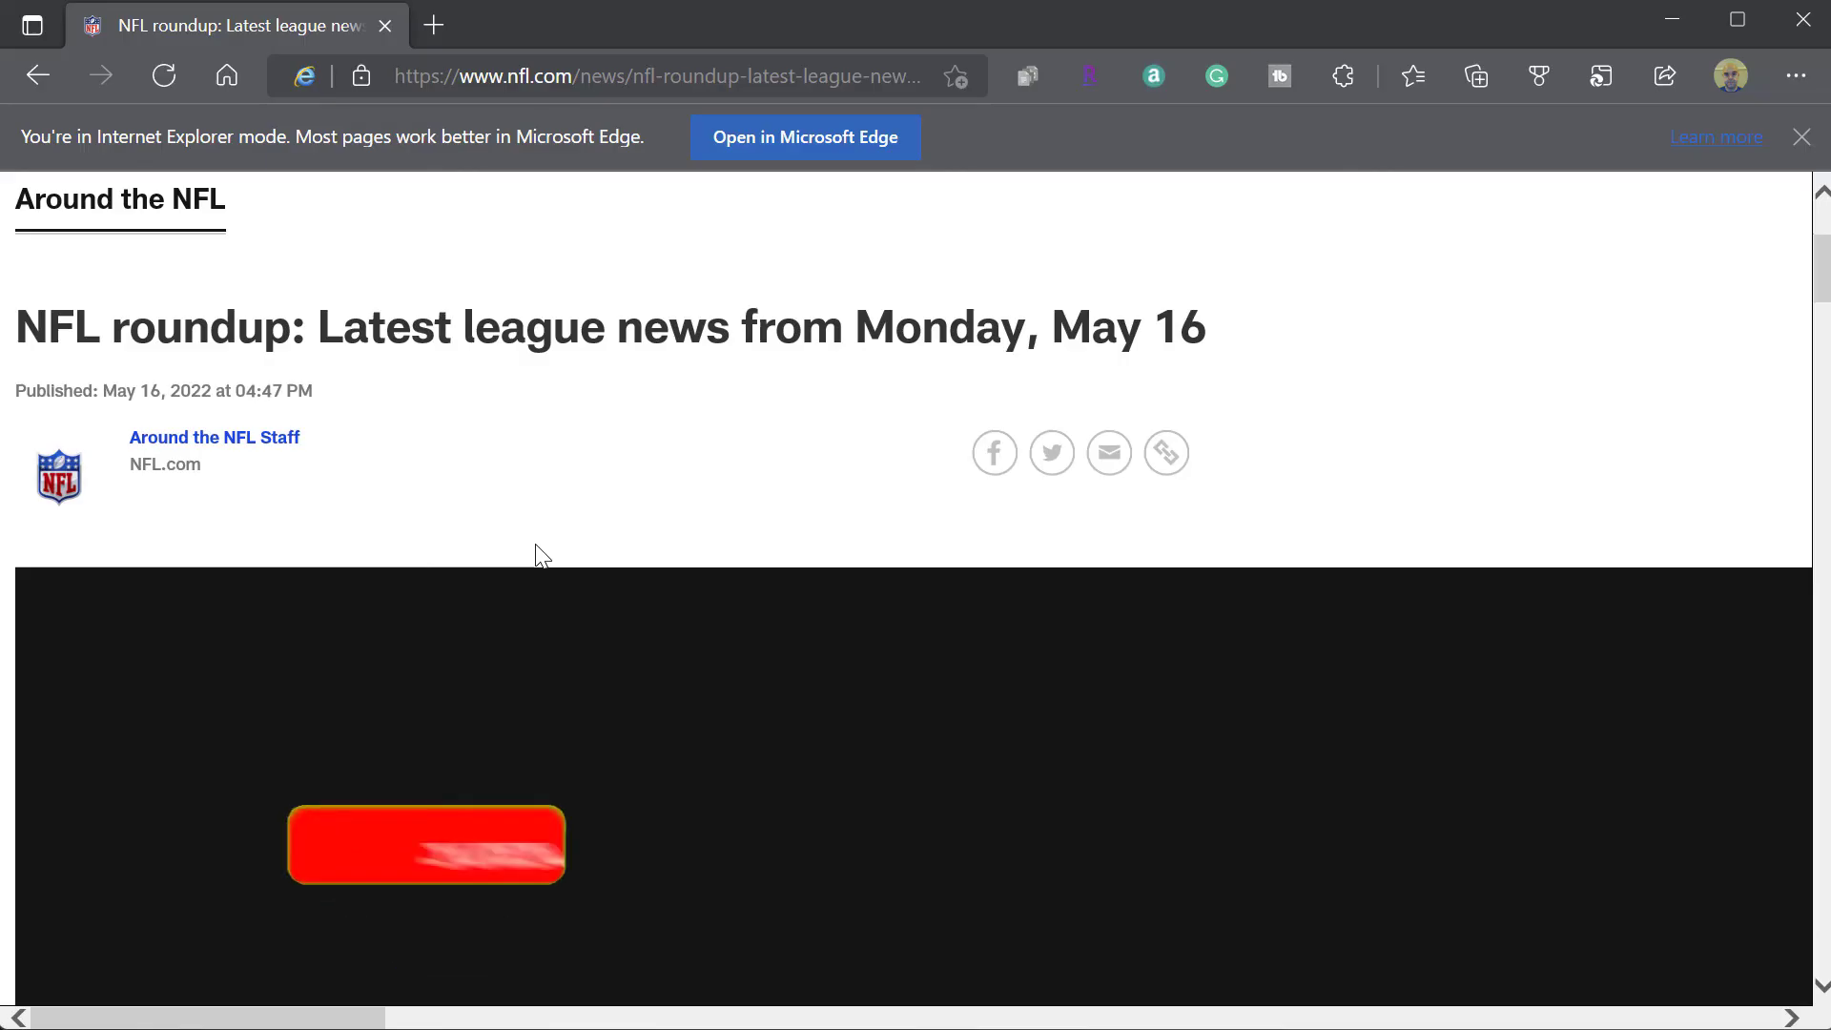